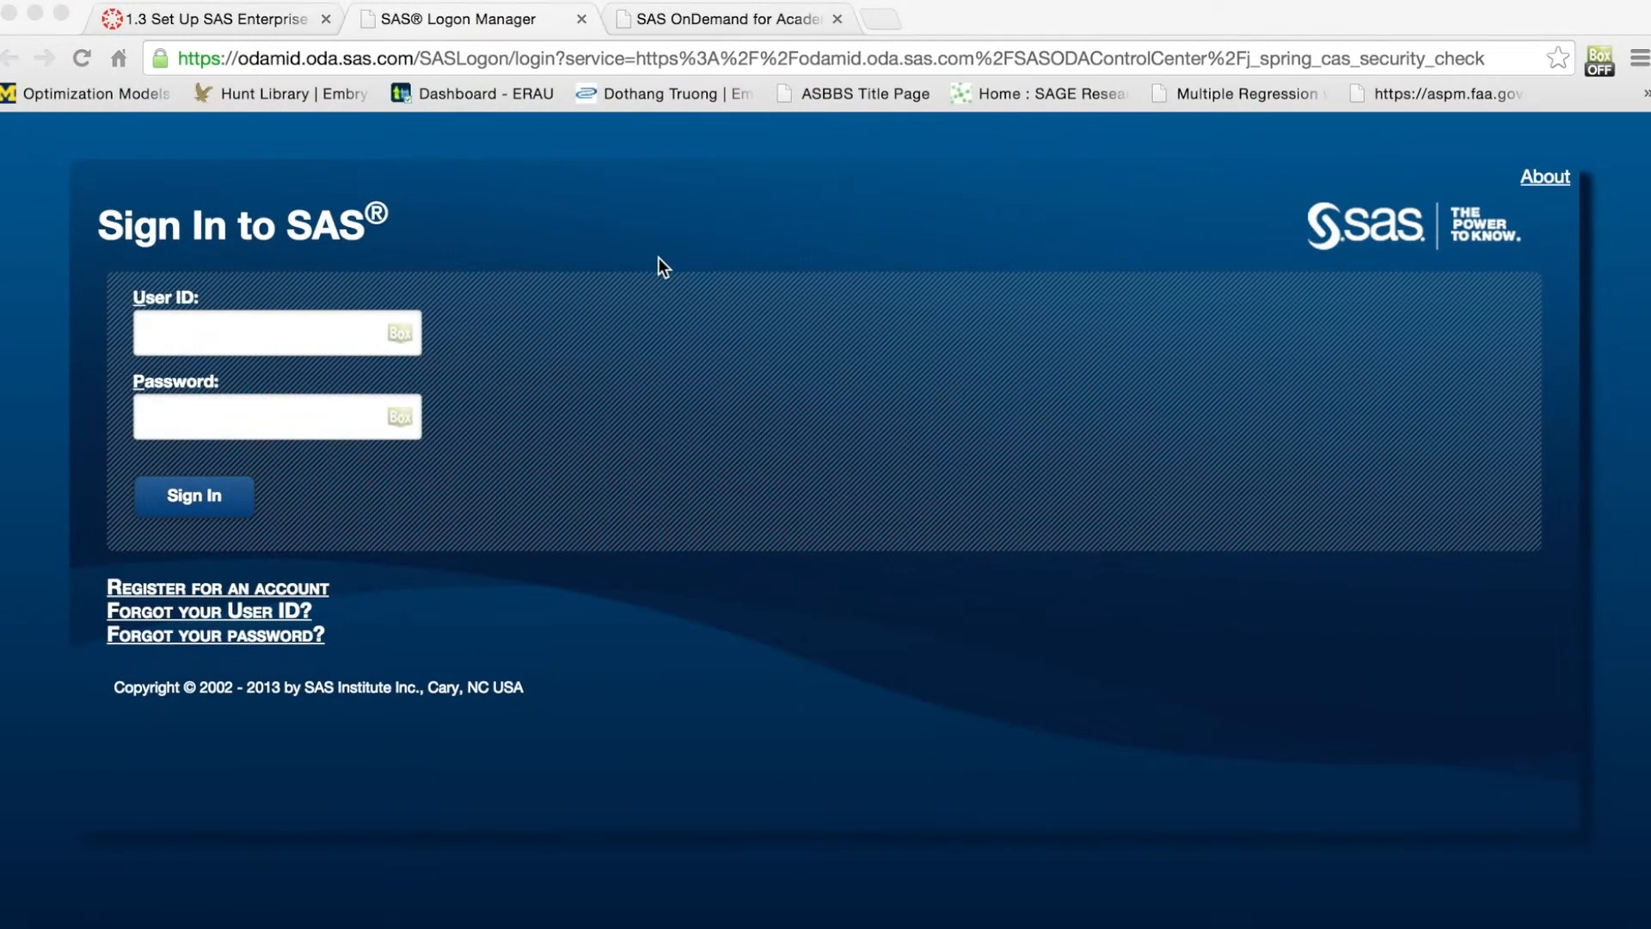
- Sign in to SAS OnDemand for Academics and review the Control Center dashboard
left_click(194, 496)
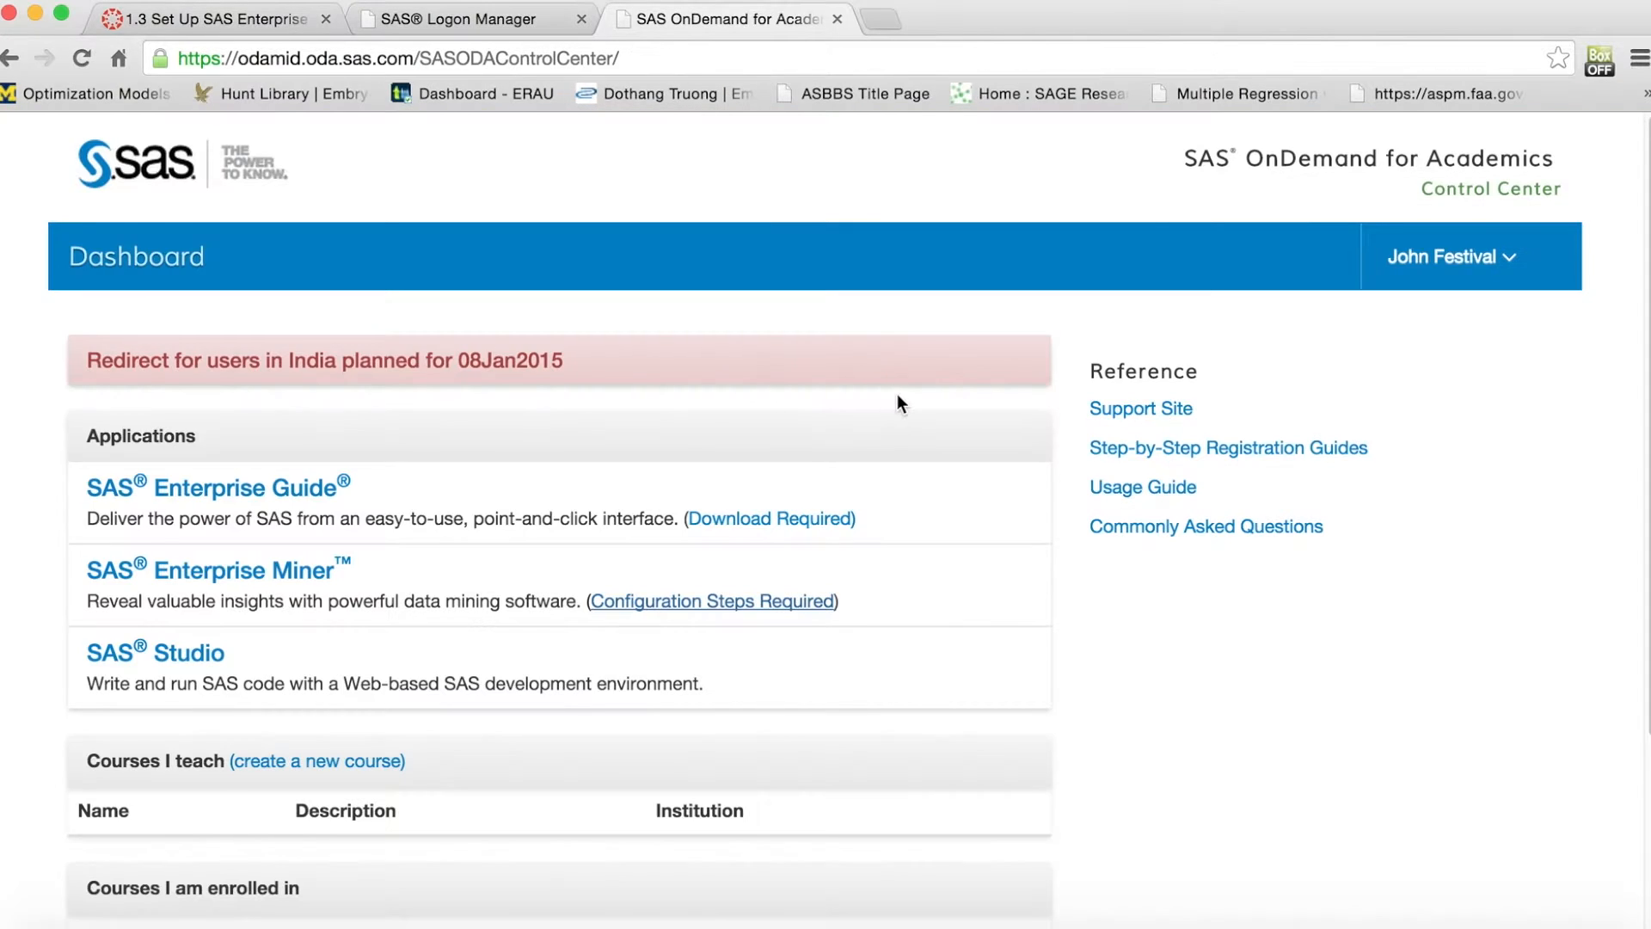
scroll("down", 3)
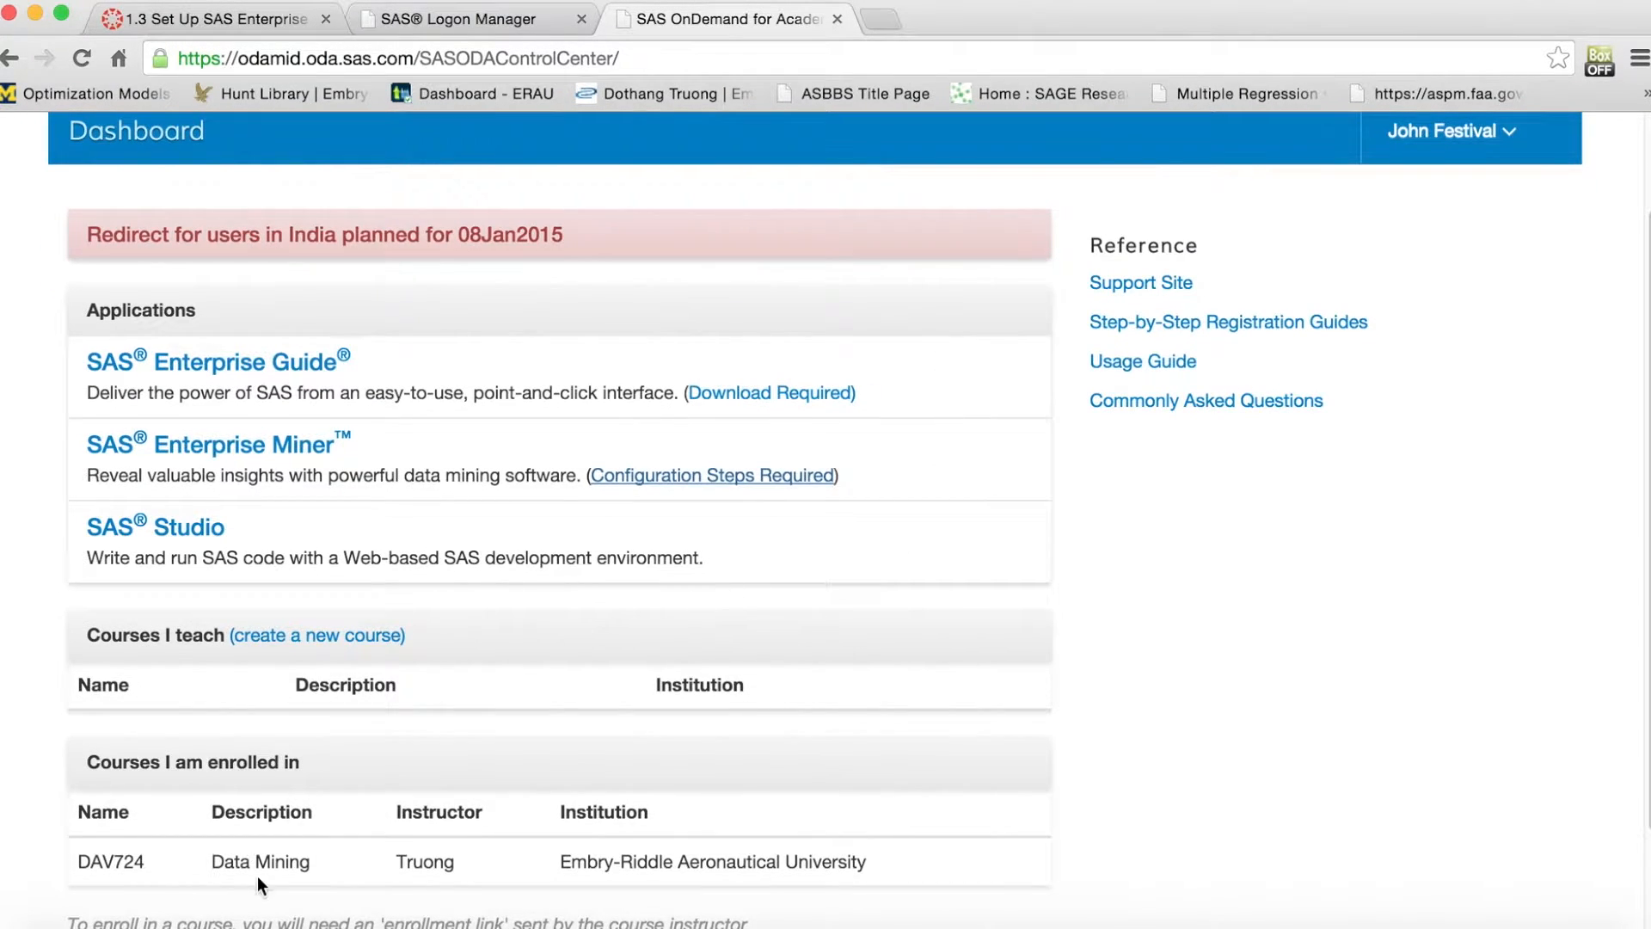
mouse_move(506, 880)
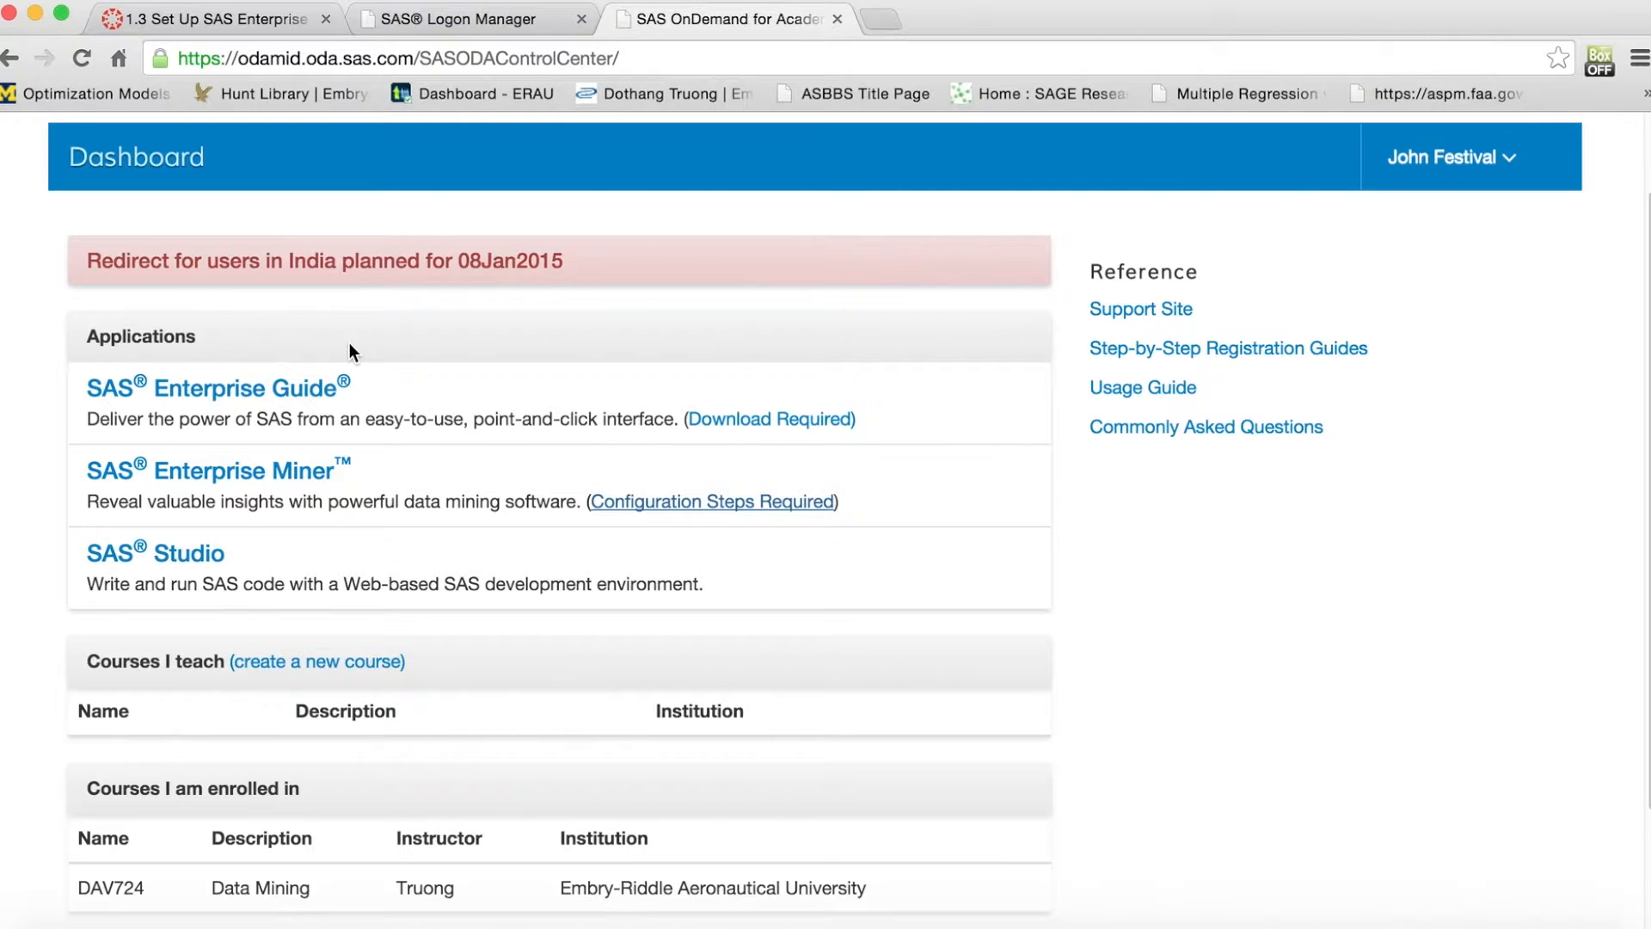
mouse_move(368, 351)
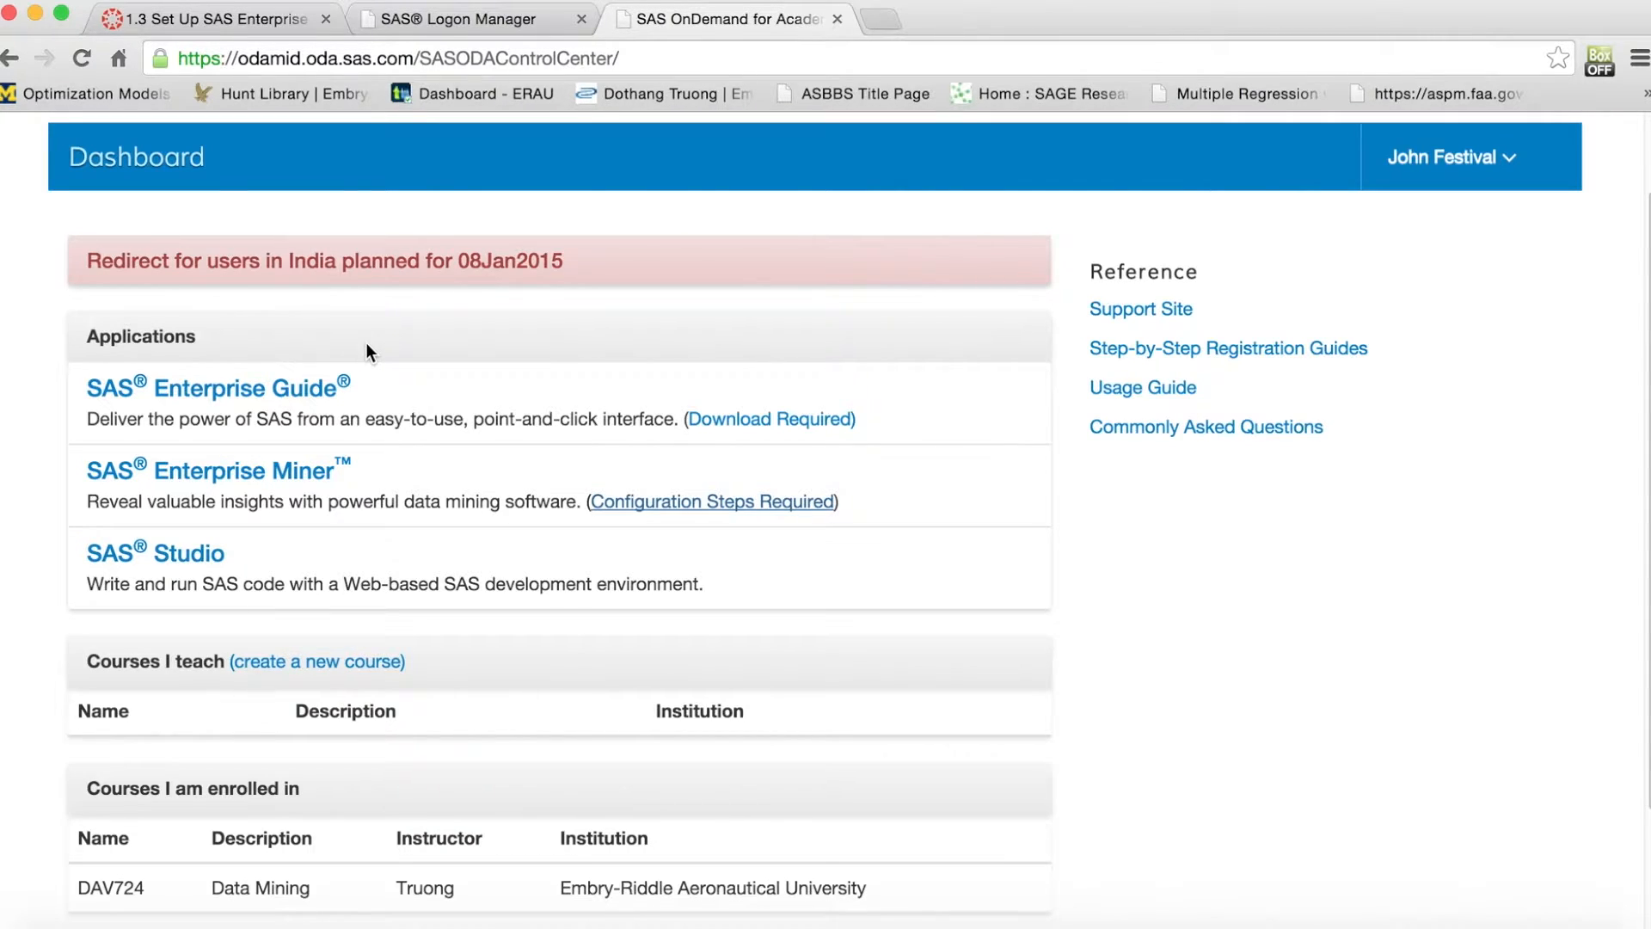
mouse_move(711, 500)
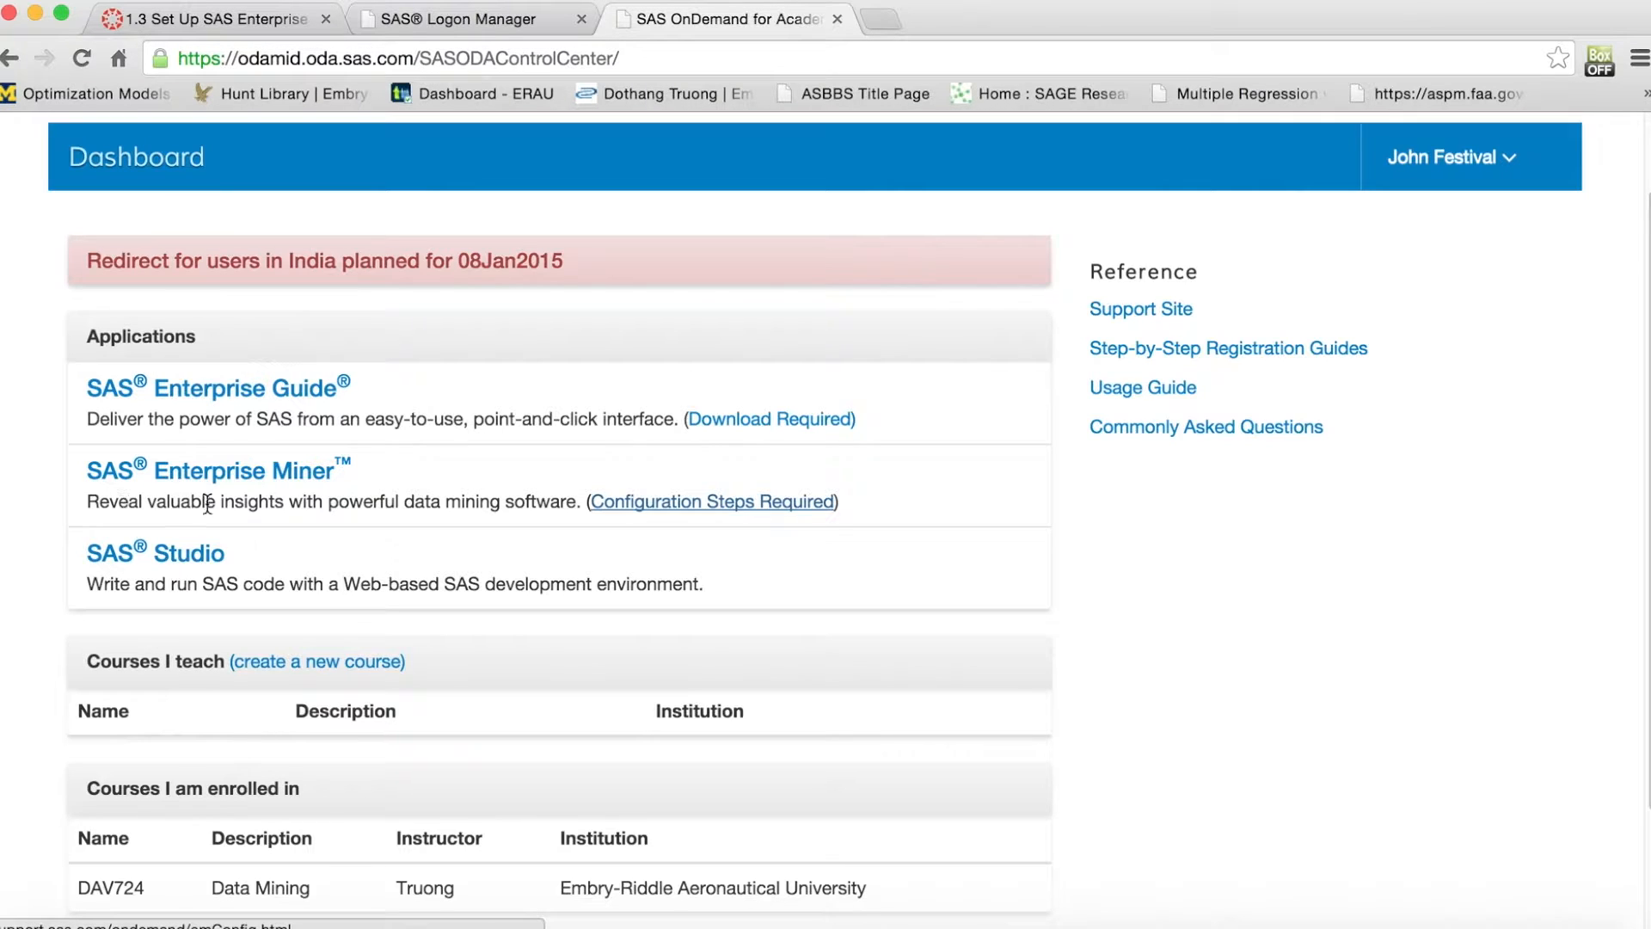
mouse_move(772, 509)
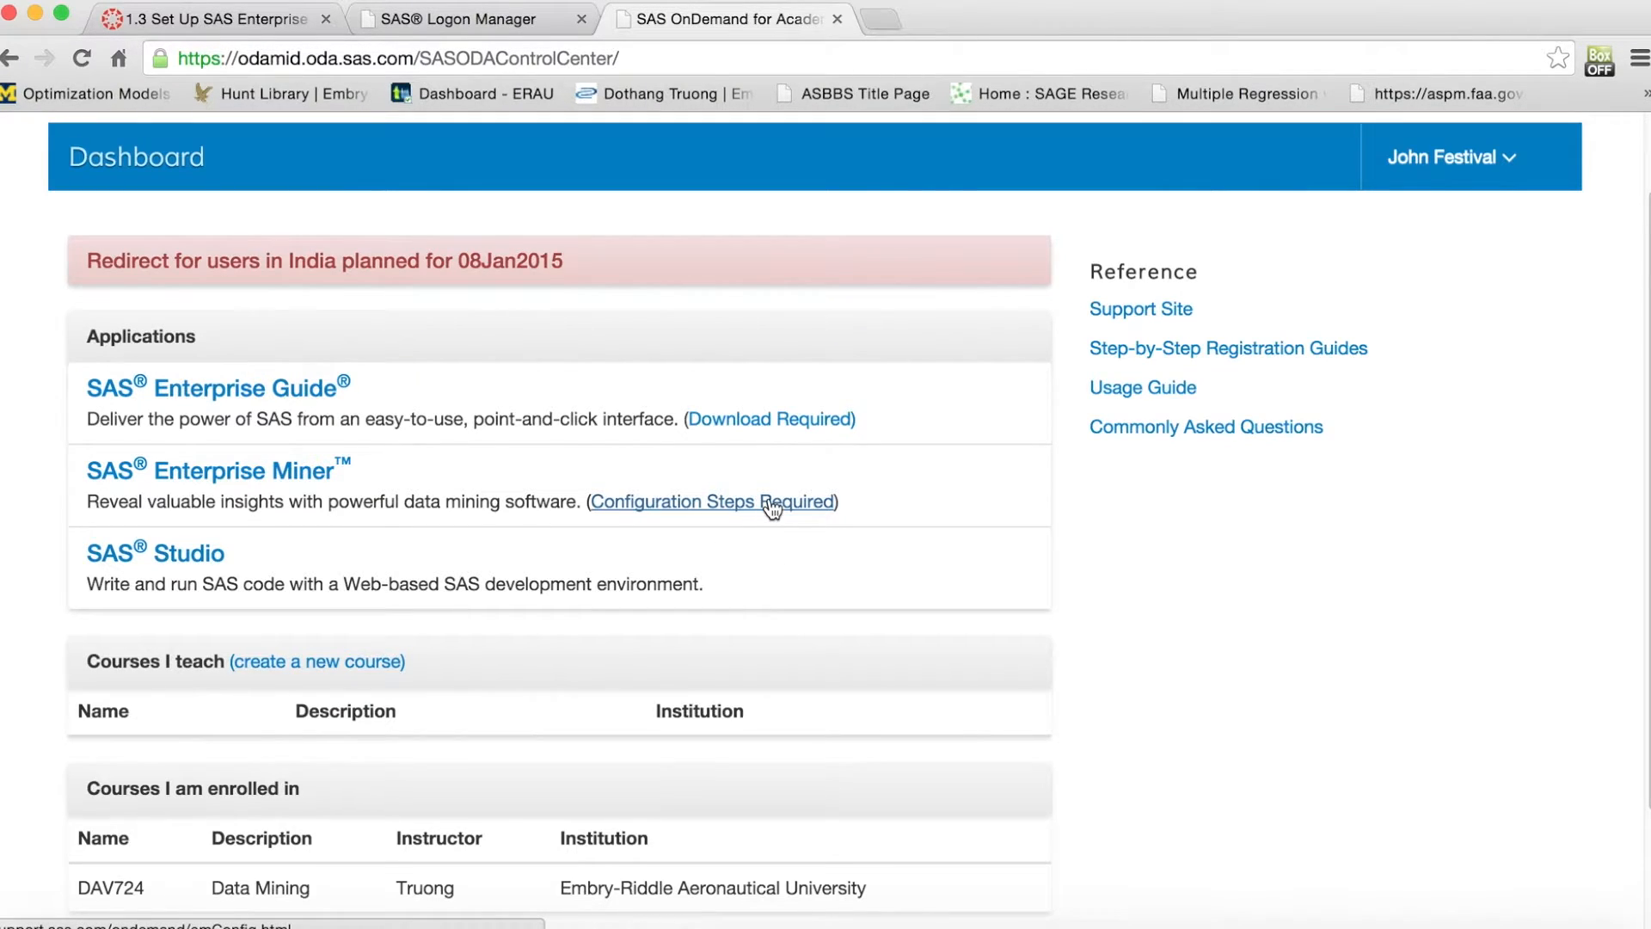
- View the Enterprise Miner 'Configuration Steps Required' page and read through the Java Runtime setup steps
left_click(714, 501)
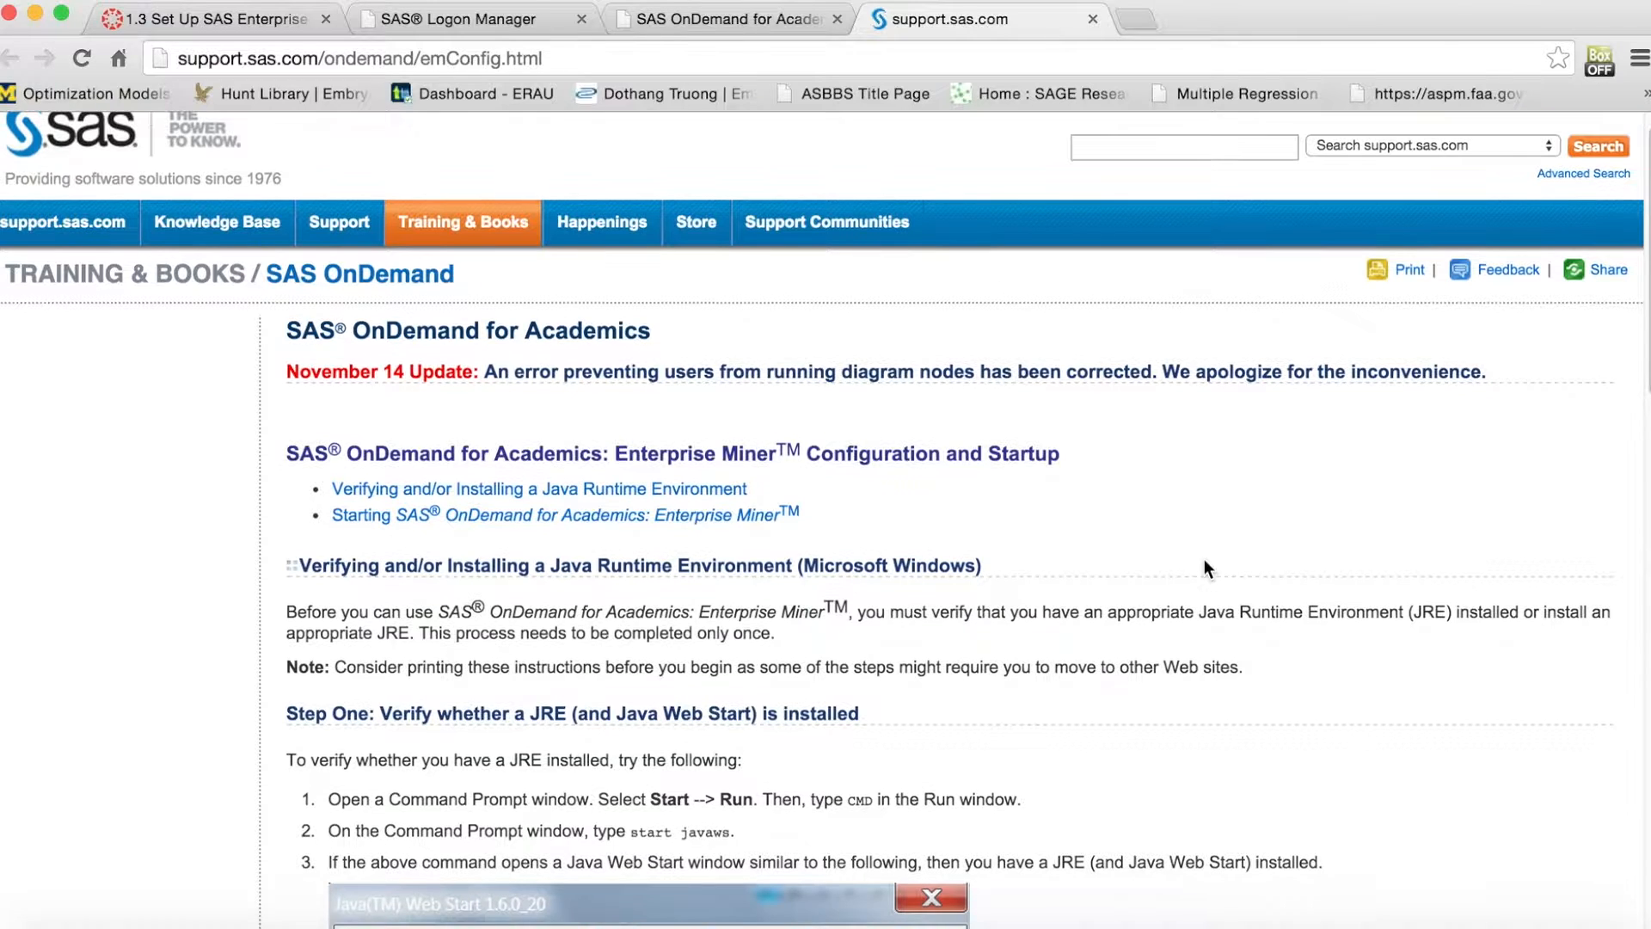
scroll("down", 3)
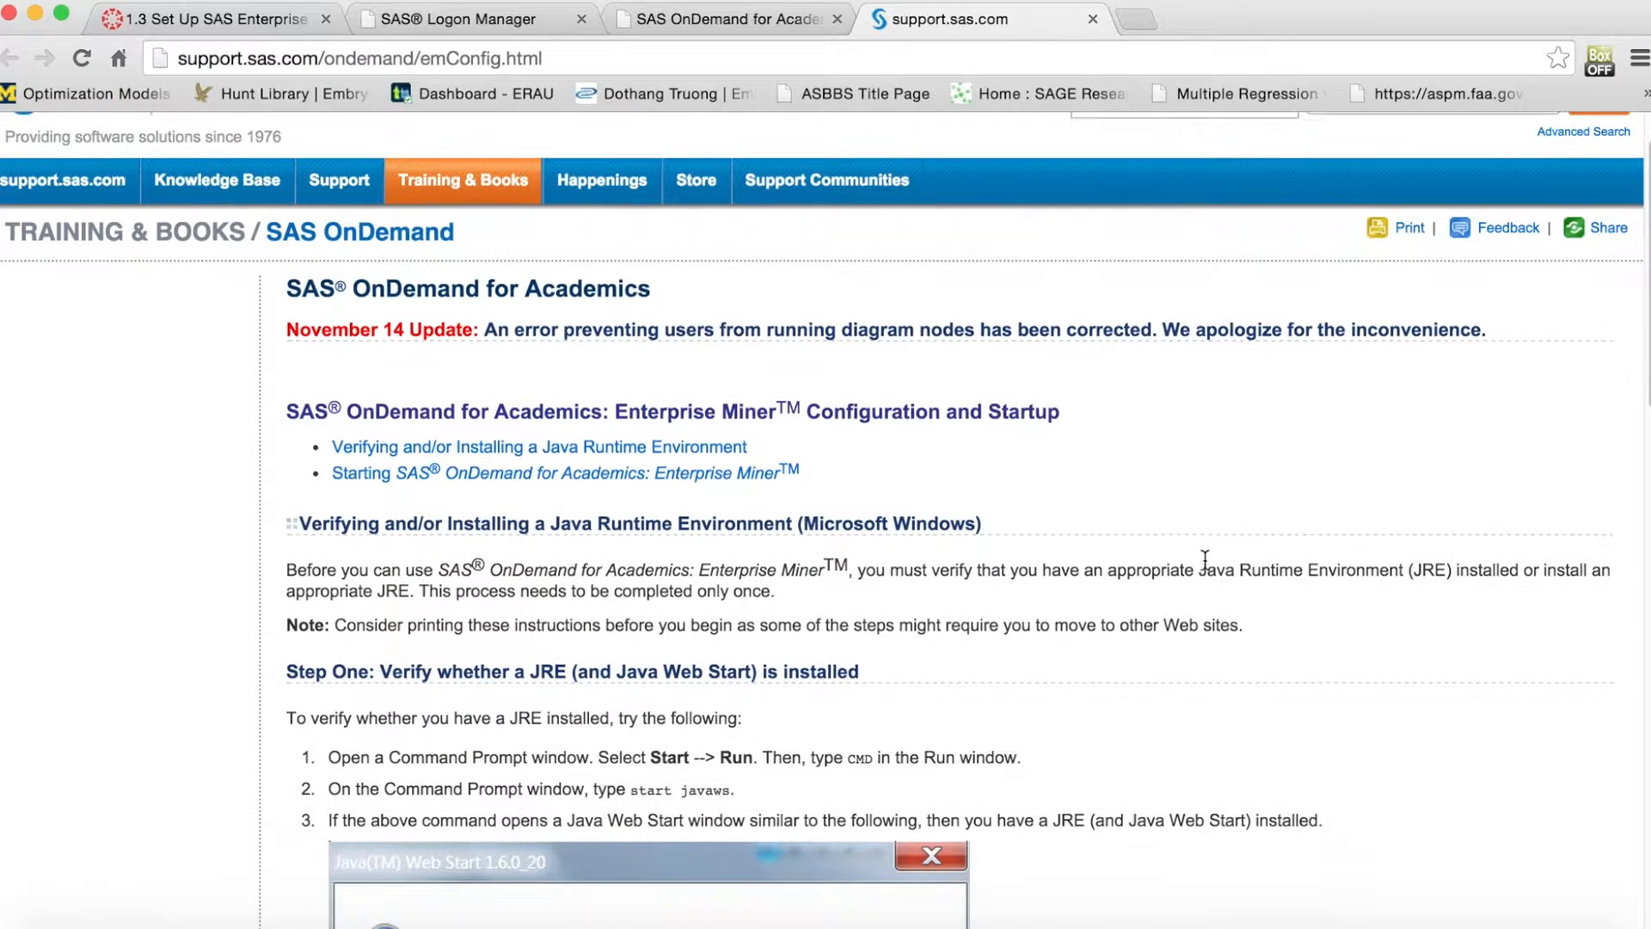
scroll("down", 3)
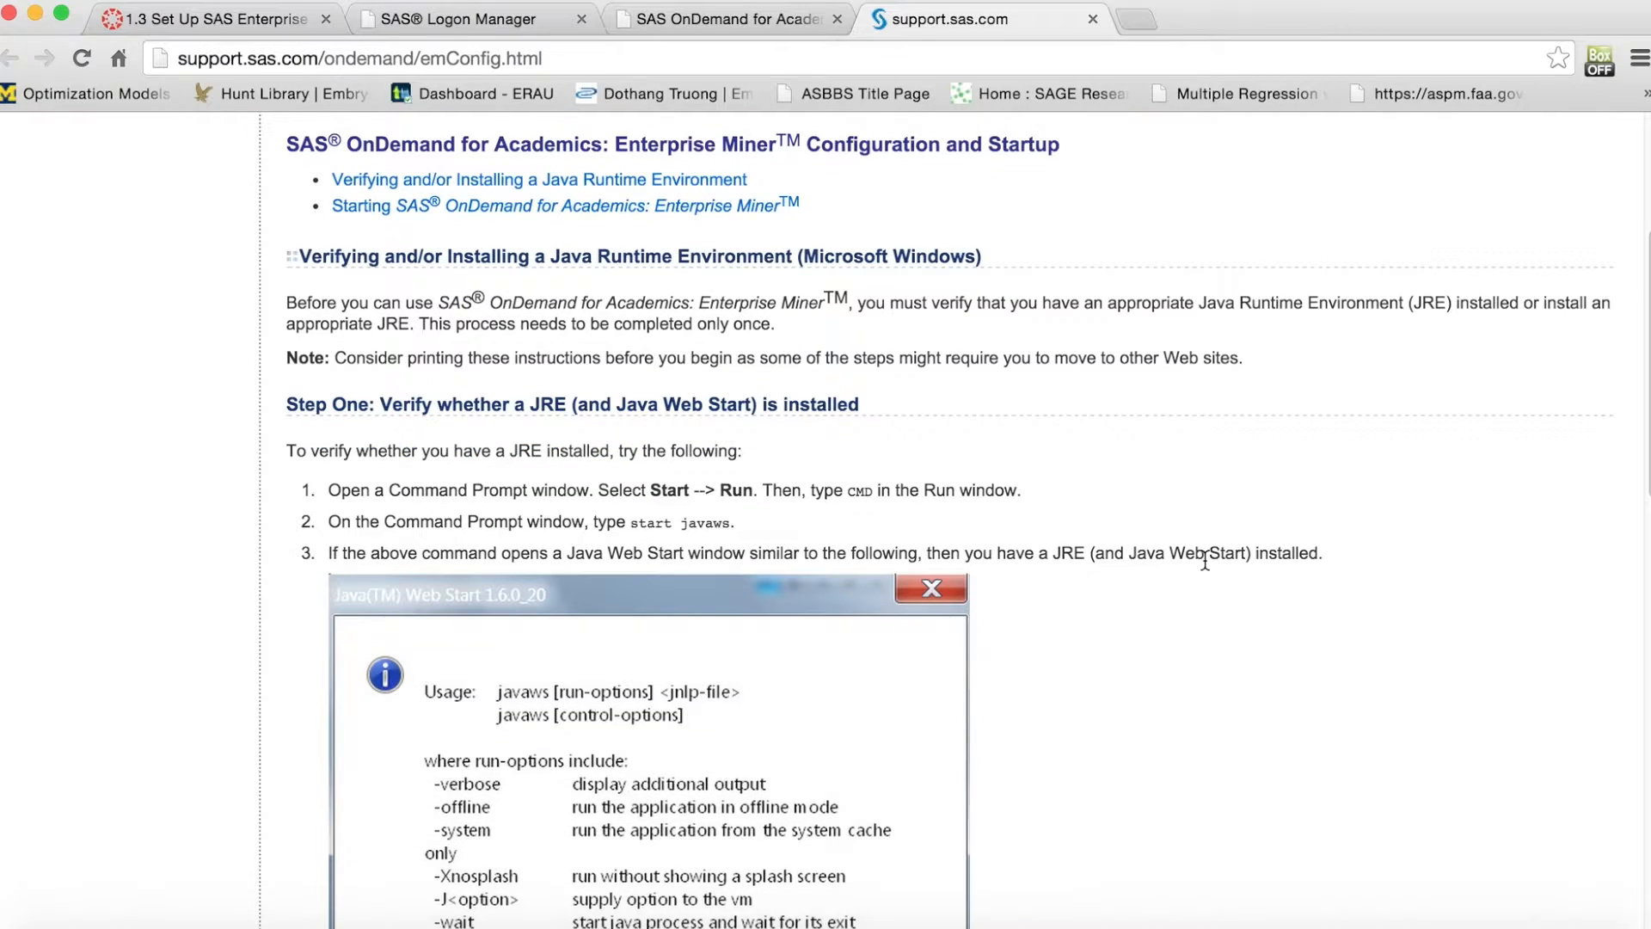
scroll("down", 3)
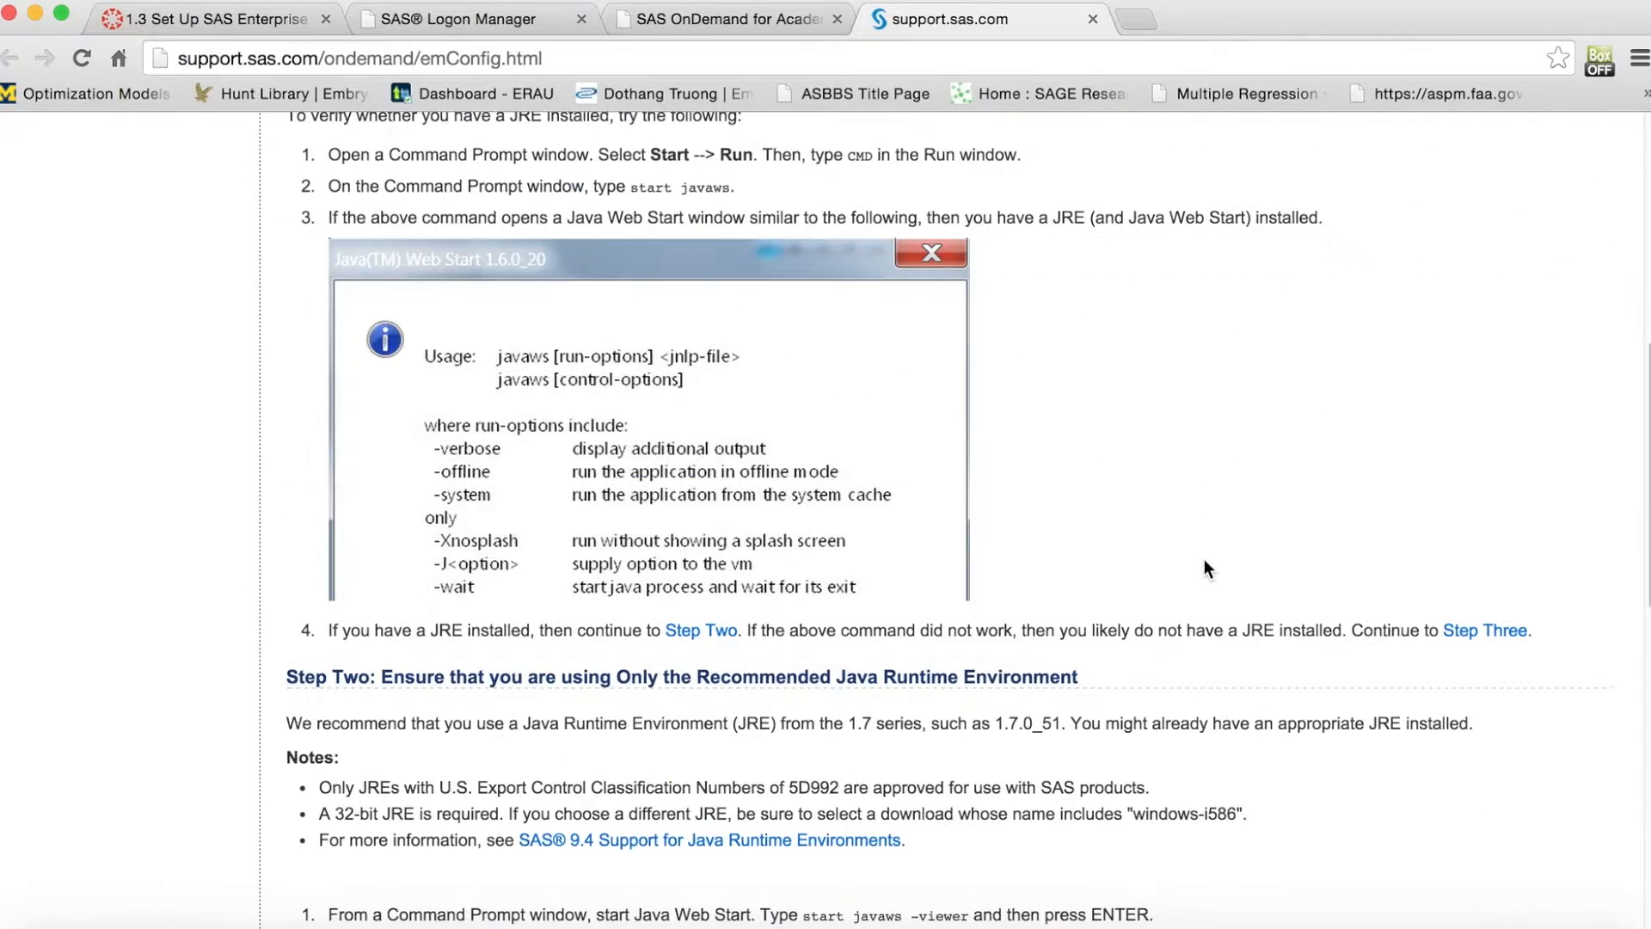
scroll("down", 3)
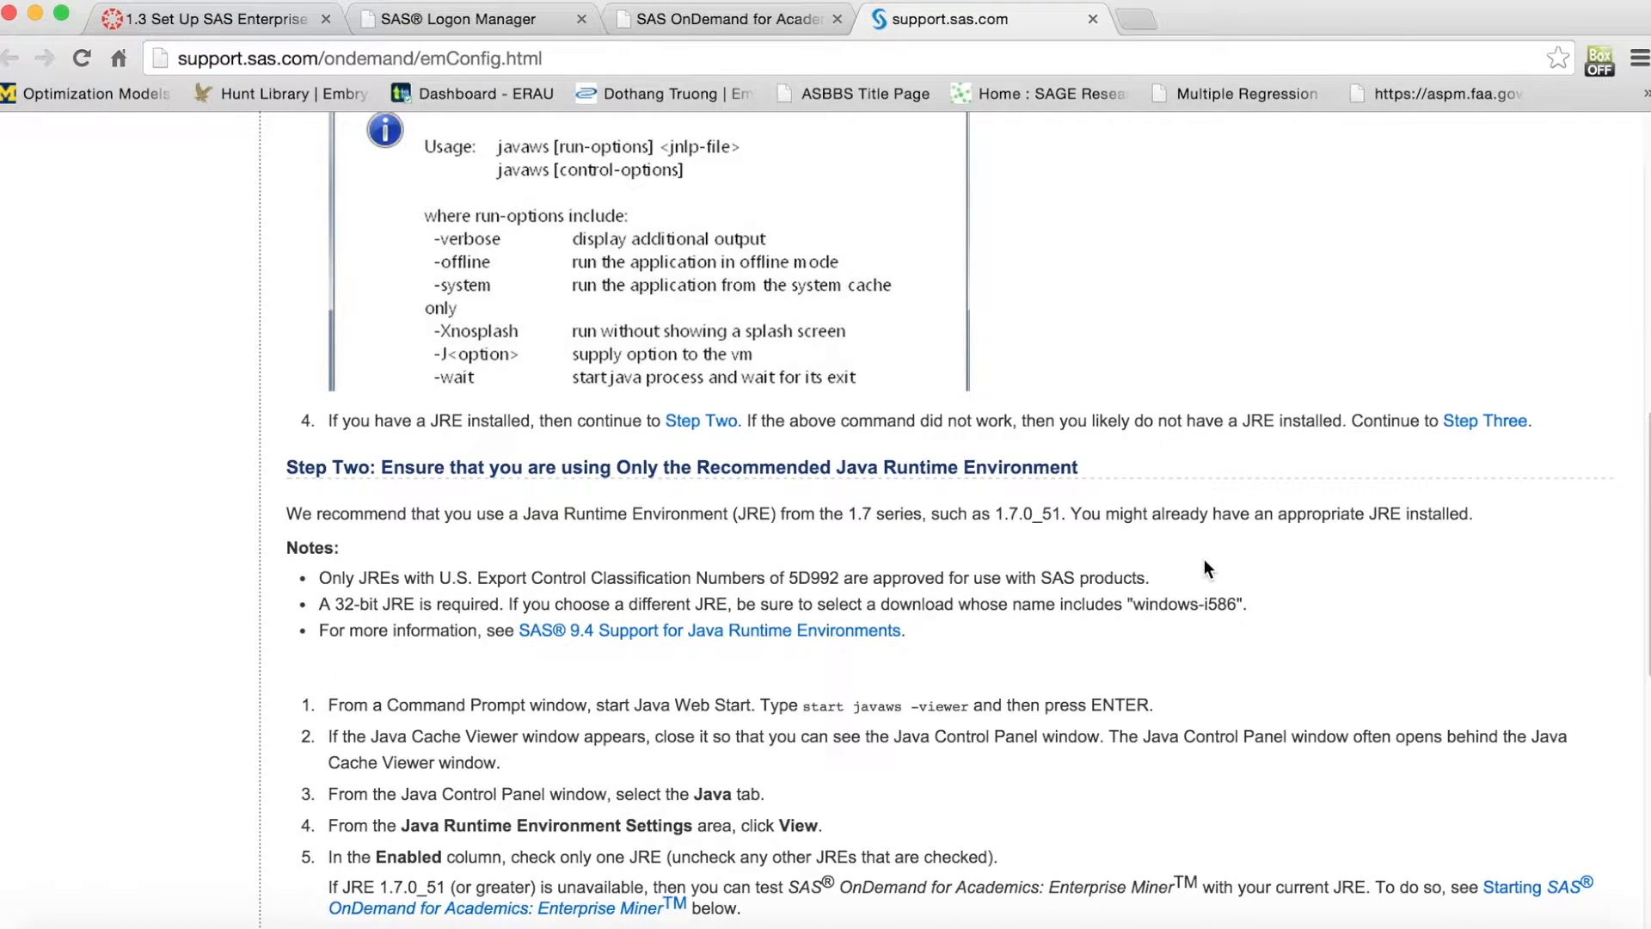
scroll("down", 3)
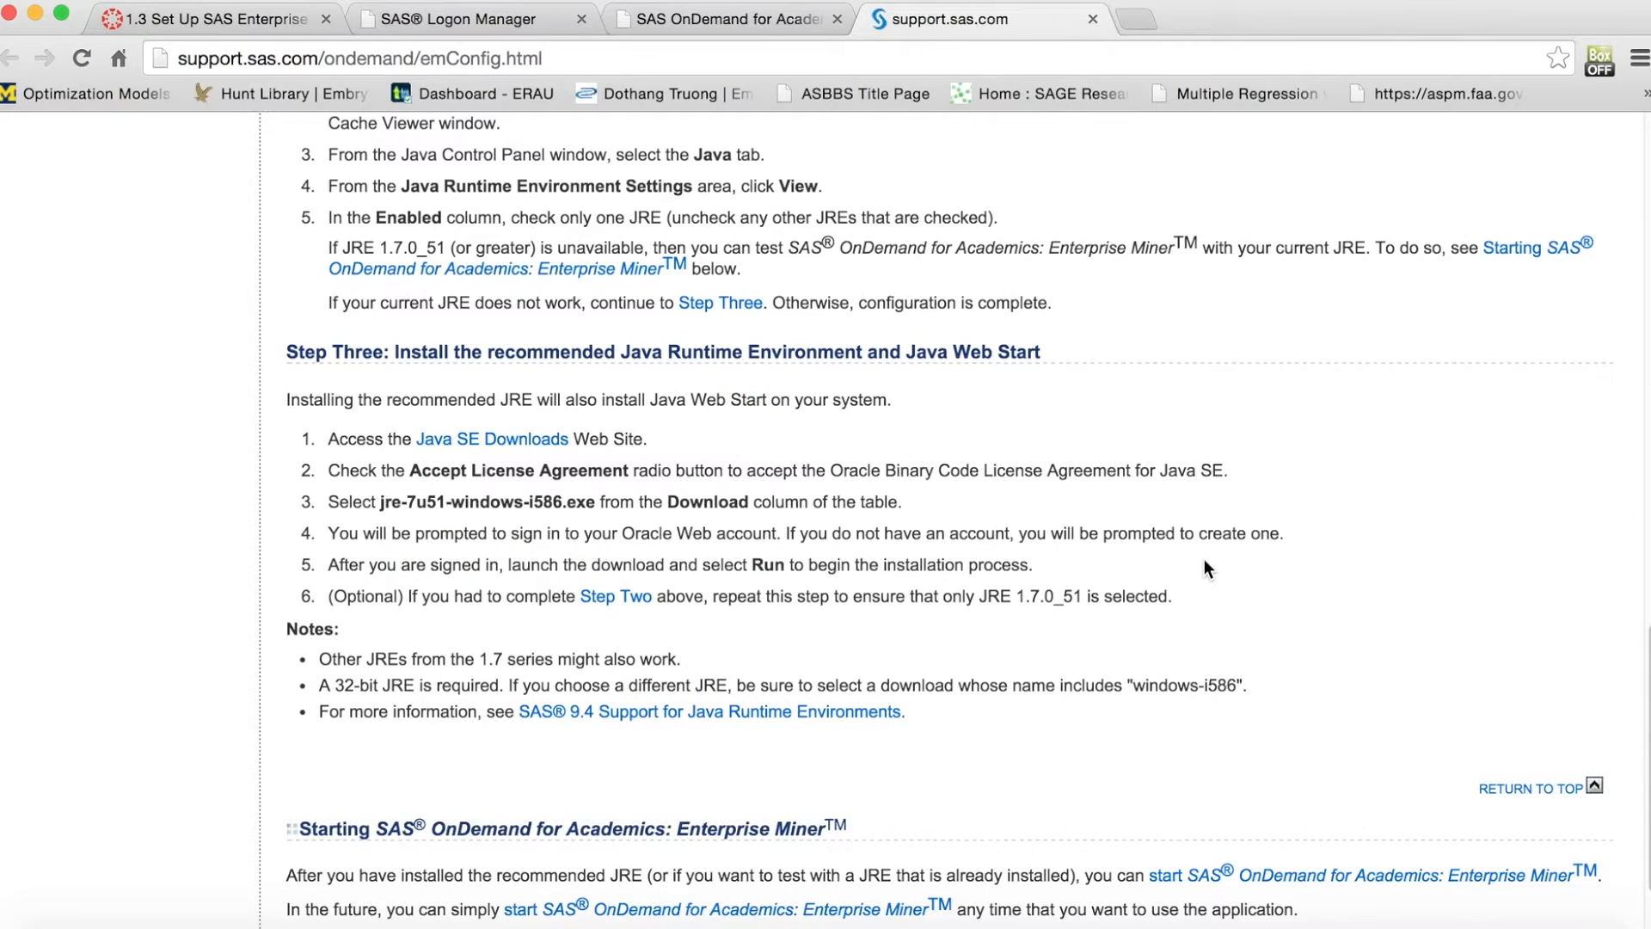
scroll("up", 3)
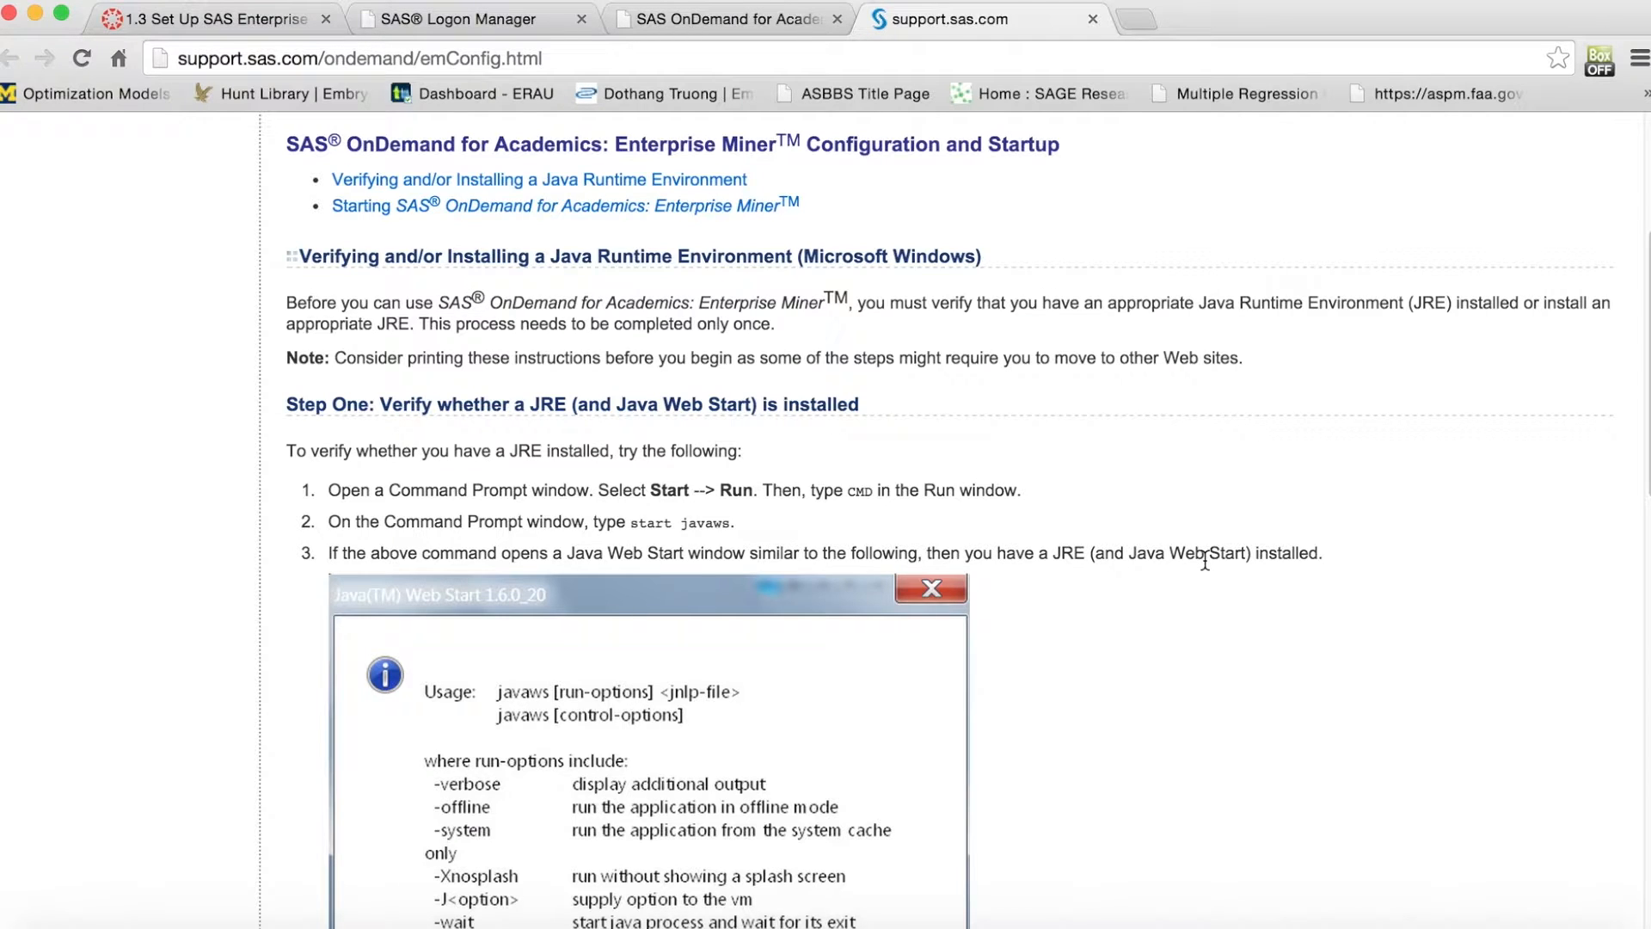
scroll("up", 3)
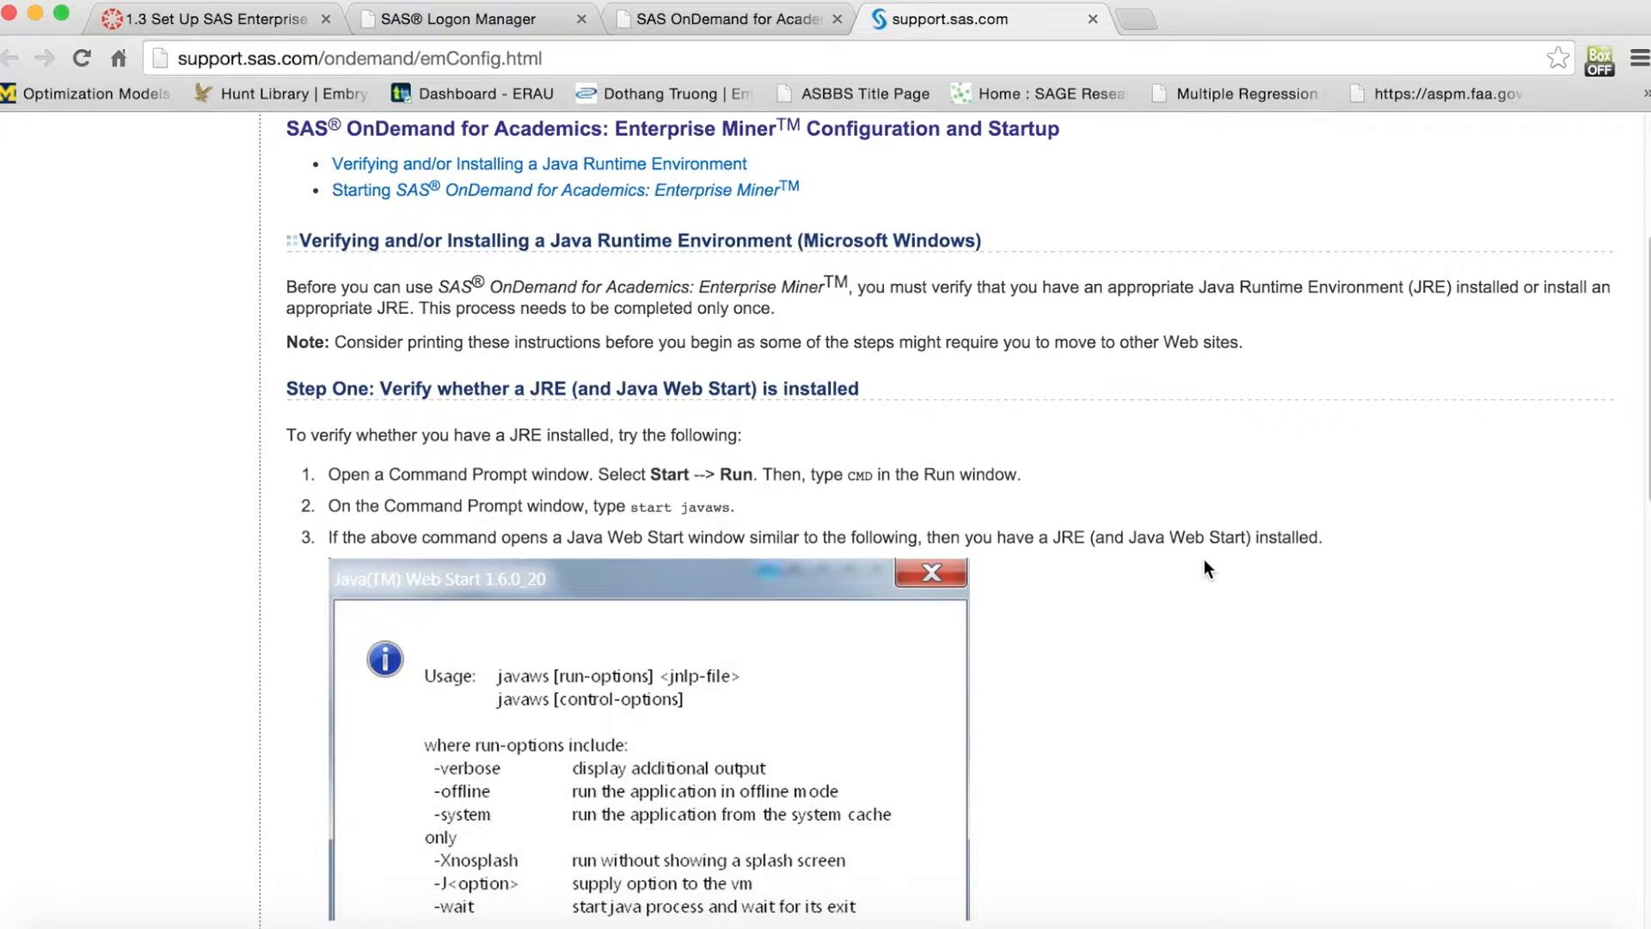
scroll("up", 3)
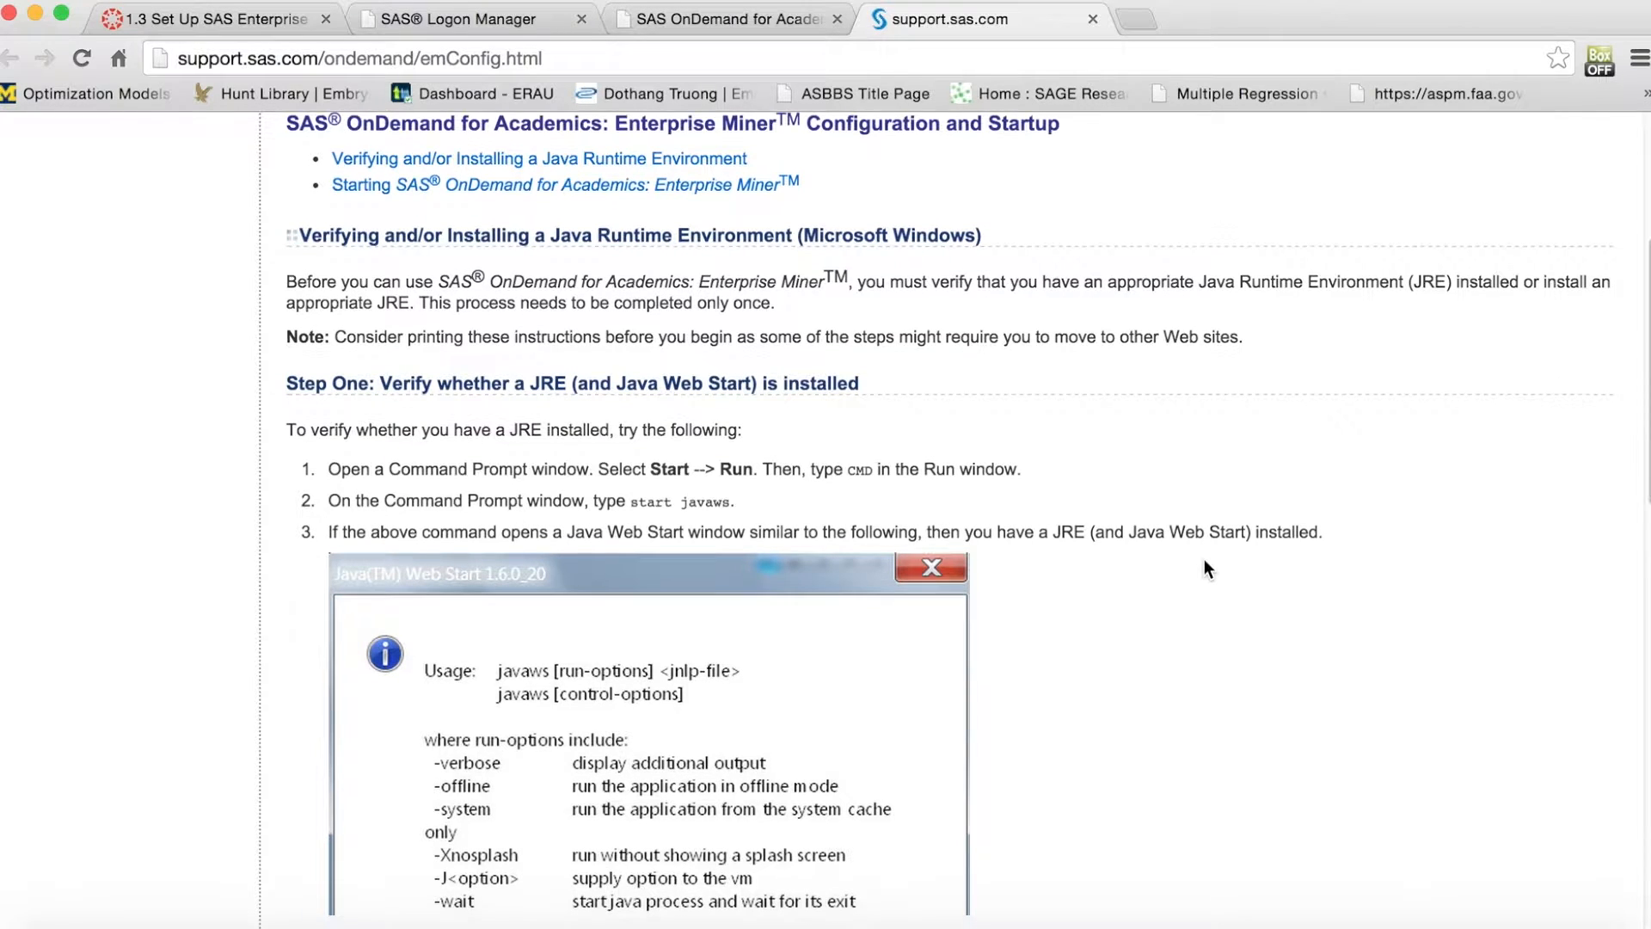
scroll("down", 3)
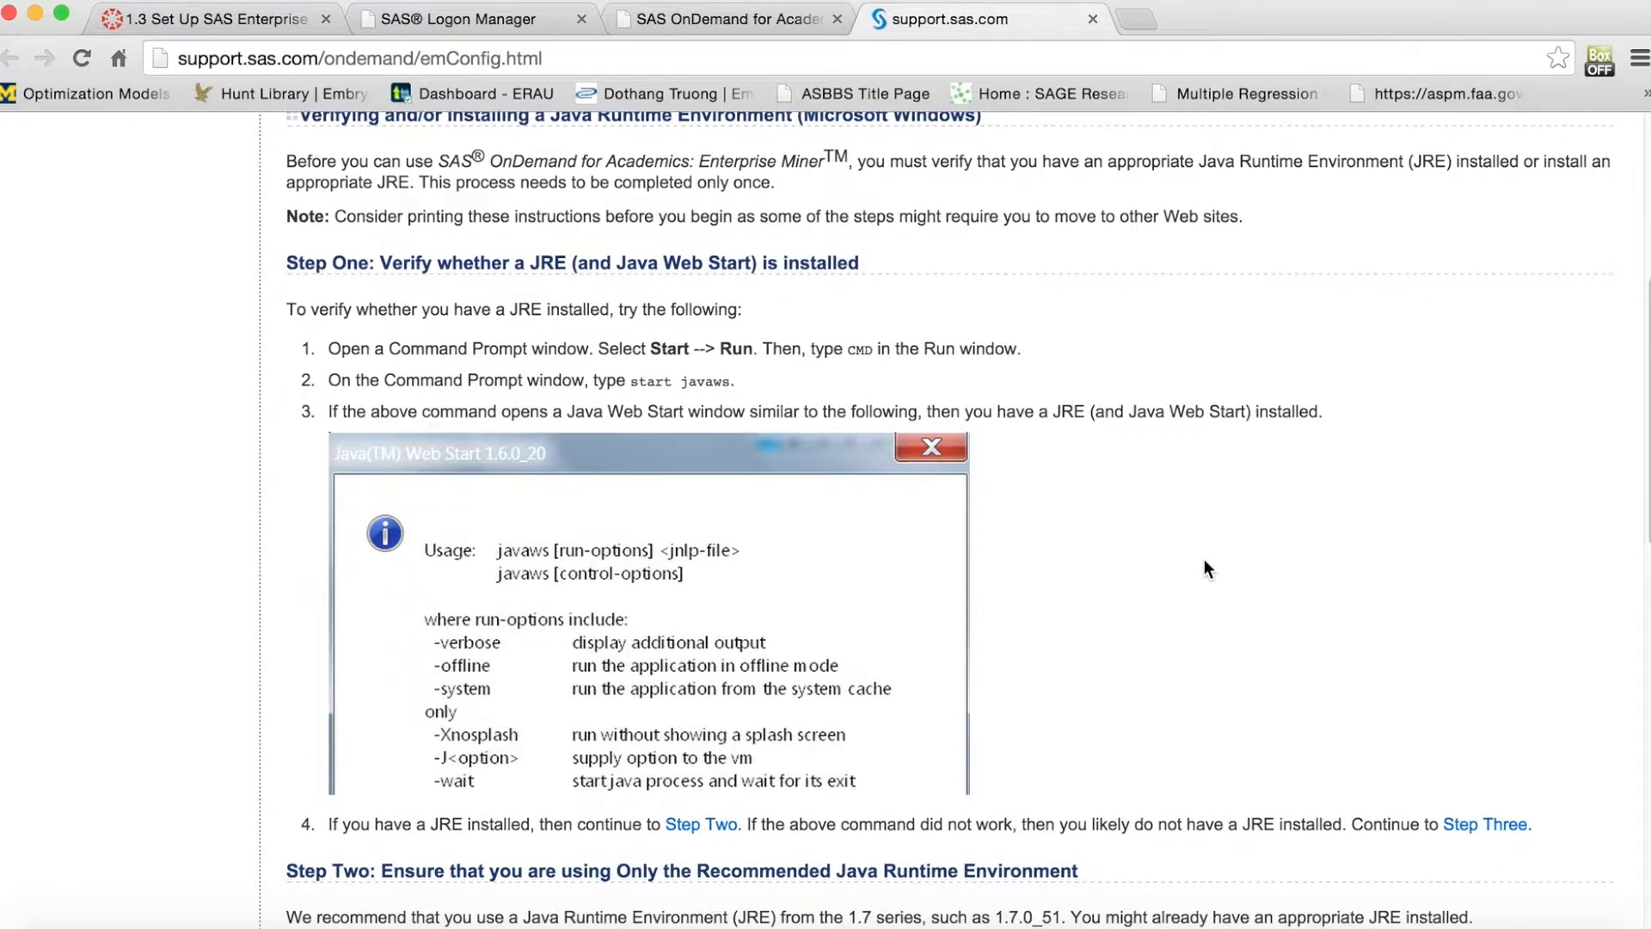
scroll("down", 3)
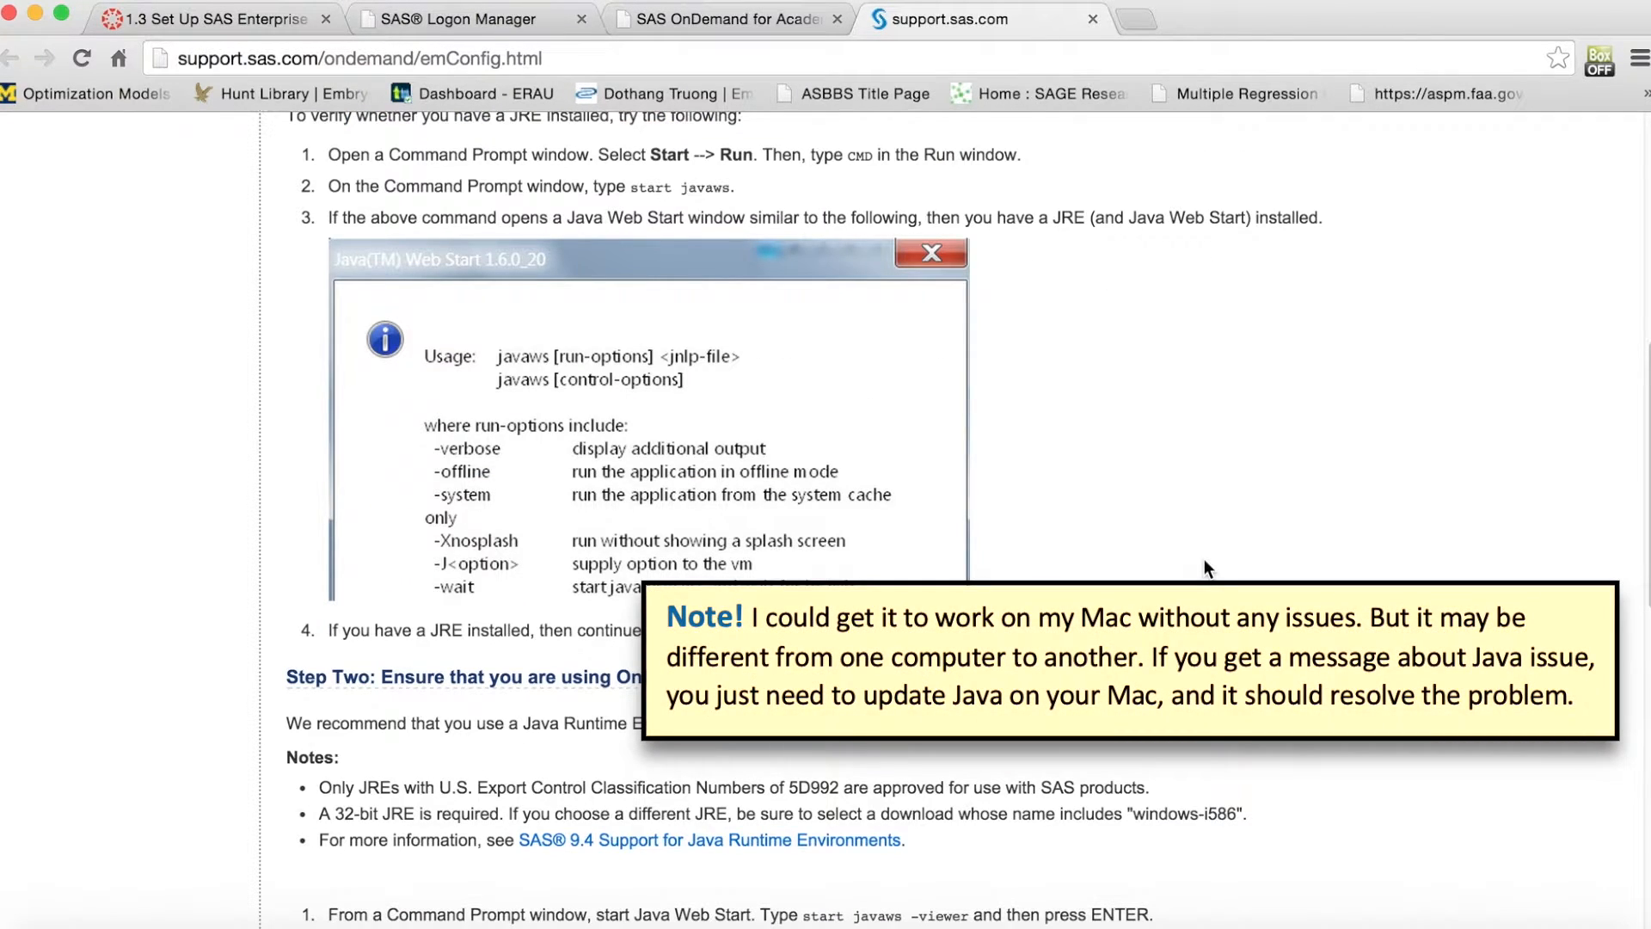
scroll("down", 3)
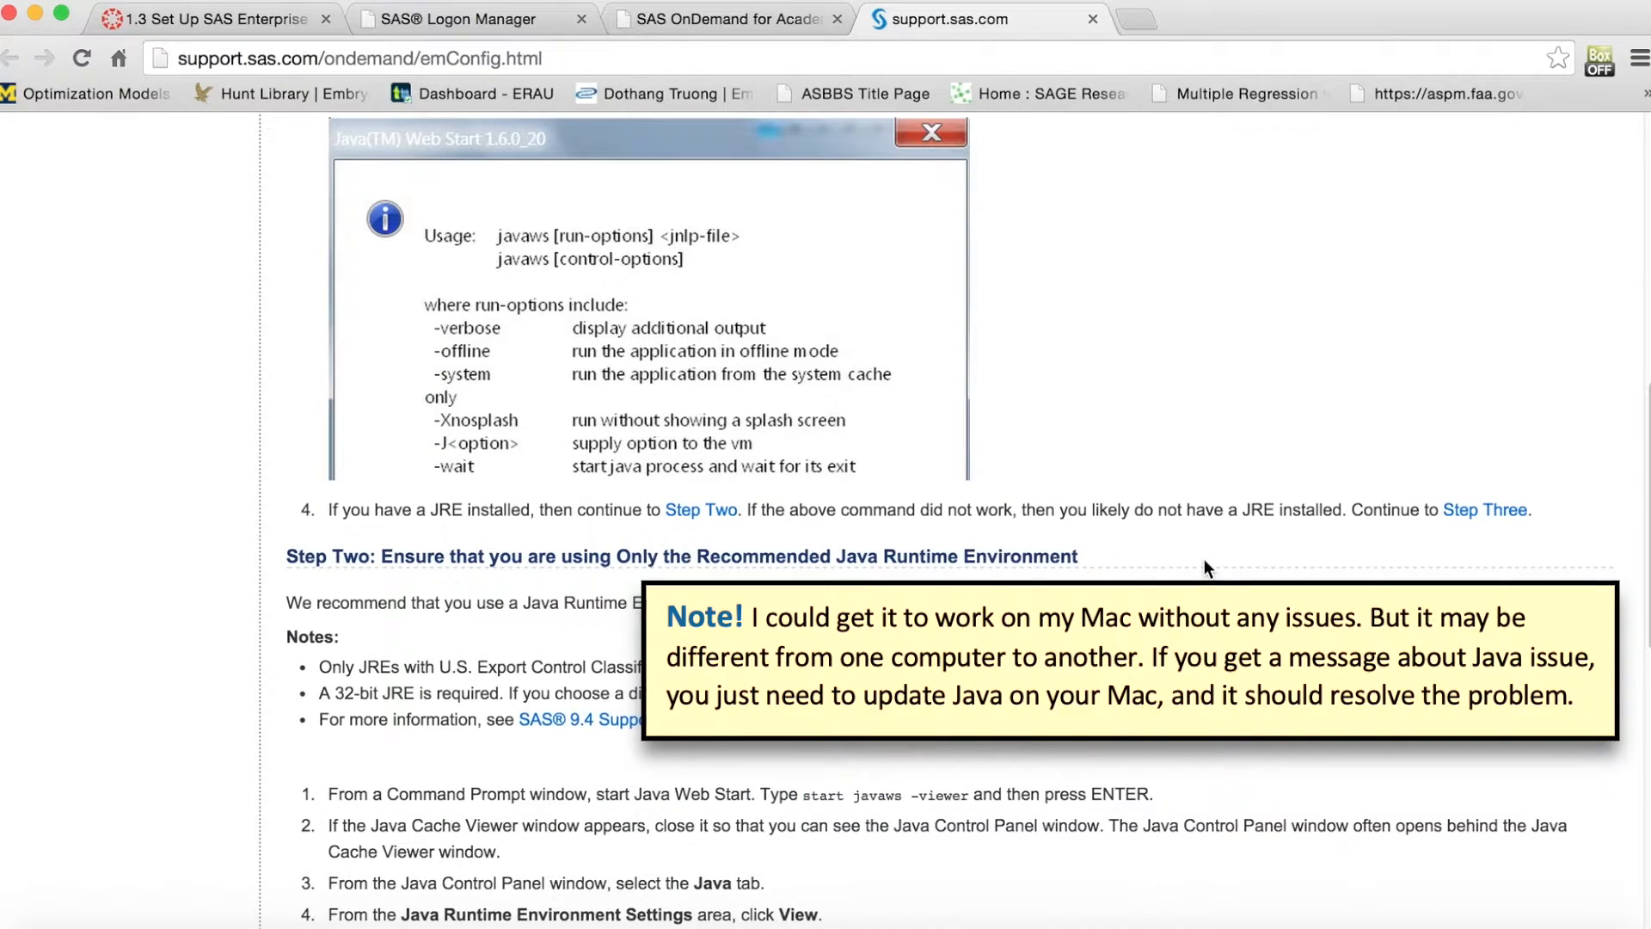
scroll("down", 3)
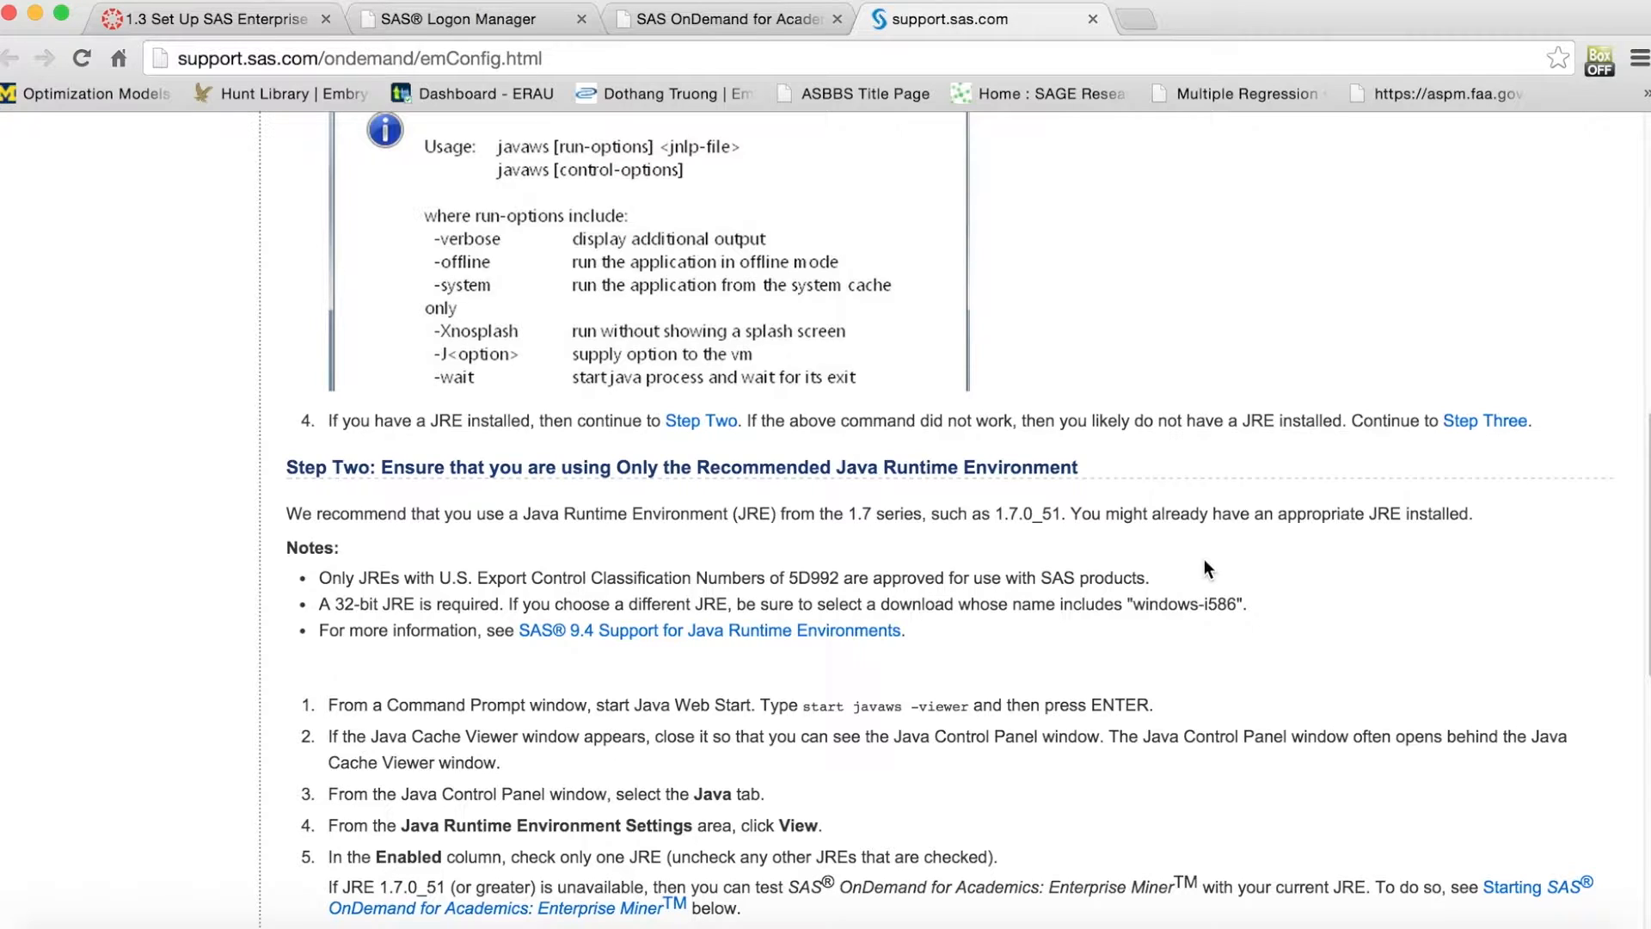
scroll("down", 3)
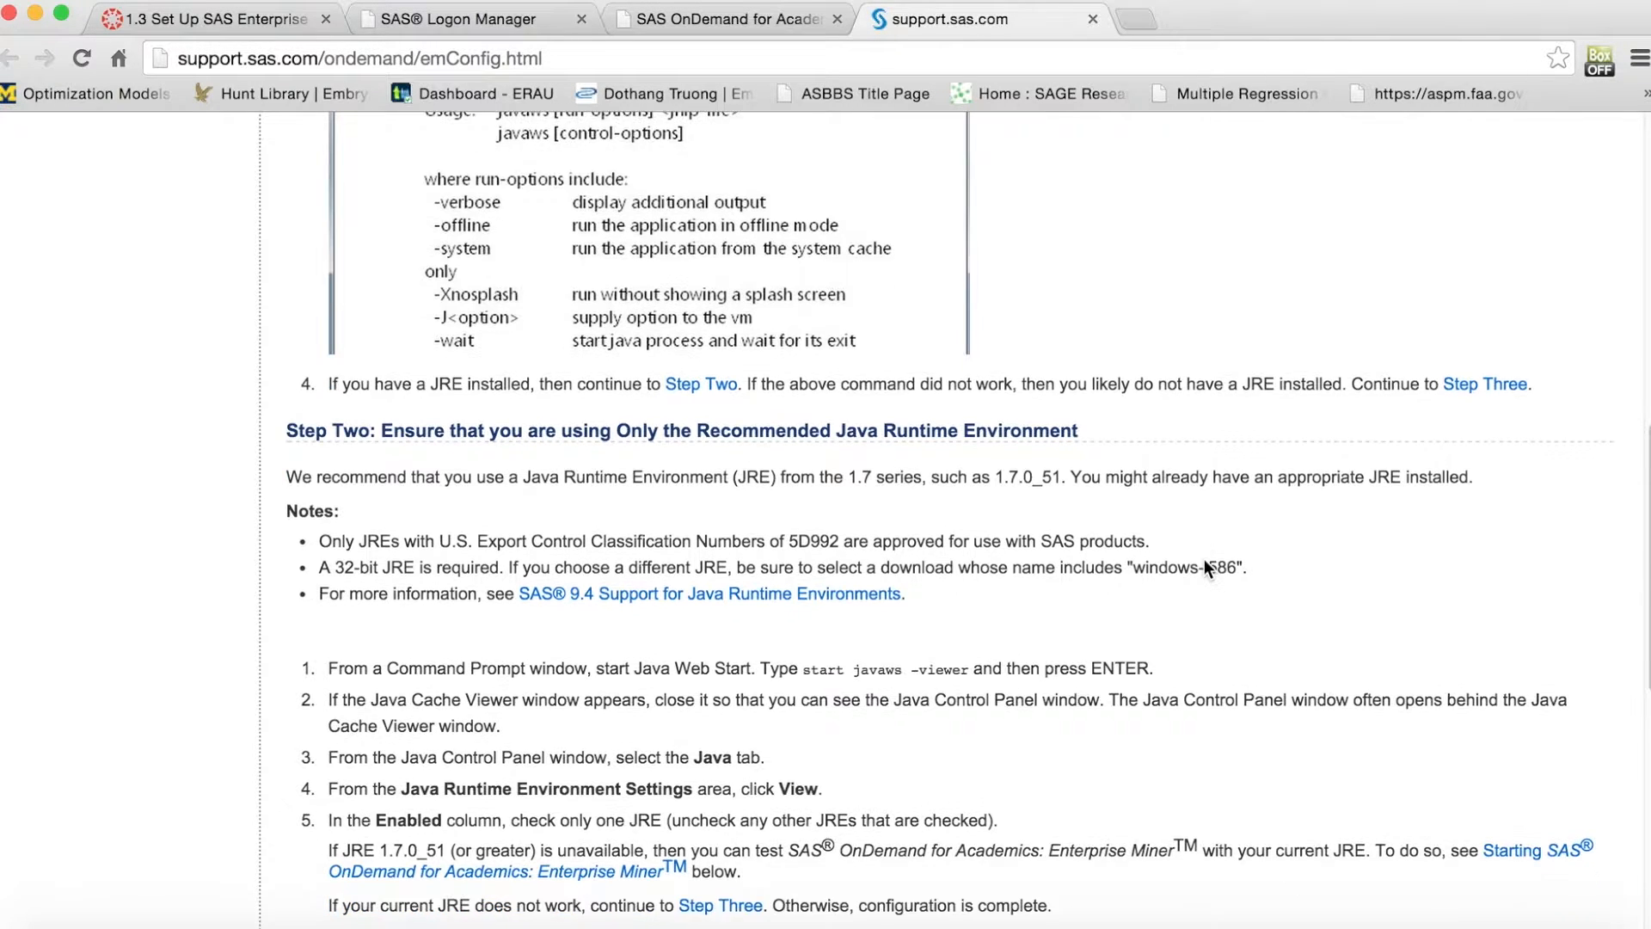
scroll("down", 3)
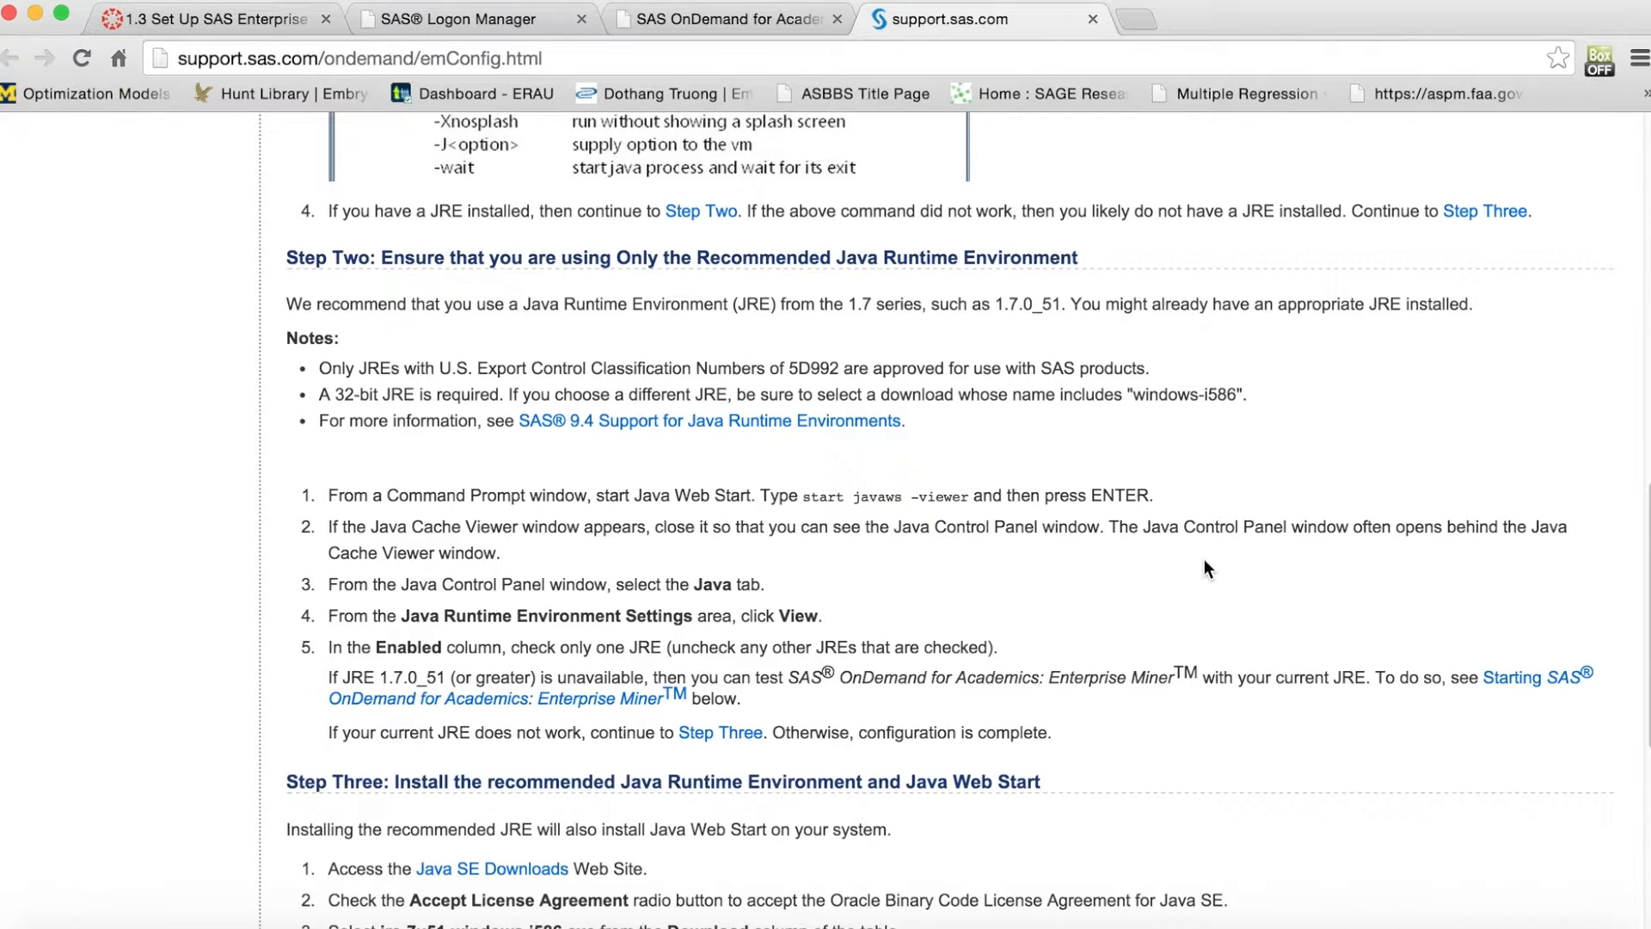
scroll("down", 3)
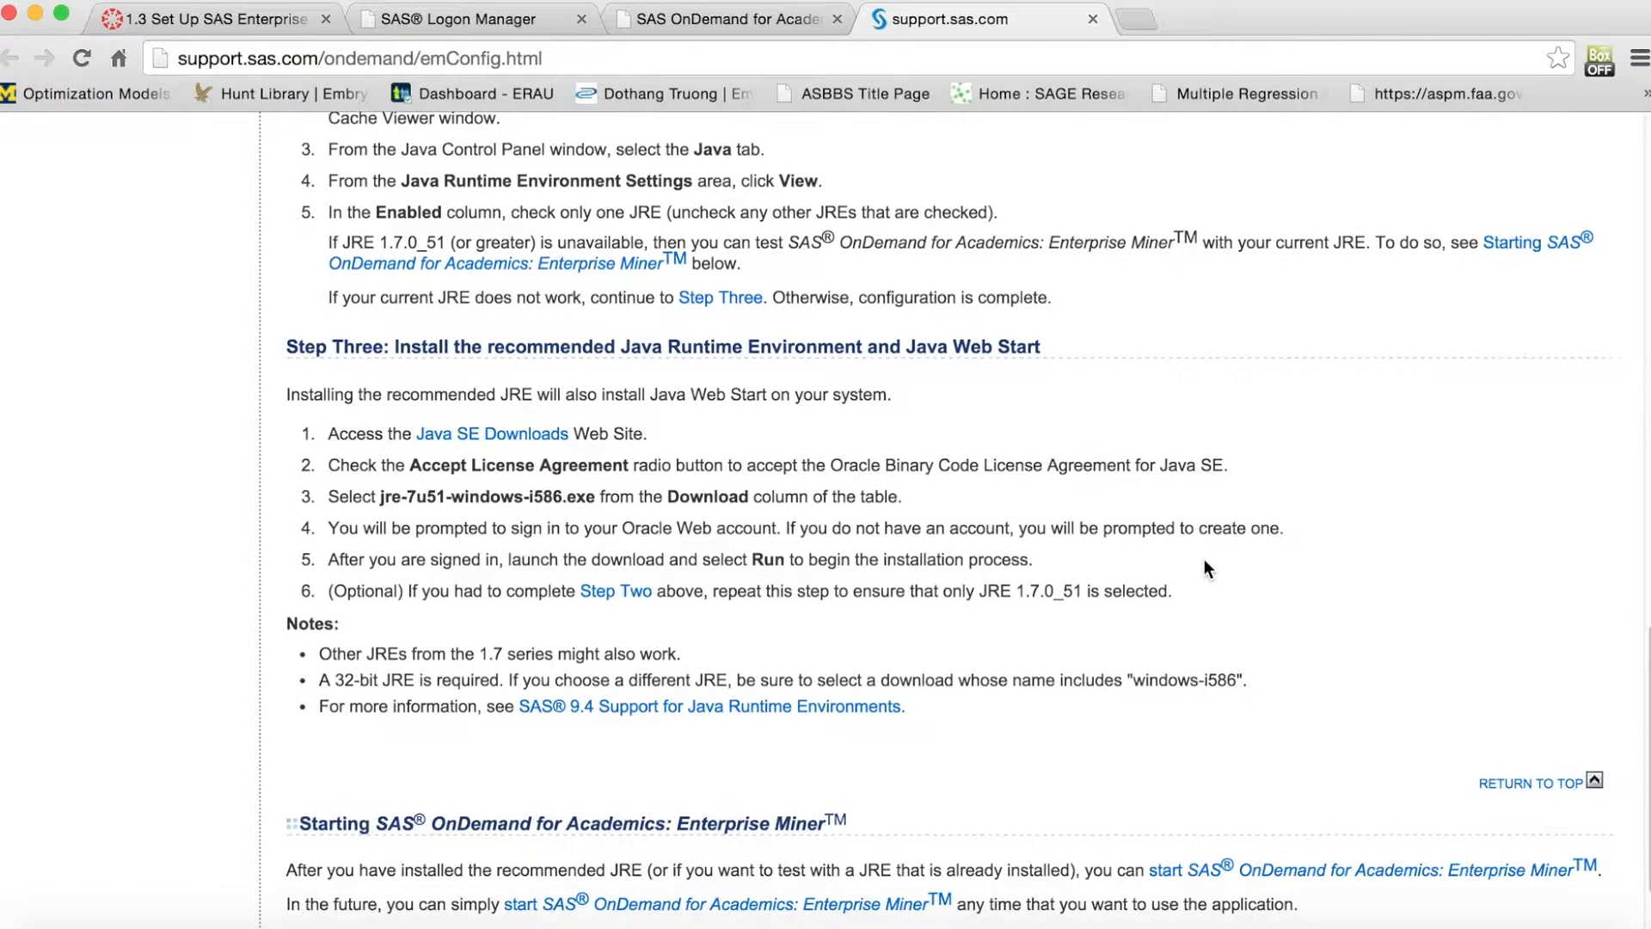
scroll("down", 3)
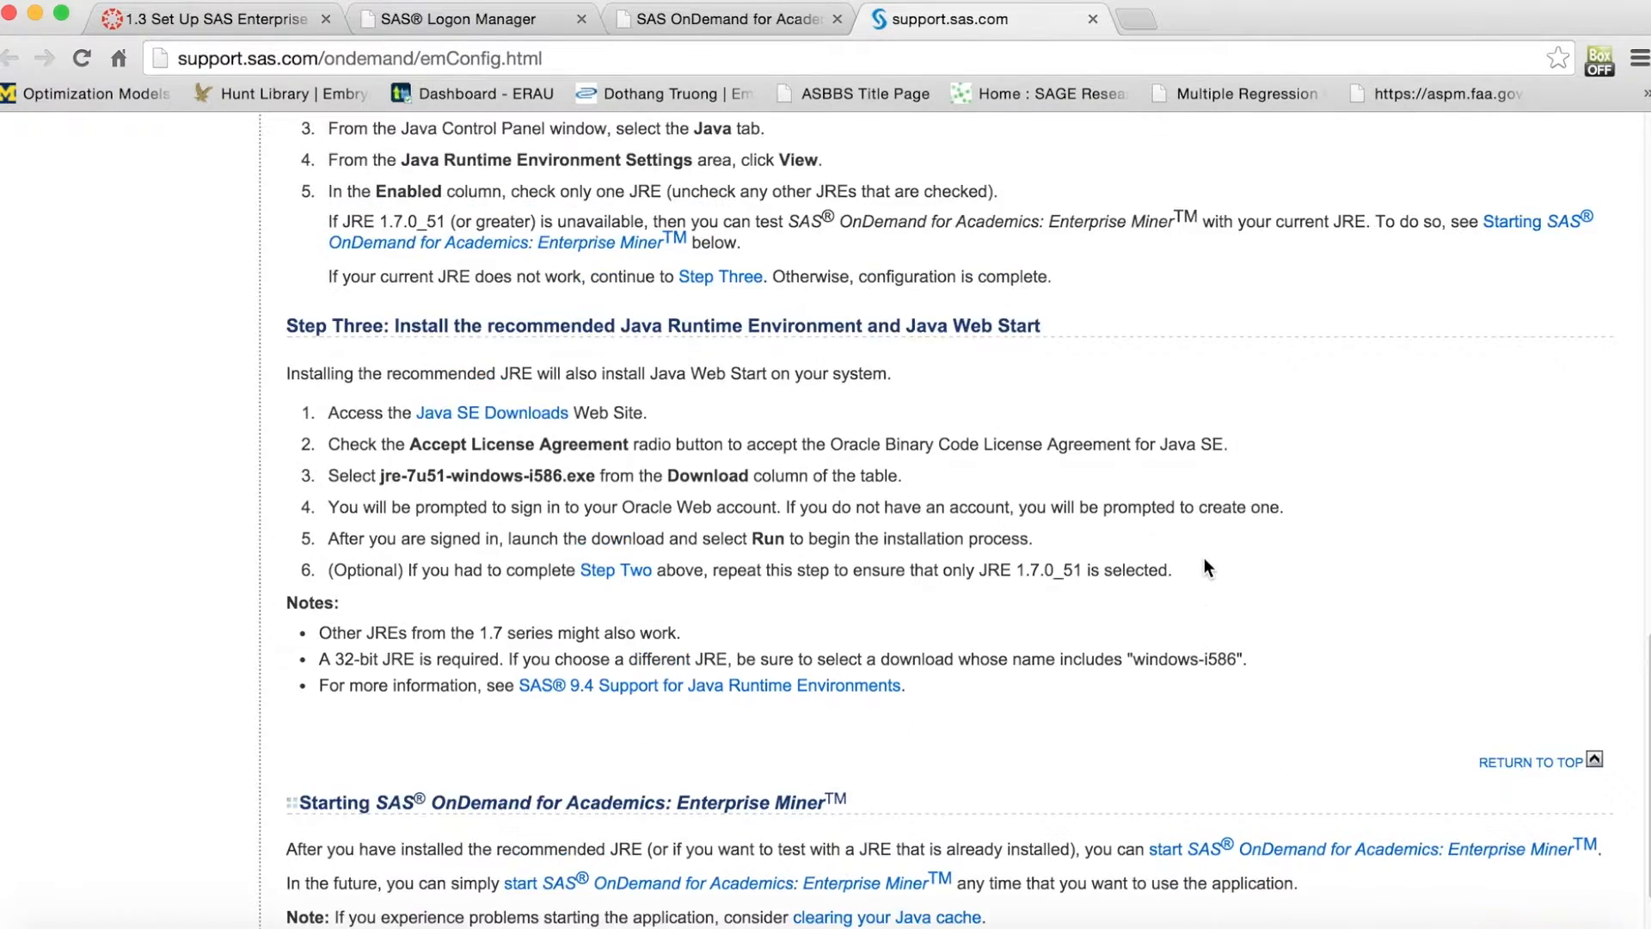
scroll("up", 3)
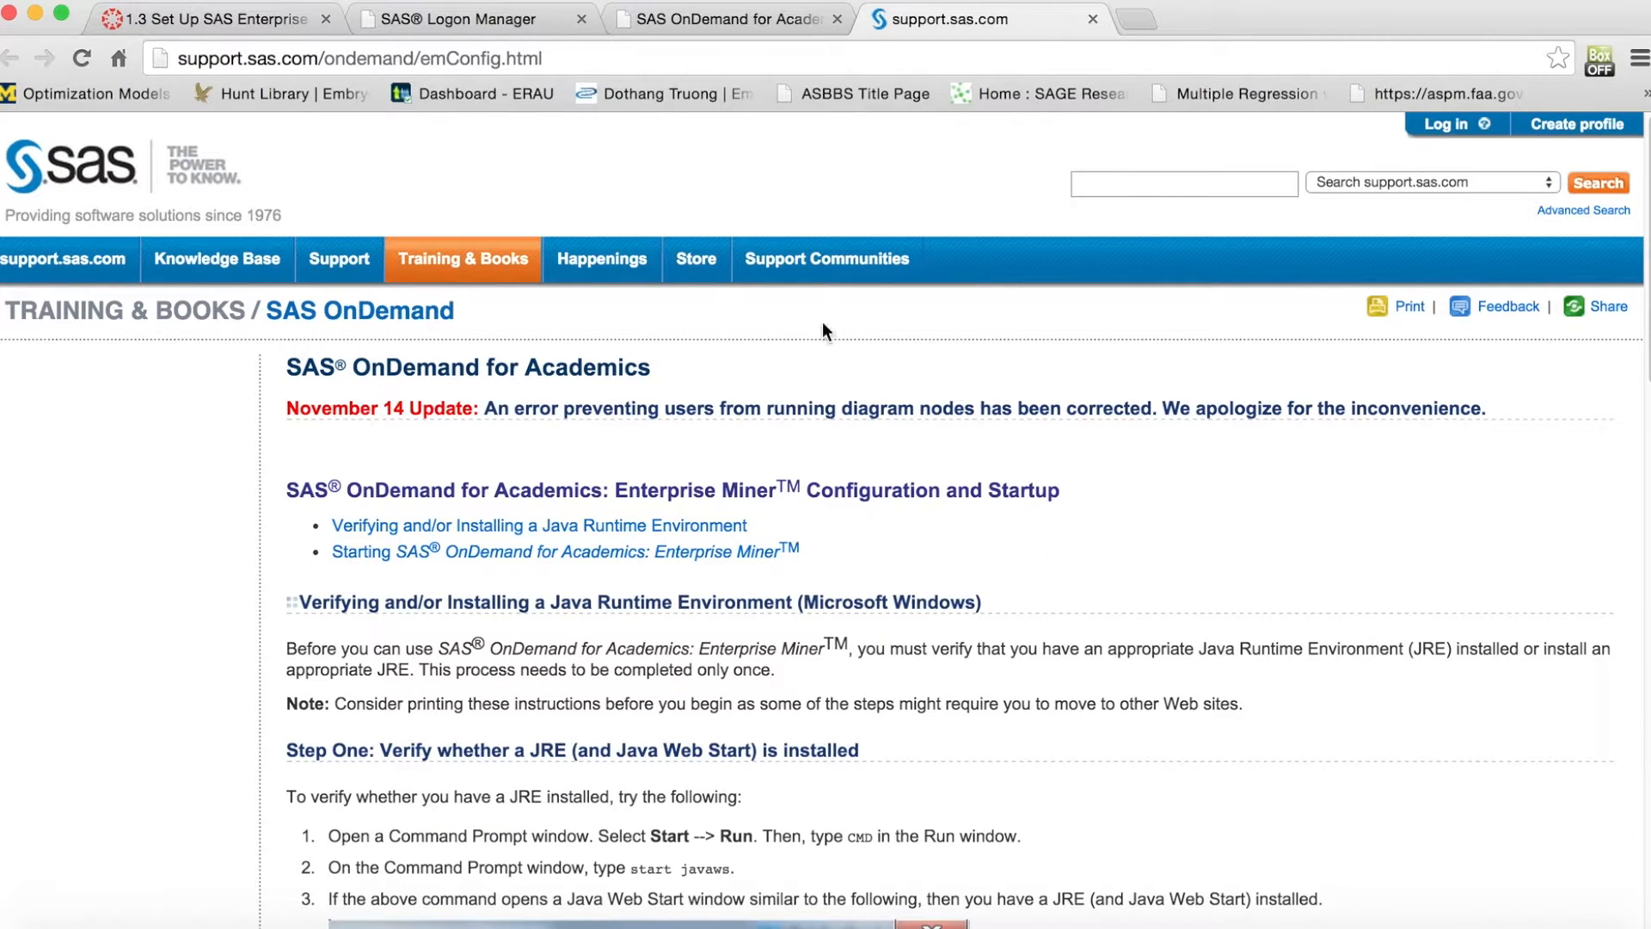
mouse_move(695, 101)
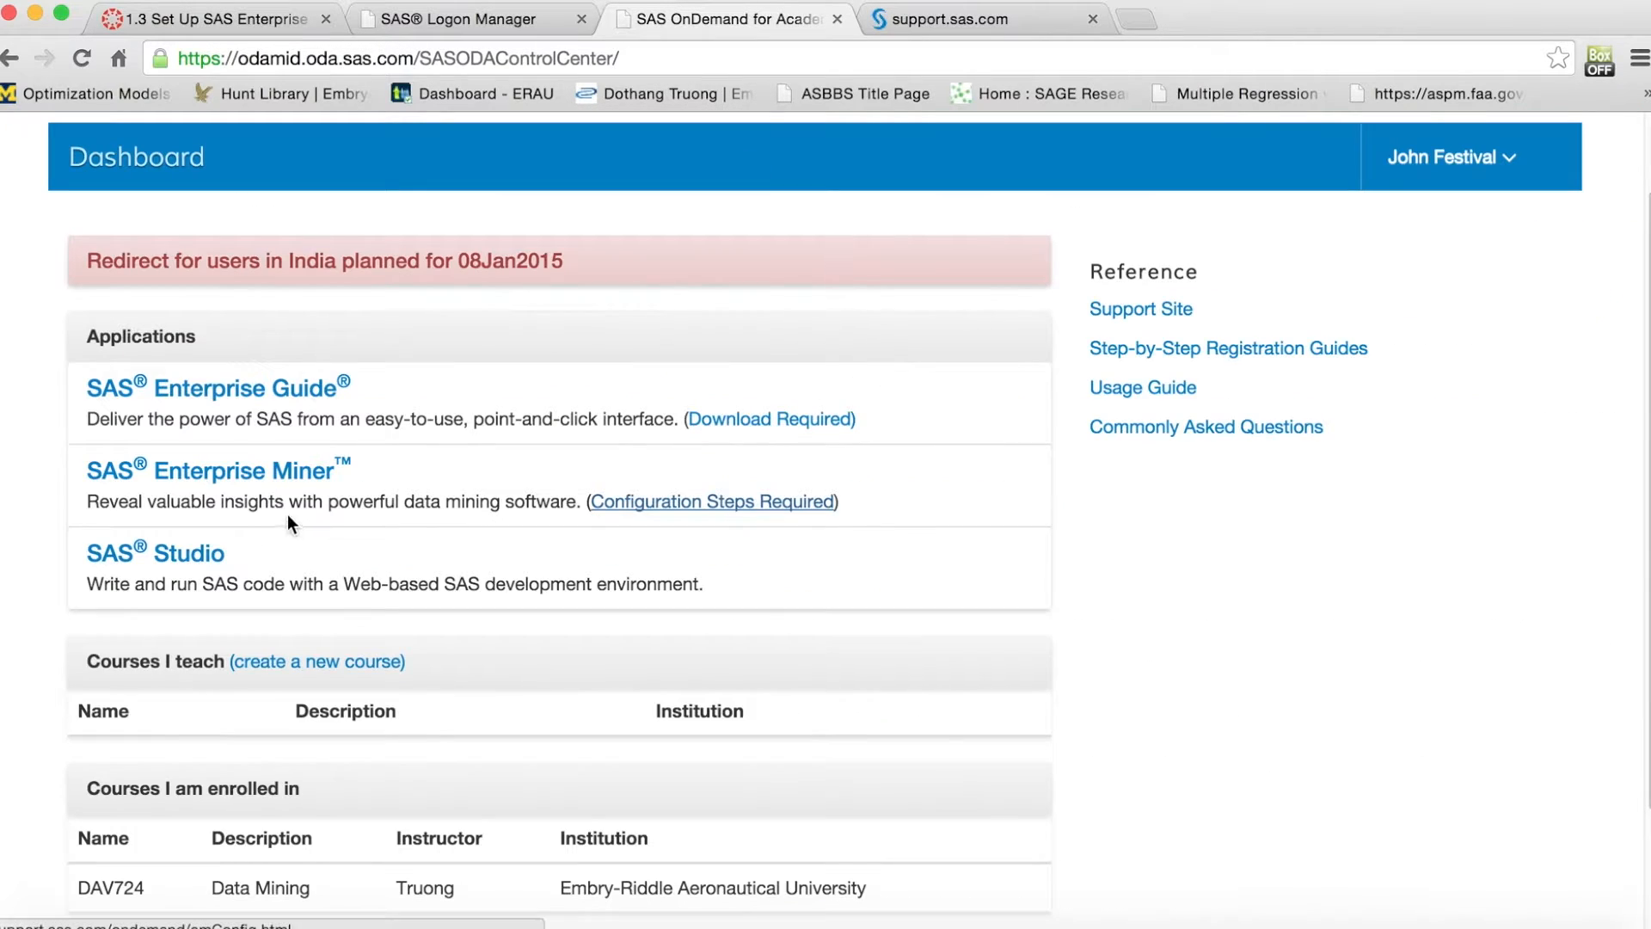
mouse_move(263, 471)
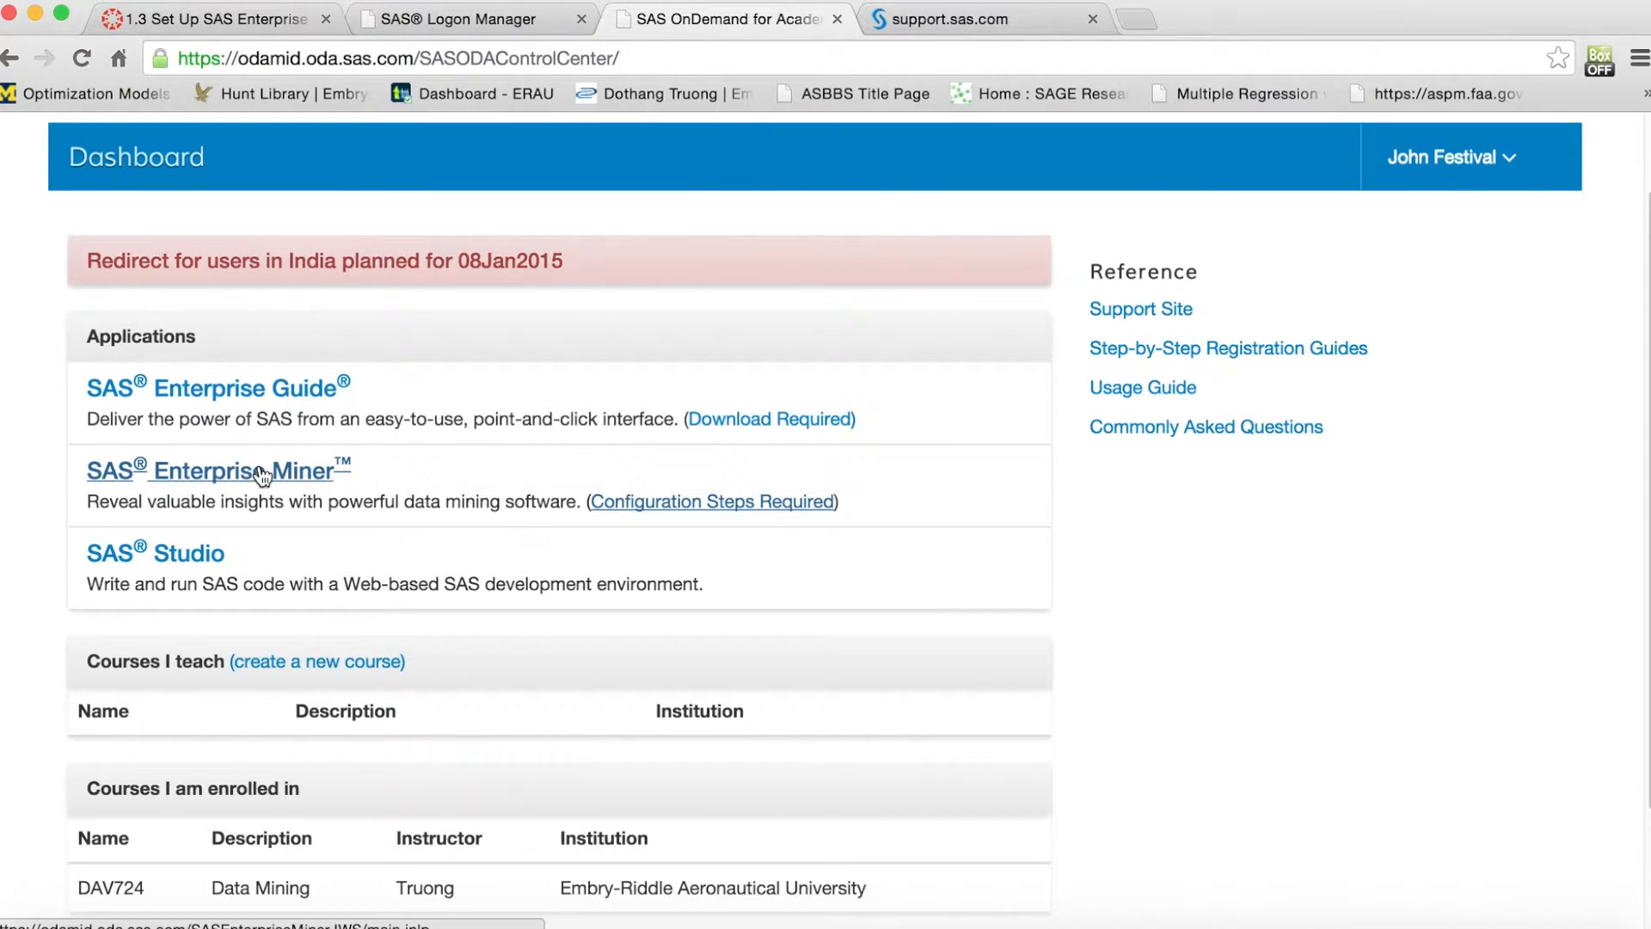
mouse_move(547, 566)
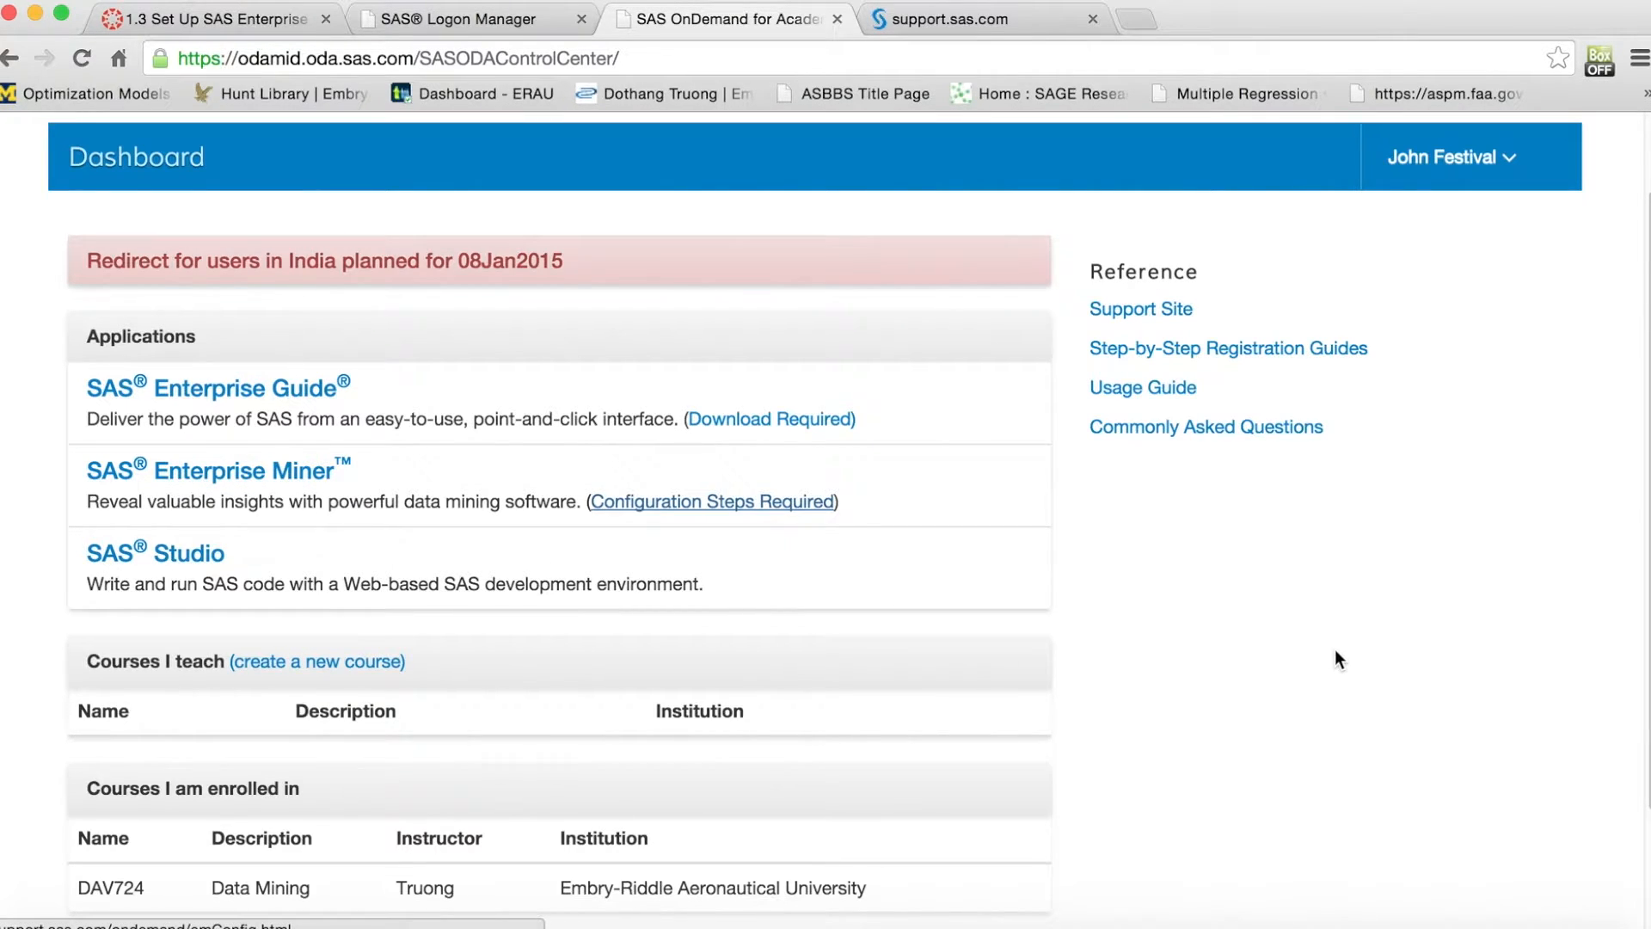
mouse_move(1329, 650)
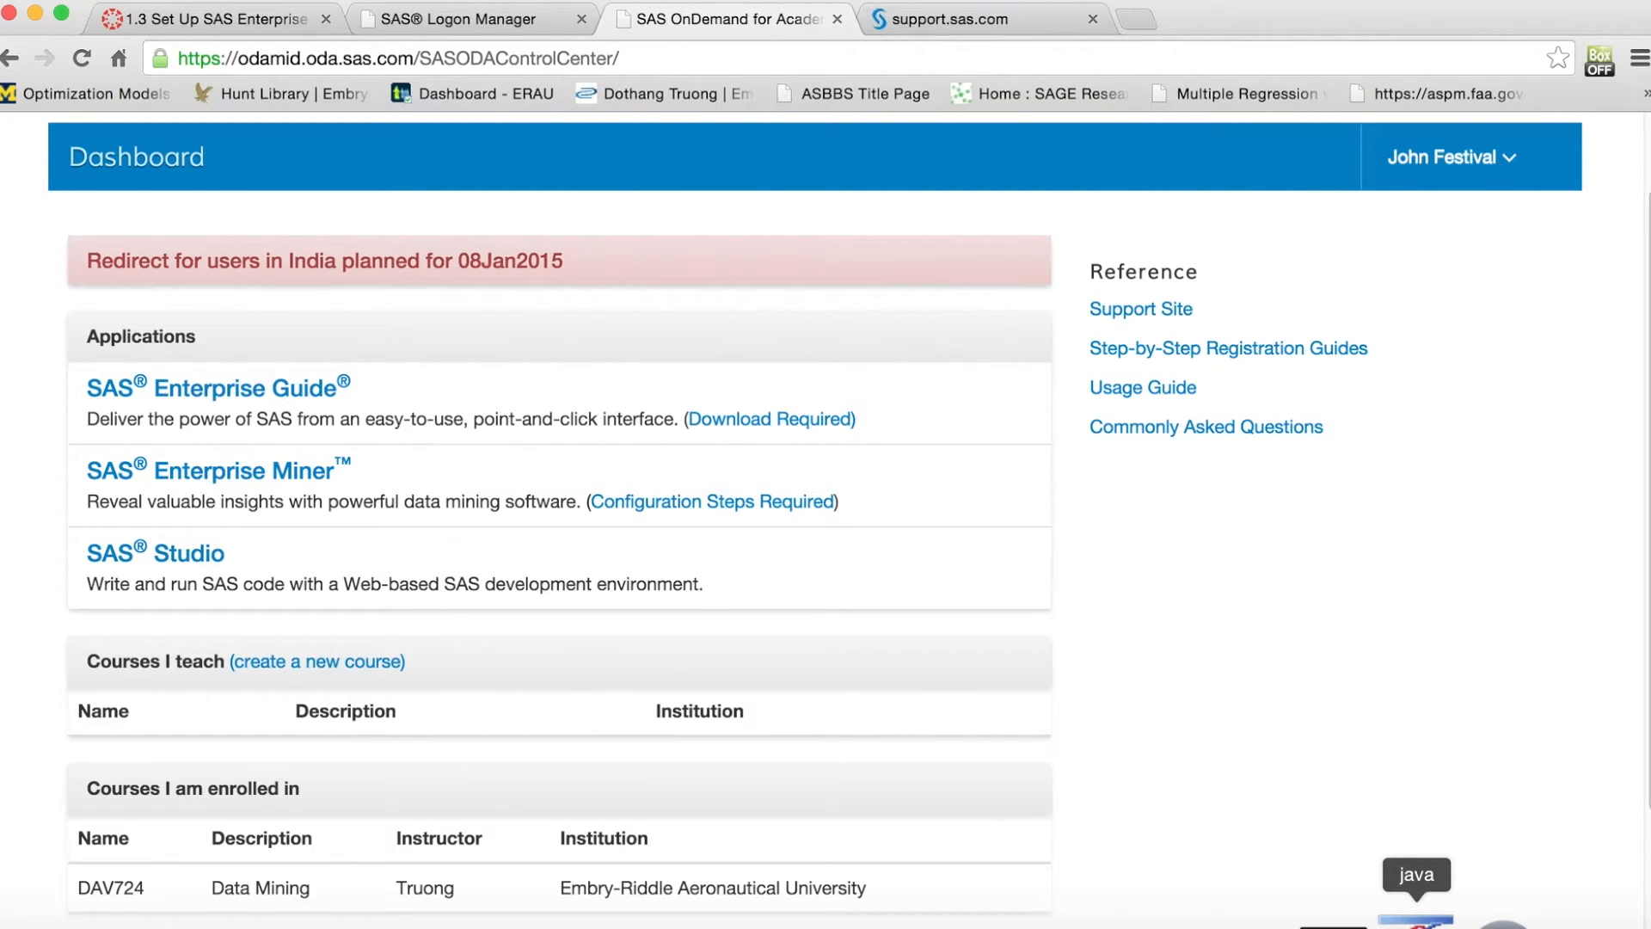
- Start a new Enterprise Miner project on the default SASApp server named SASExample
left_click(211, 468)
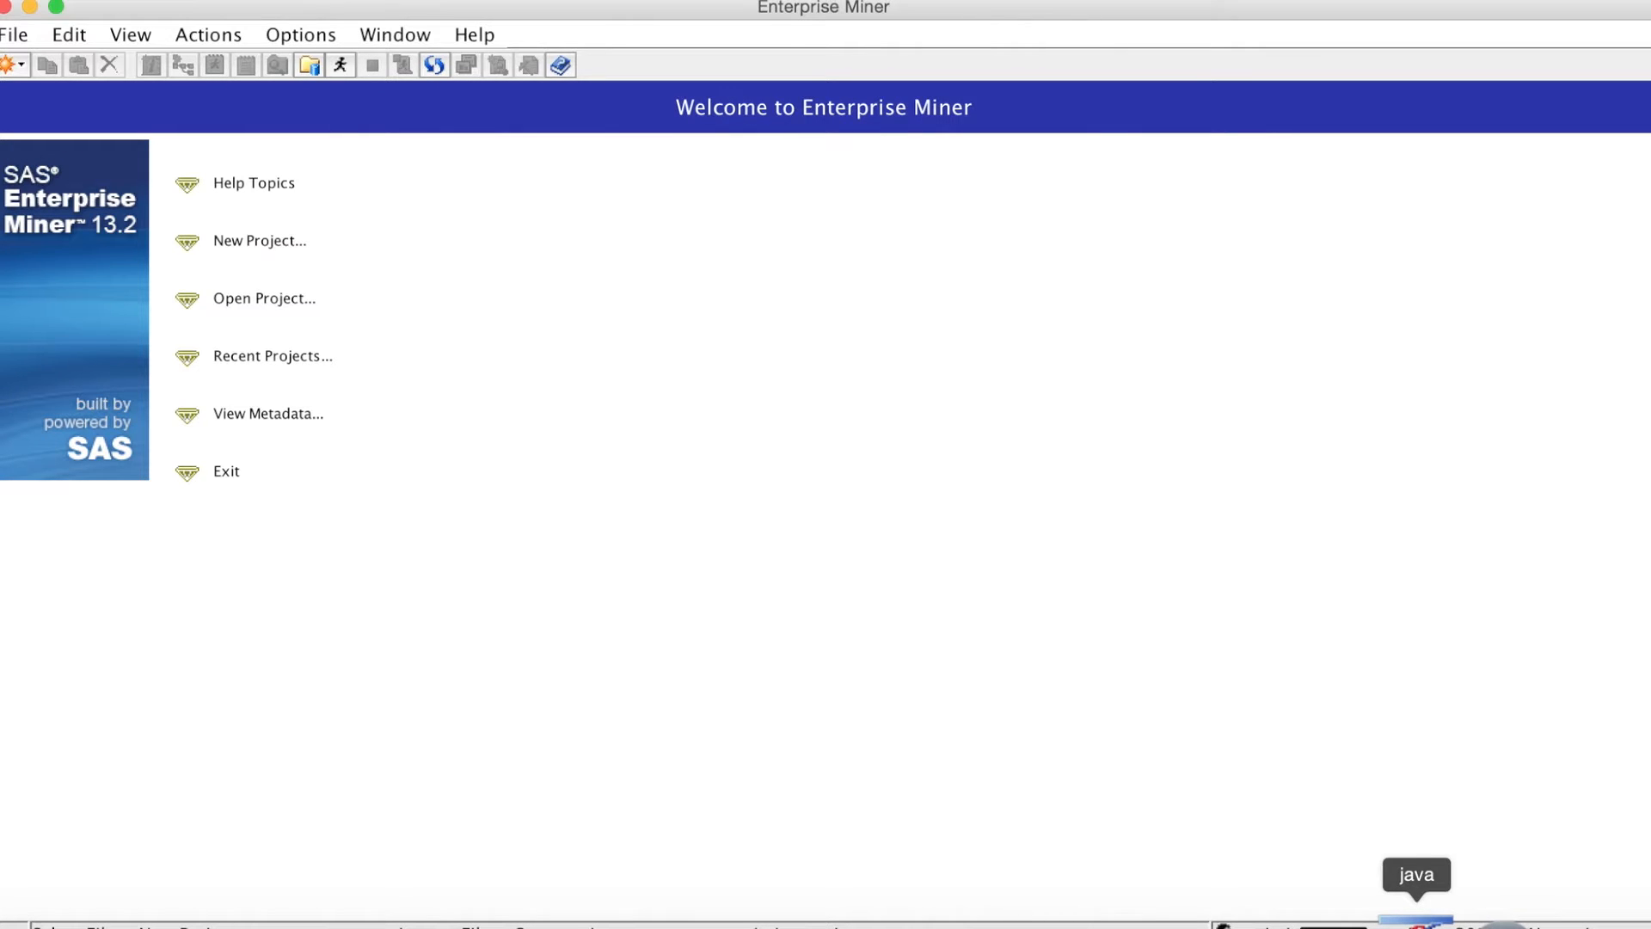
mouse_move(998, 495)
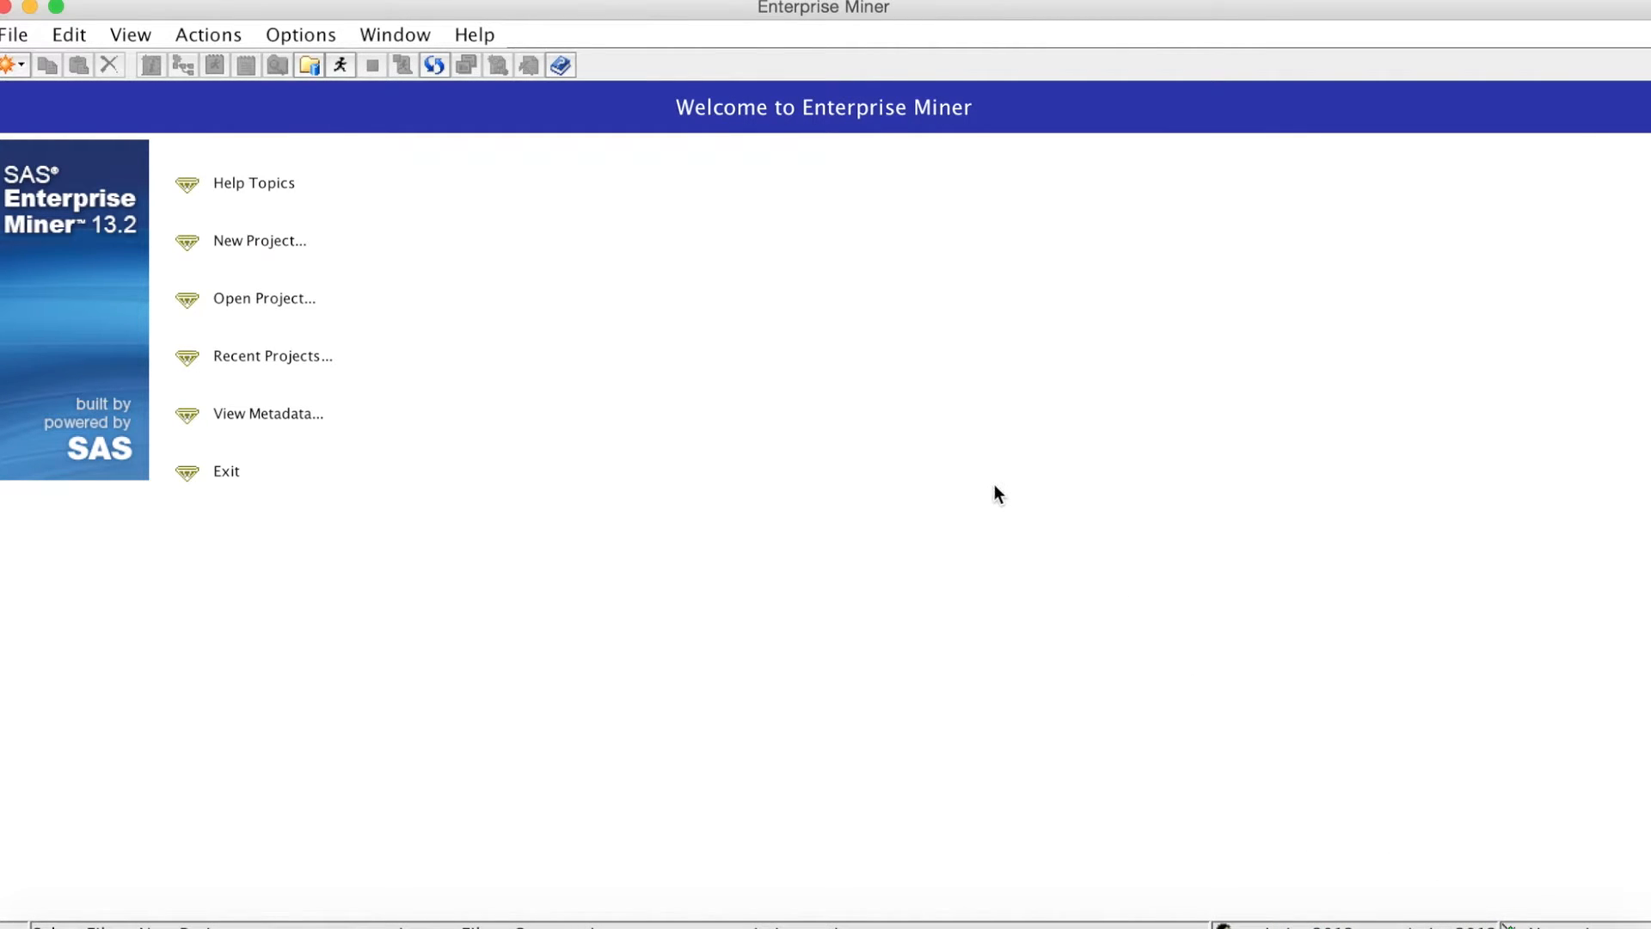
mouse_move(991, 458)
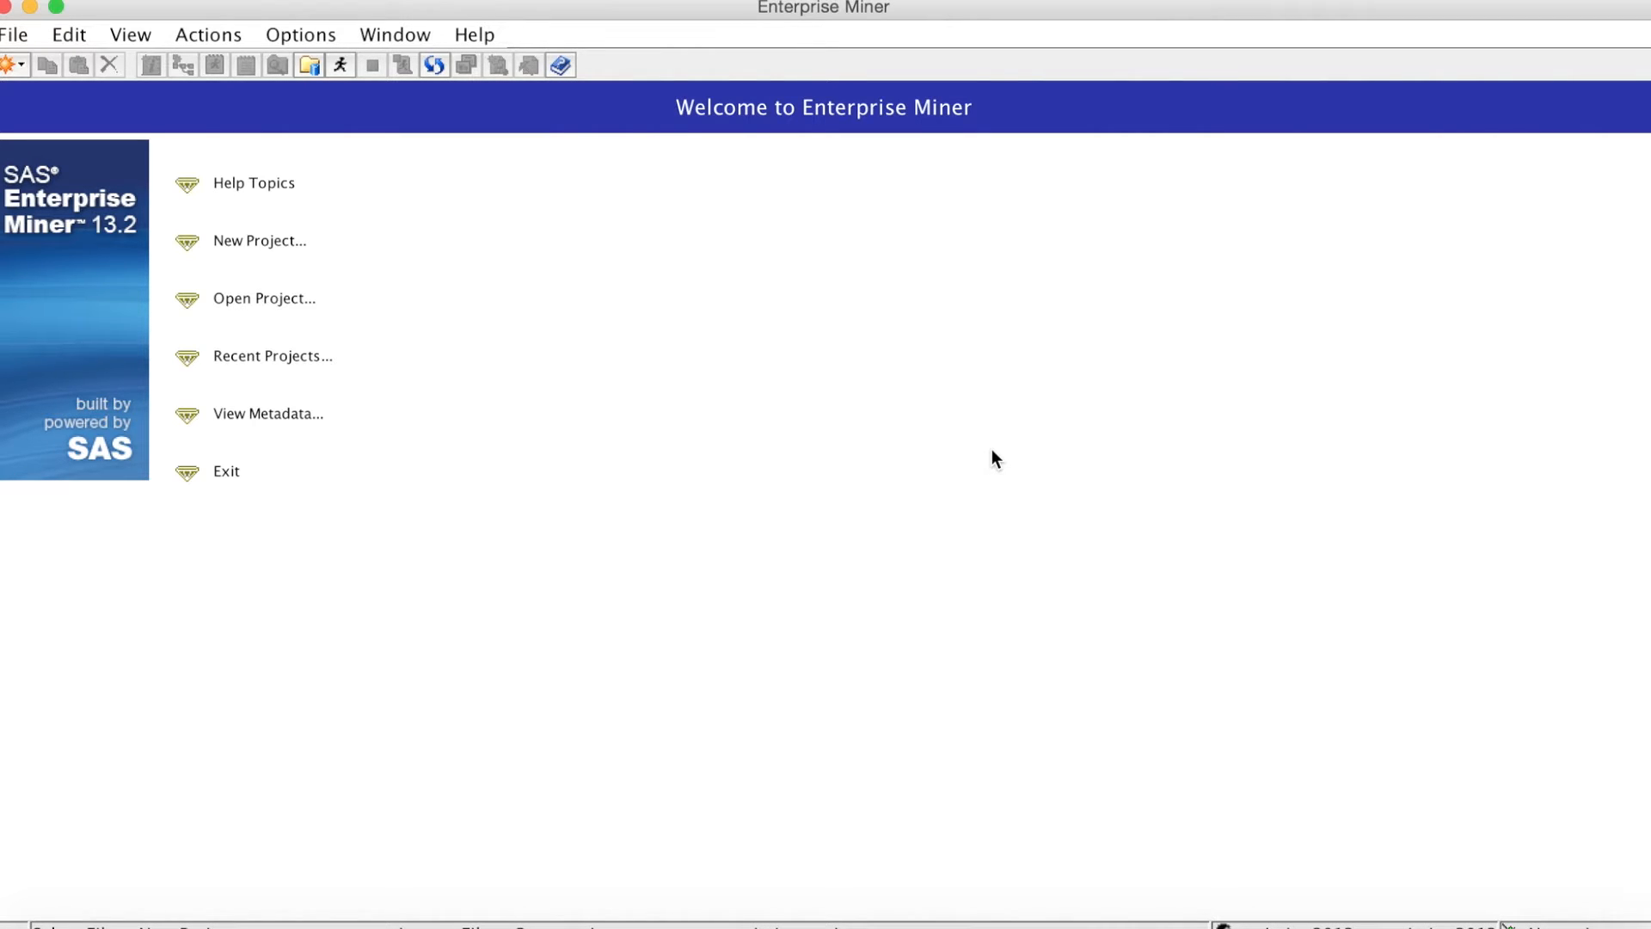
mouse_move(272, 247)
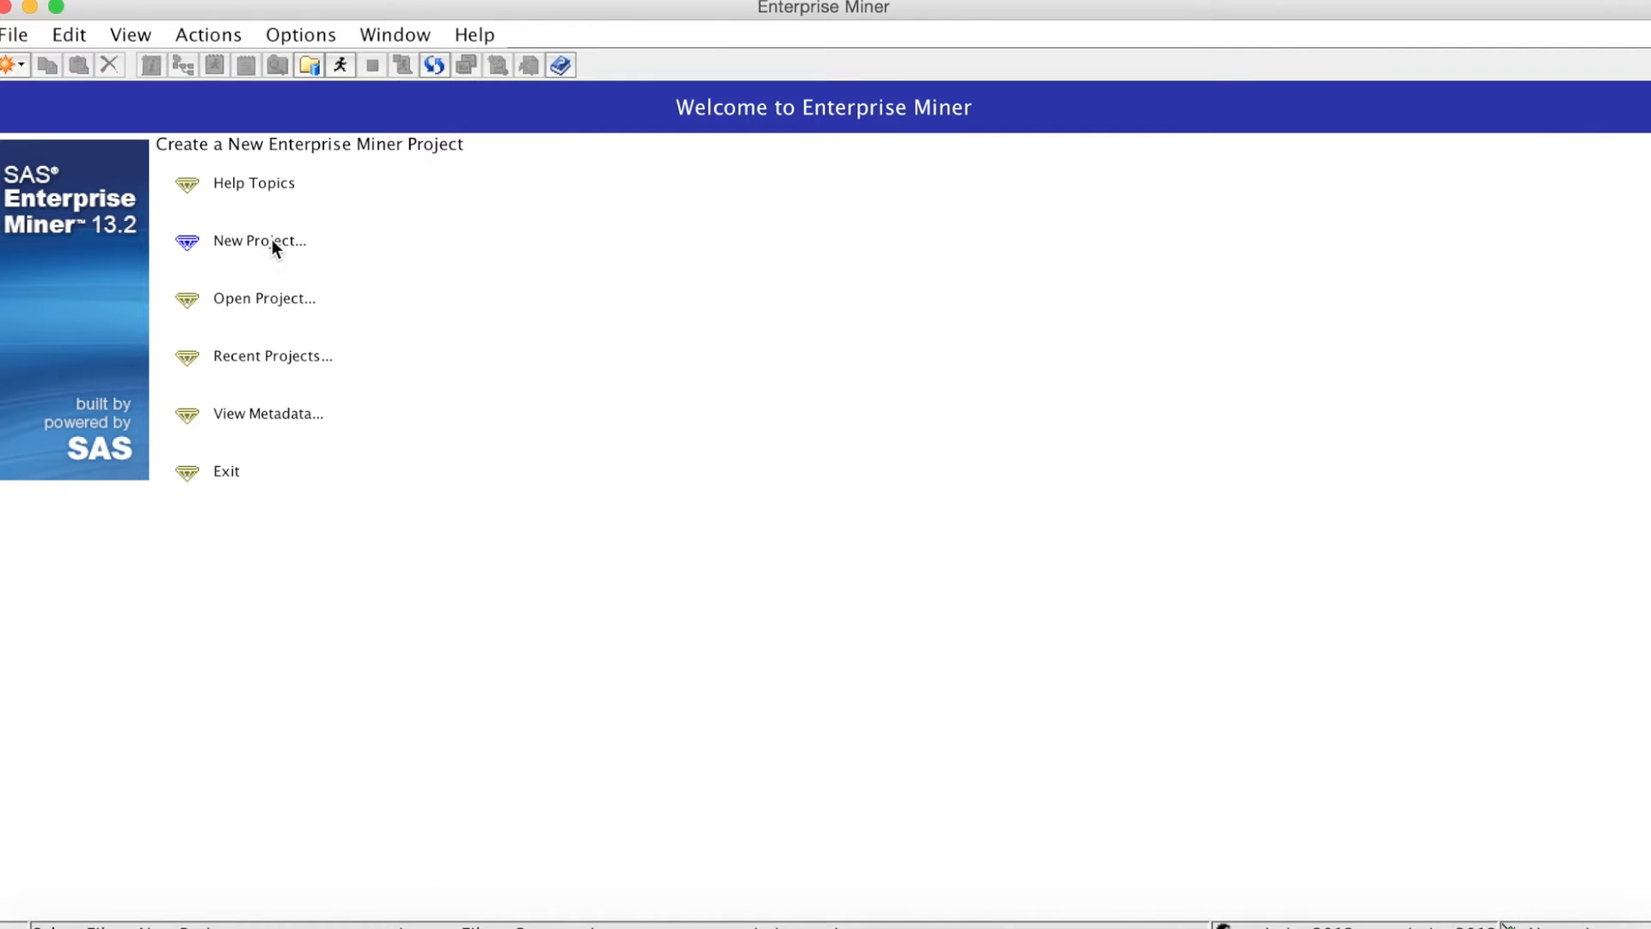
left_click(260, 241)
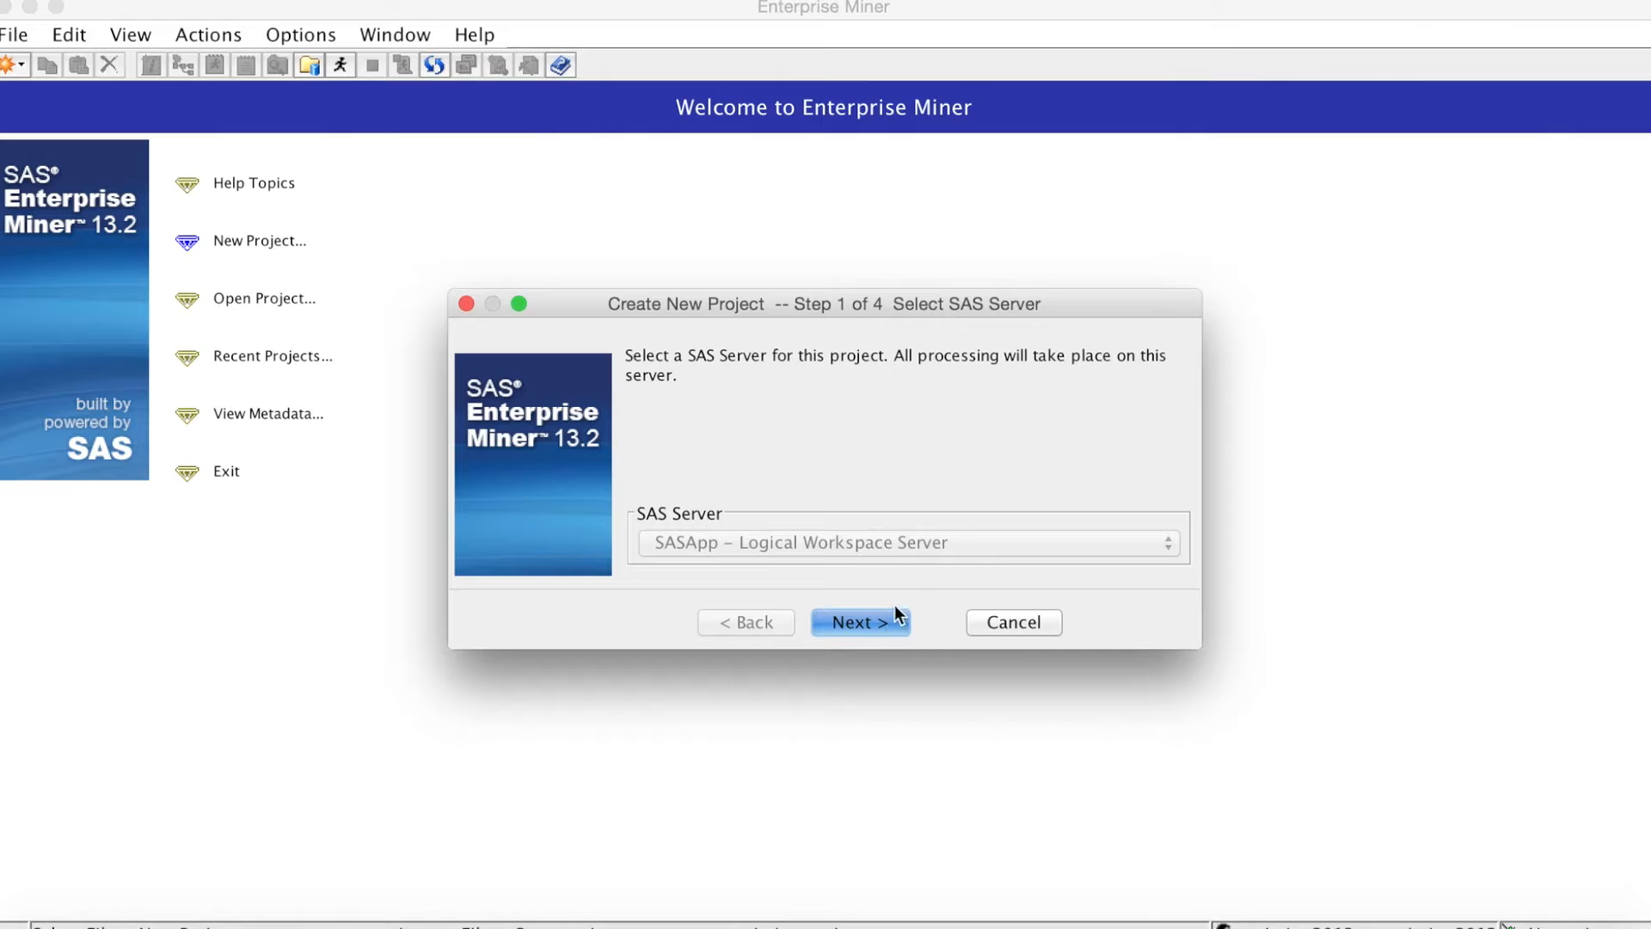
left_click(860, 621)
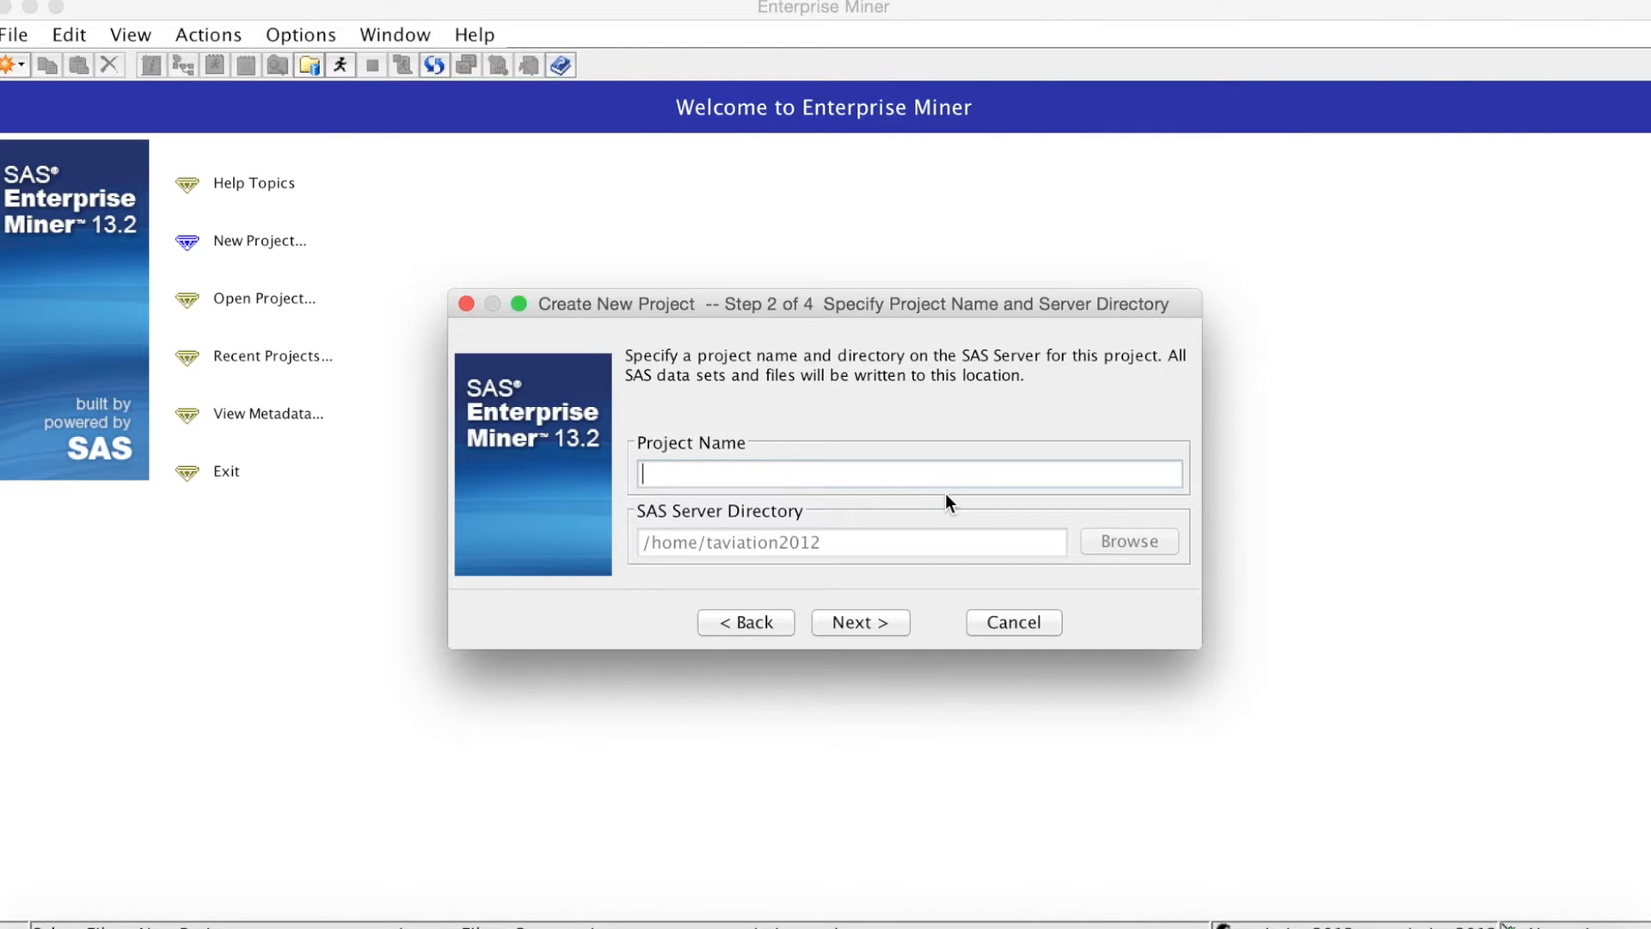
type("SASExamp")
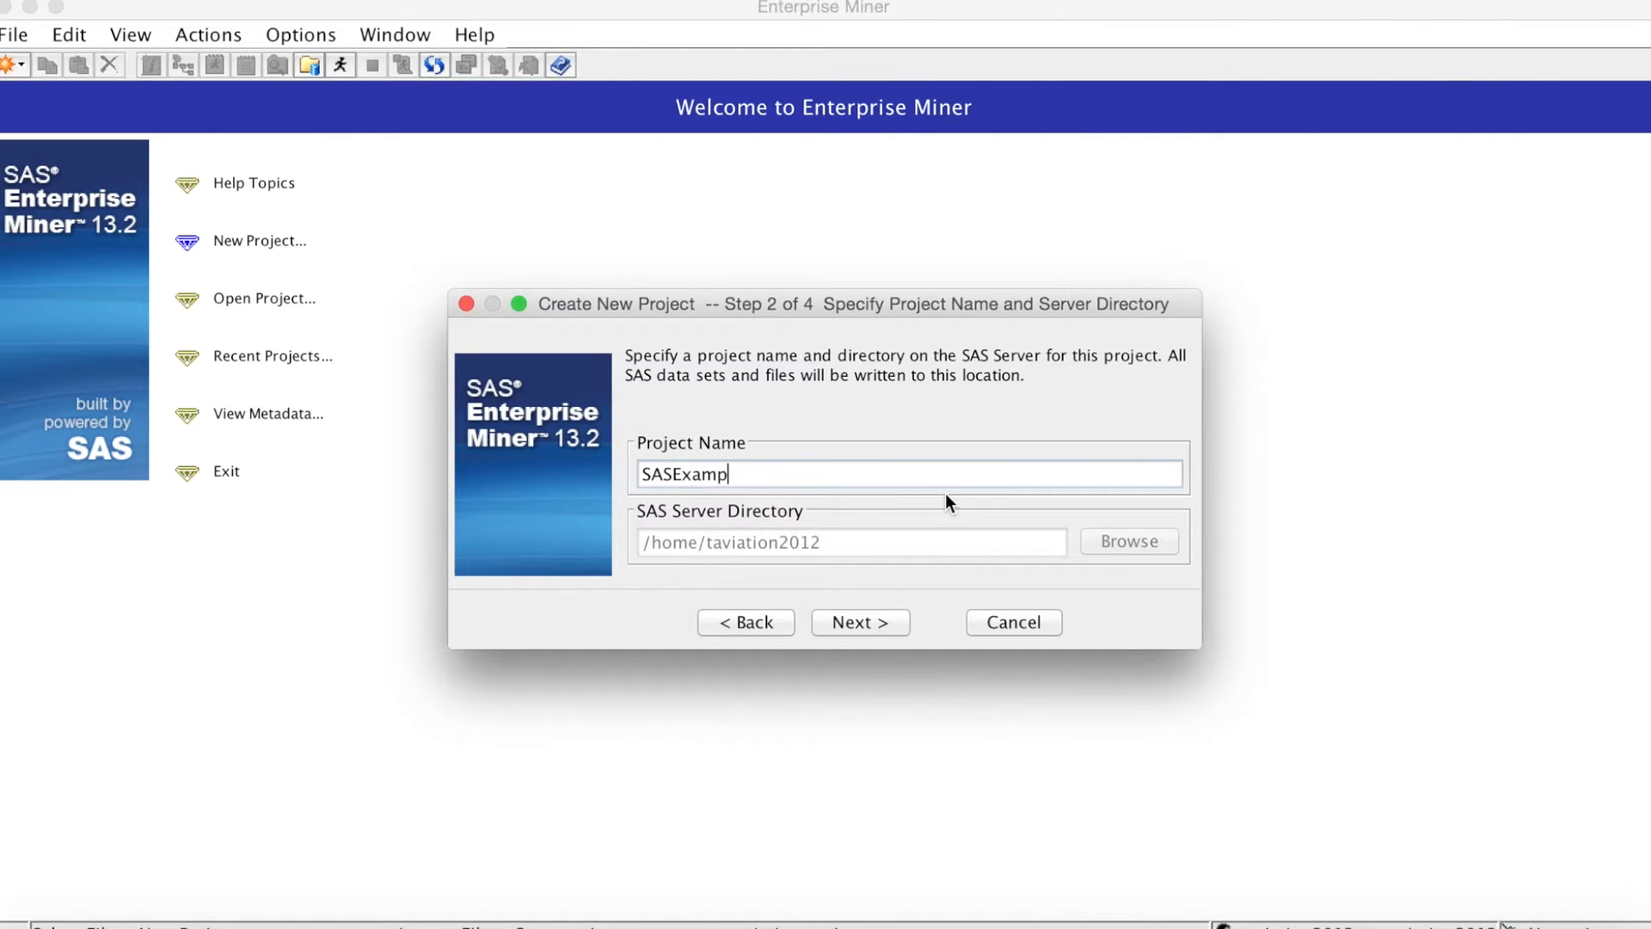
type("le")
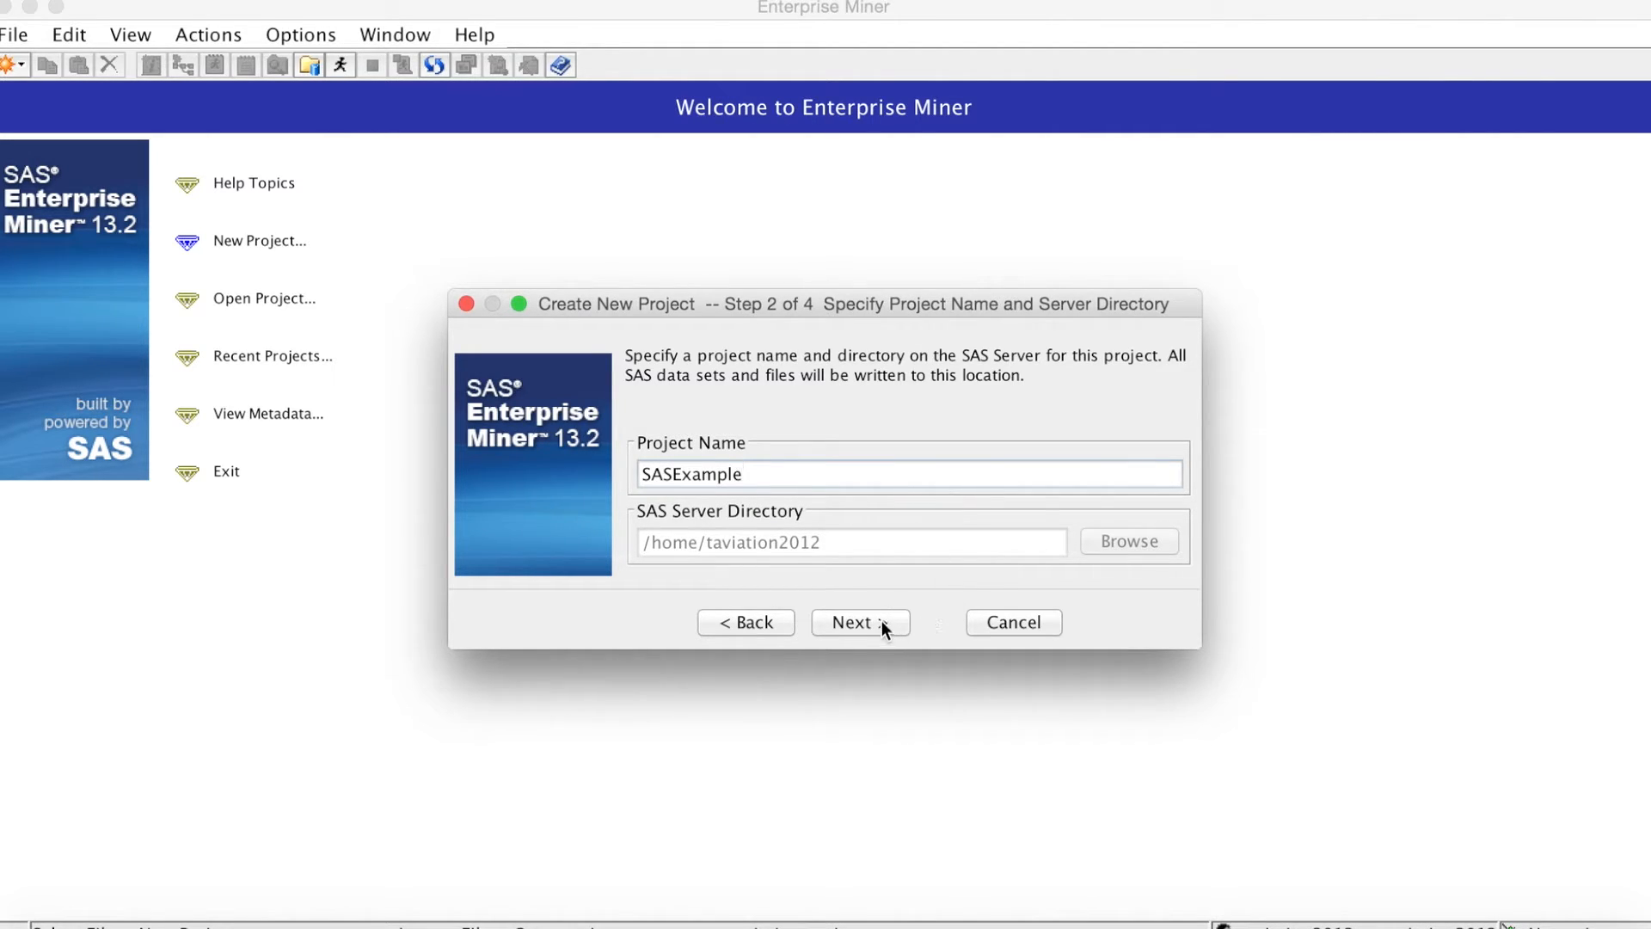
left_click(860, 621)
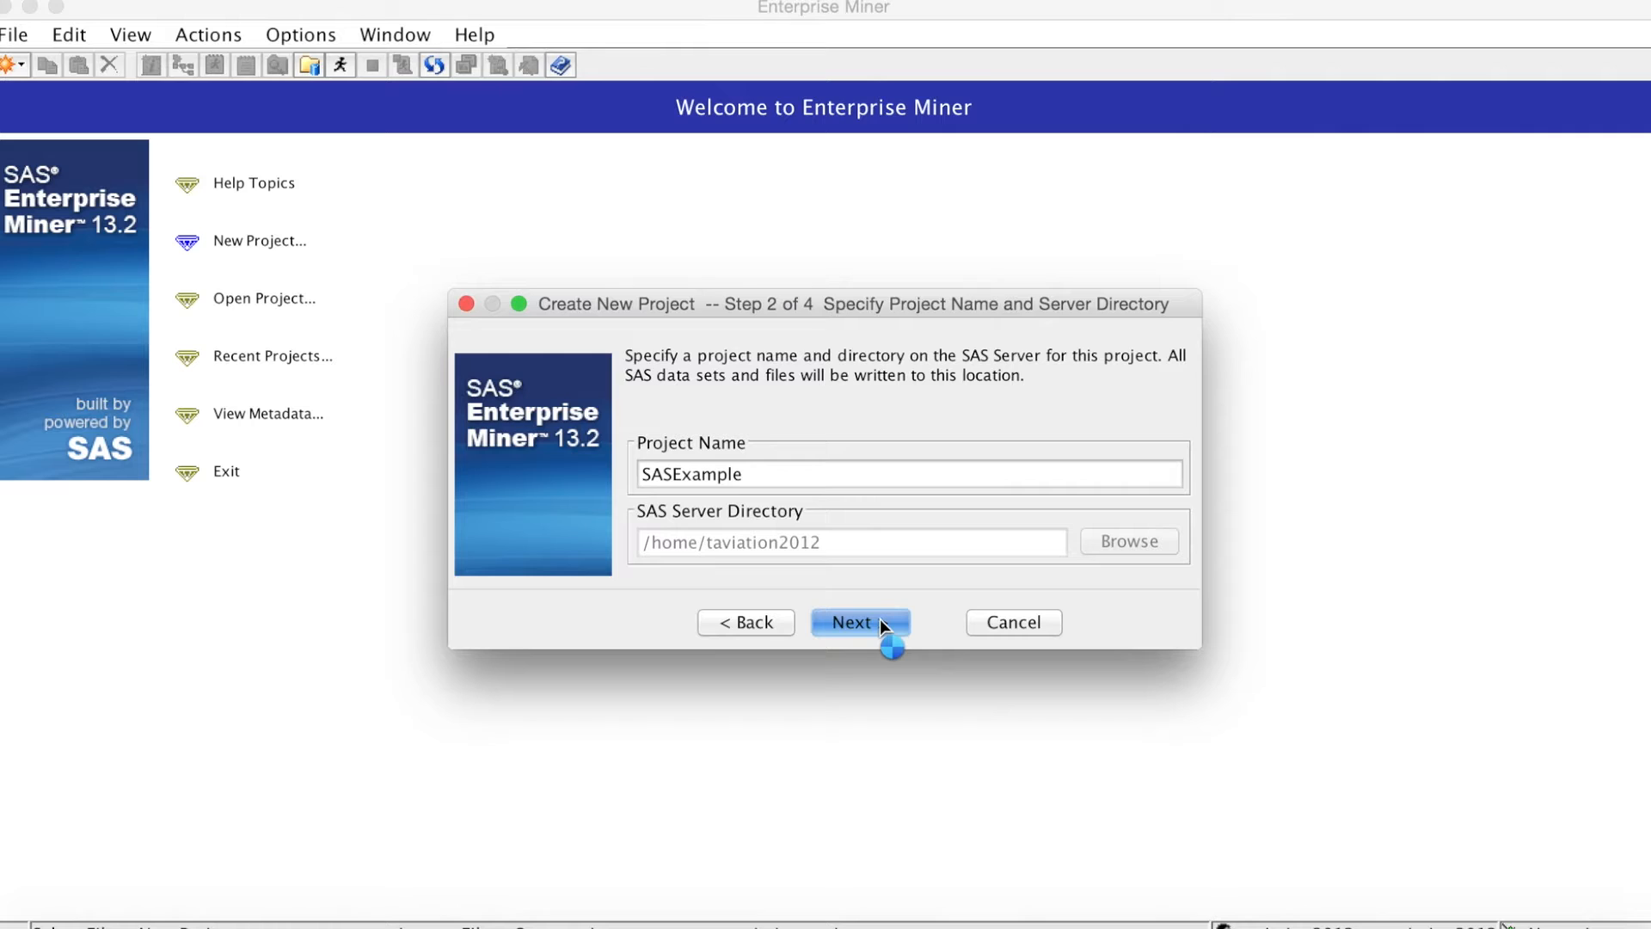
- Accept the server directory and default SAS folder location, reaching the wizard summary
left_click(858, 621)
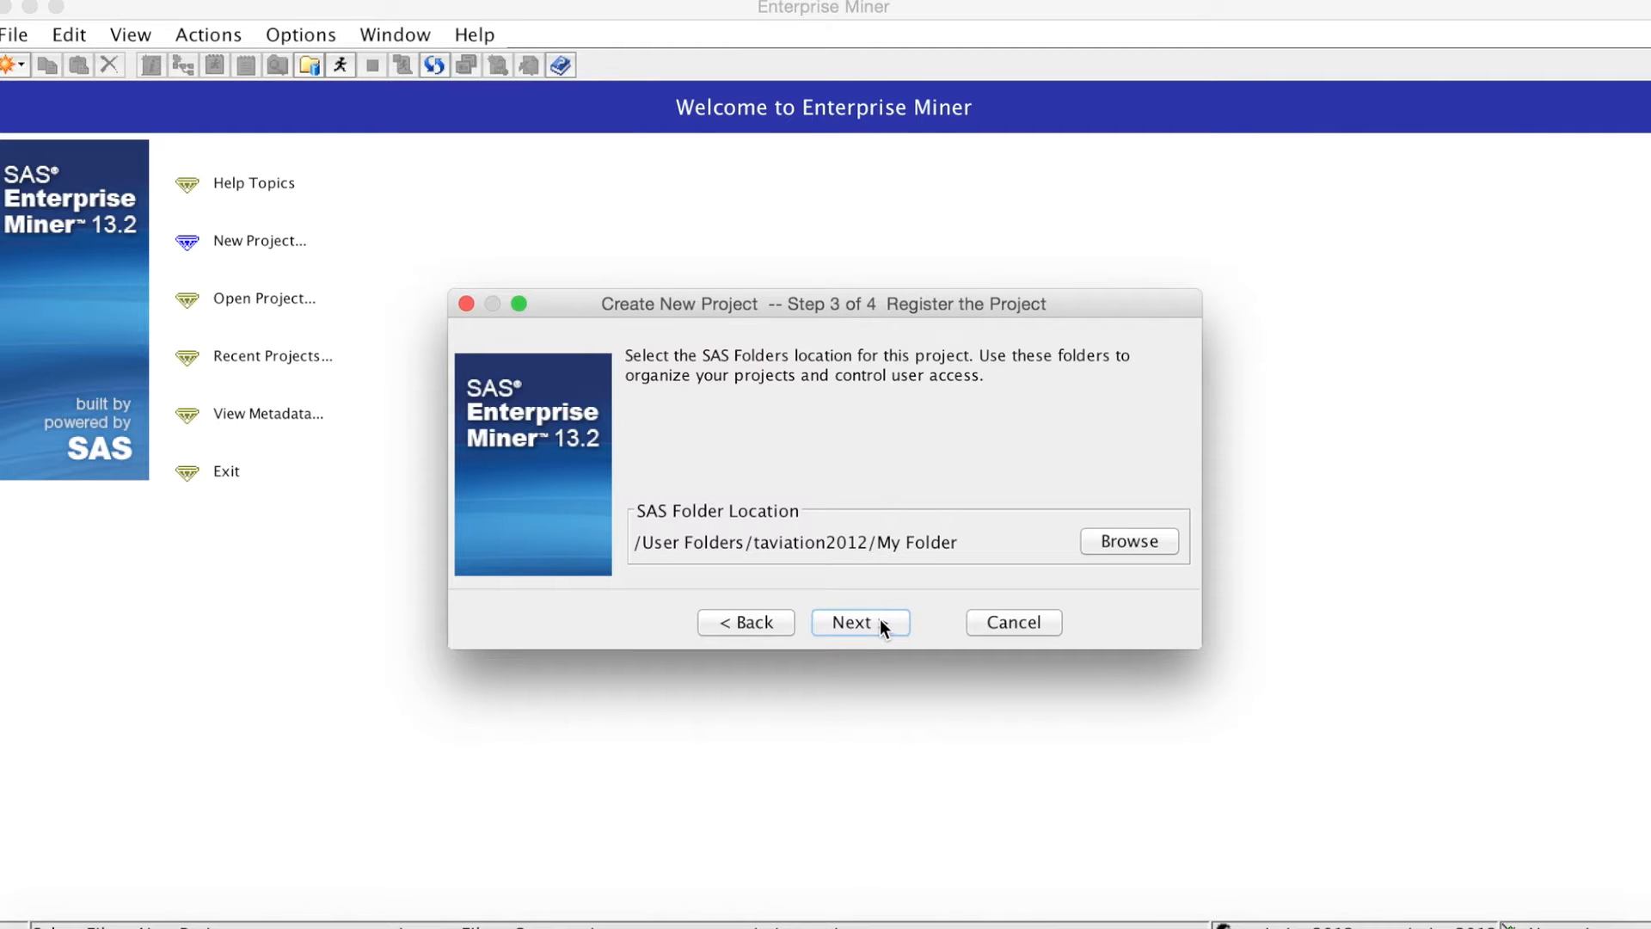
mouse_move(893, 613)
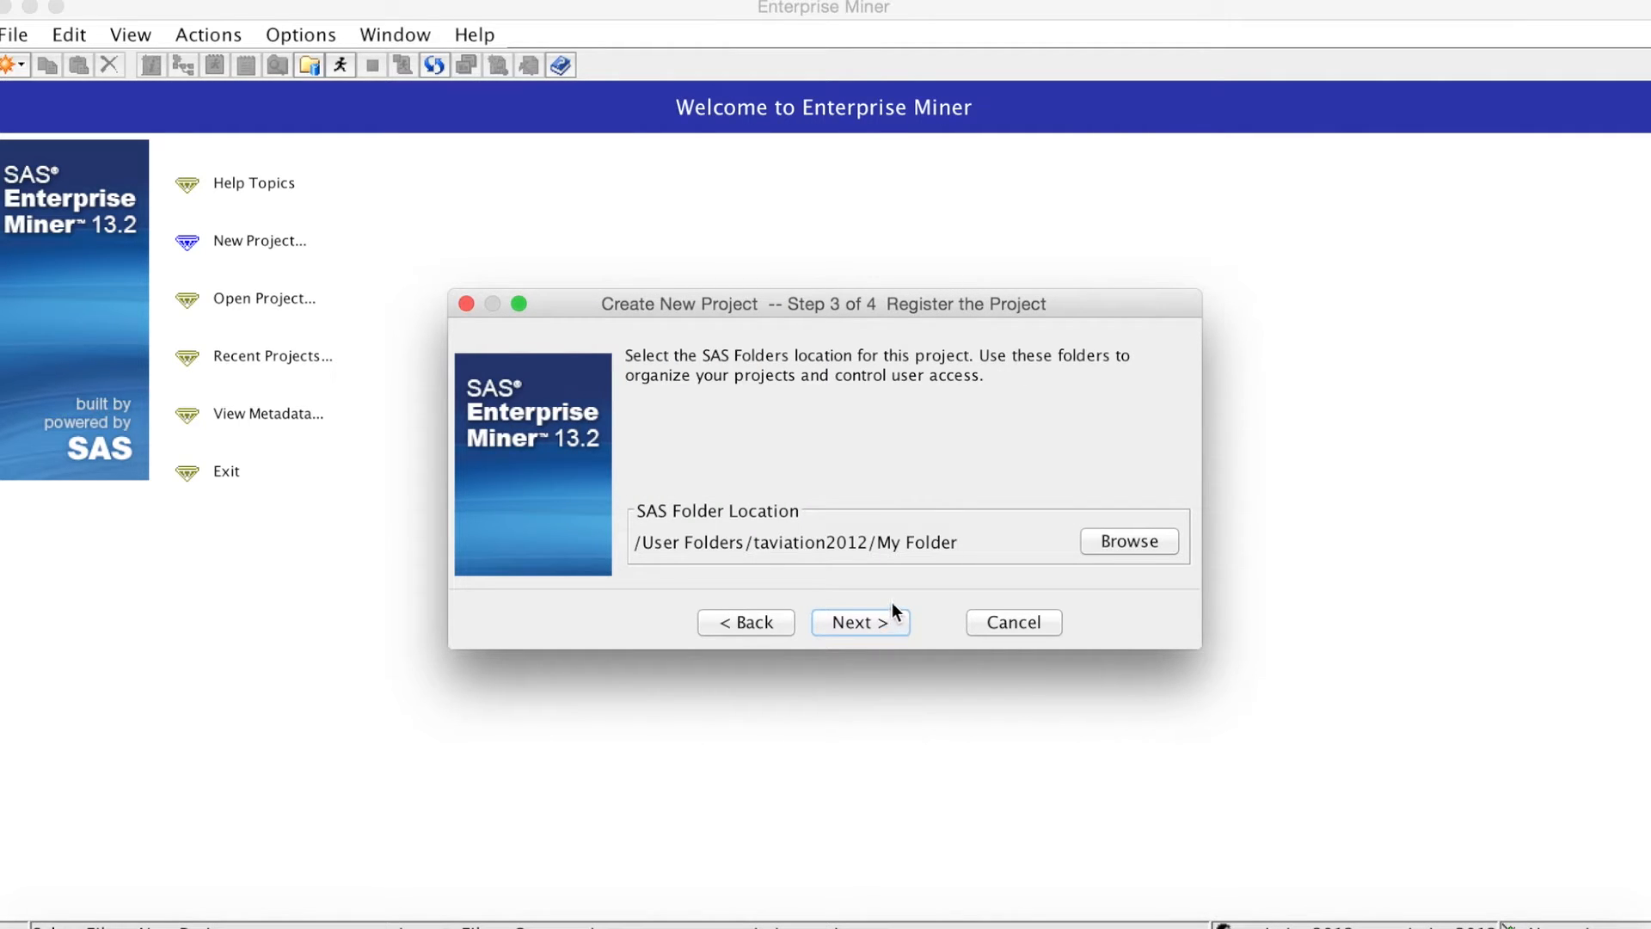
mouse_move(1032, 538)
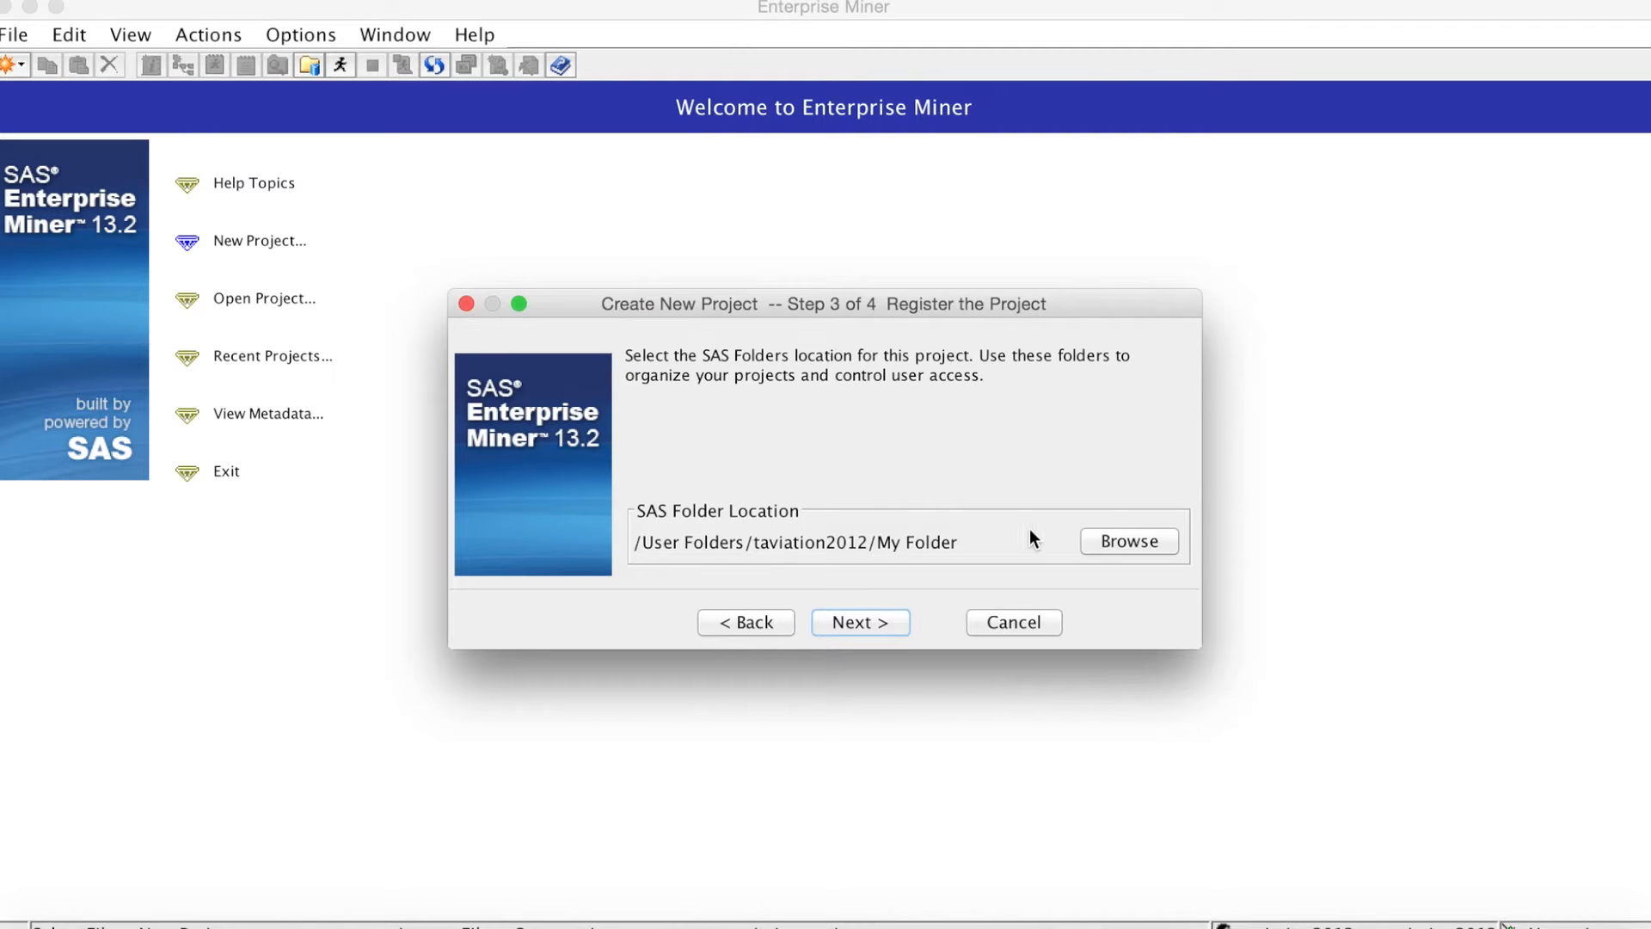
mouse_move(857, 566)
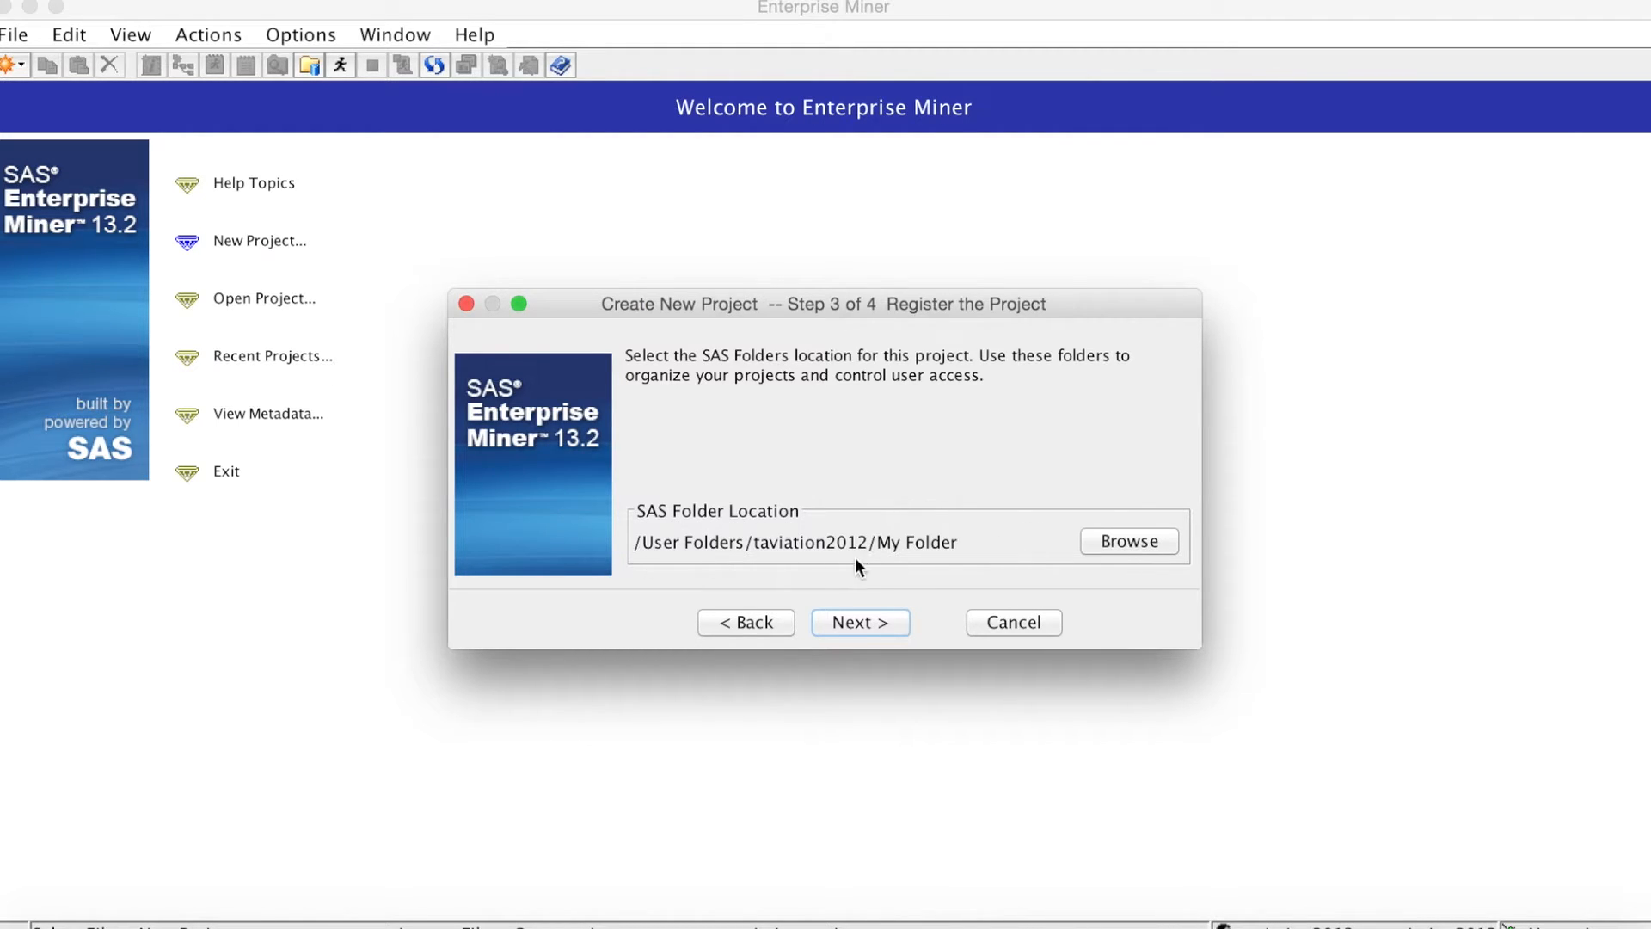
mouse_move(884, 604)
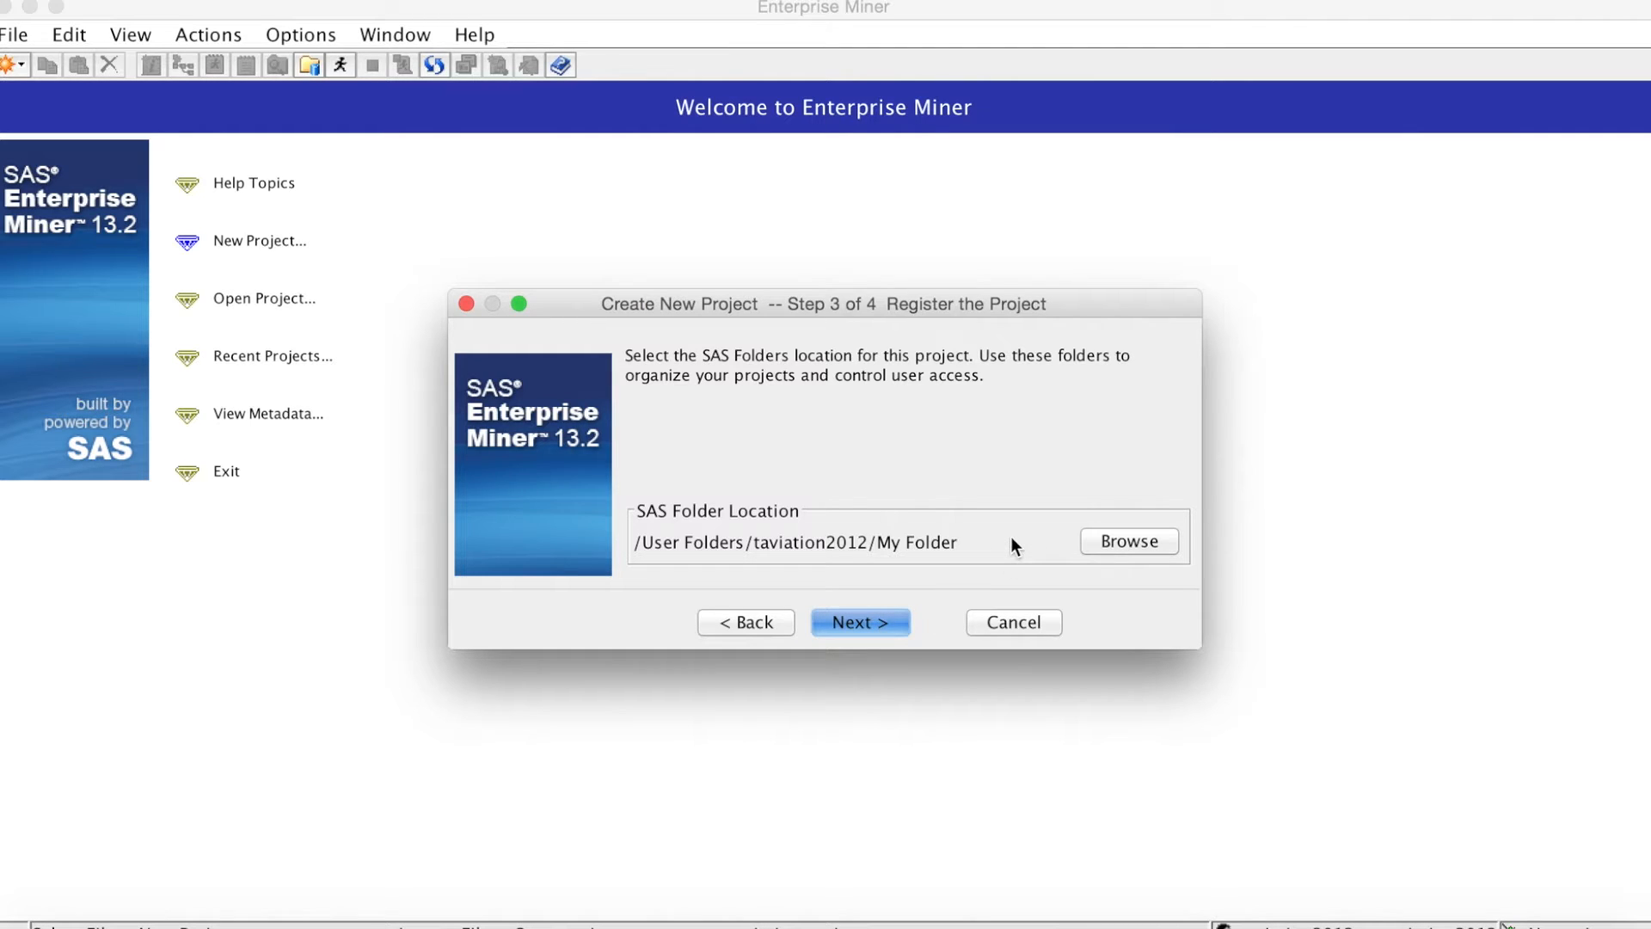
left_click(860, 621)
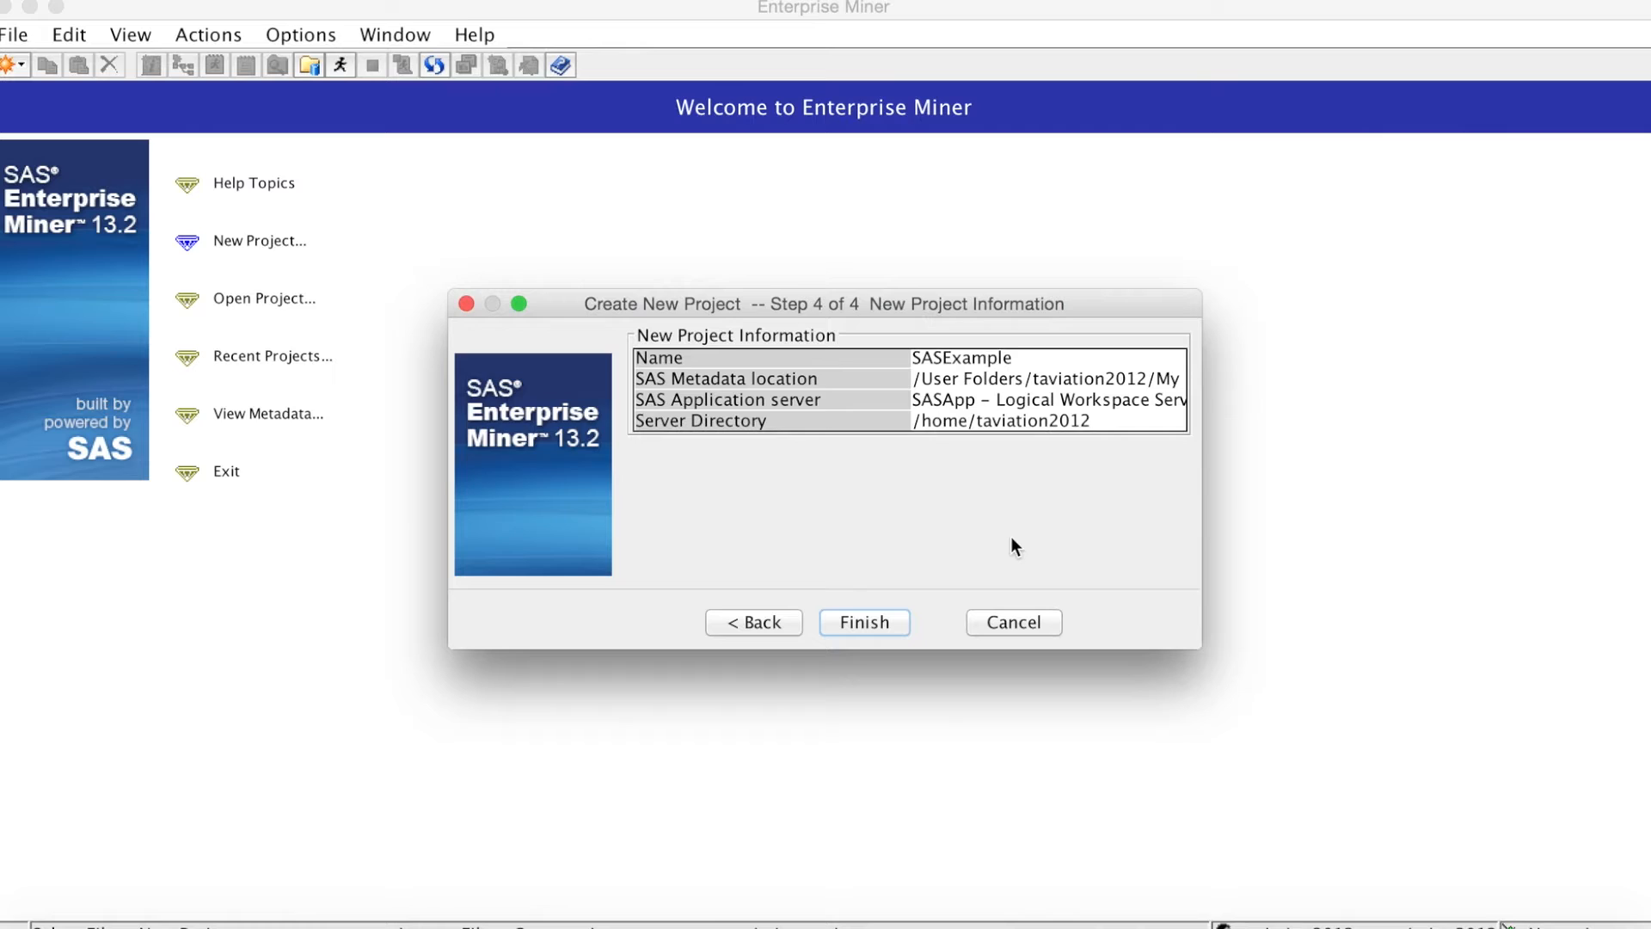
mouse_move(1004, 545)
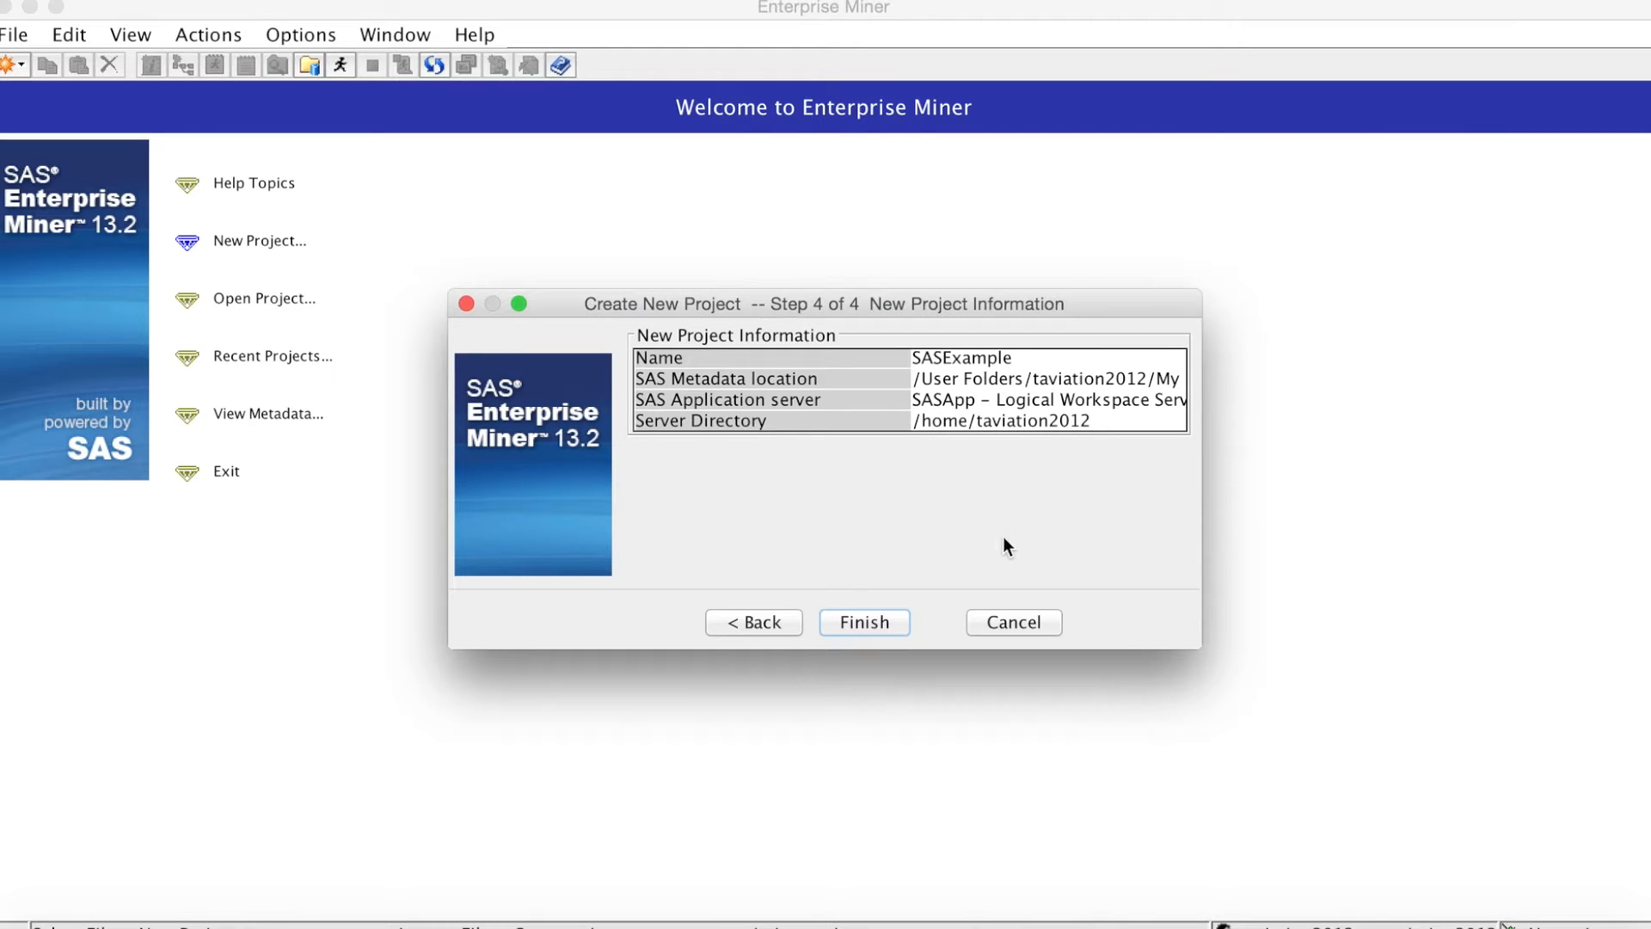
mouse_move(956, 527)
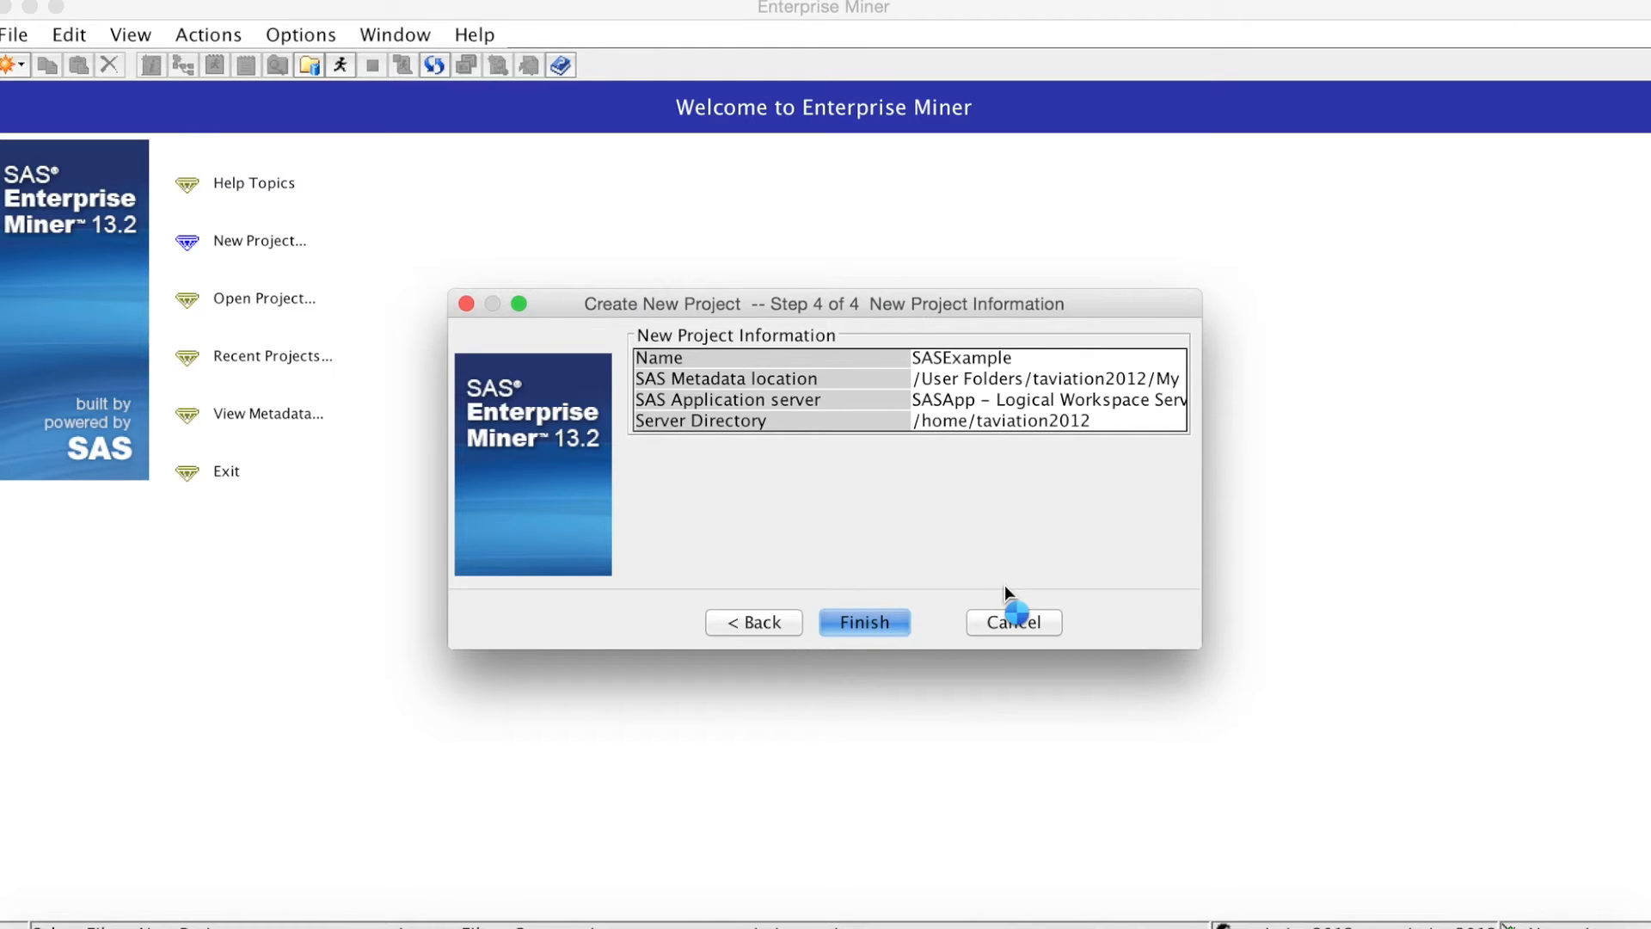
- Finish creating the SASExample project and bring up its empty Project Start Code editor
left_click(1011, 621)
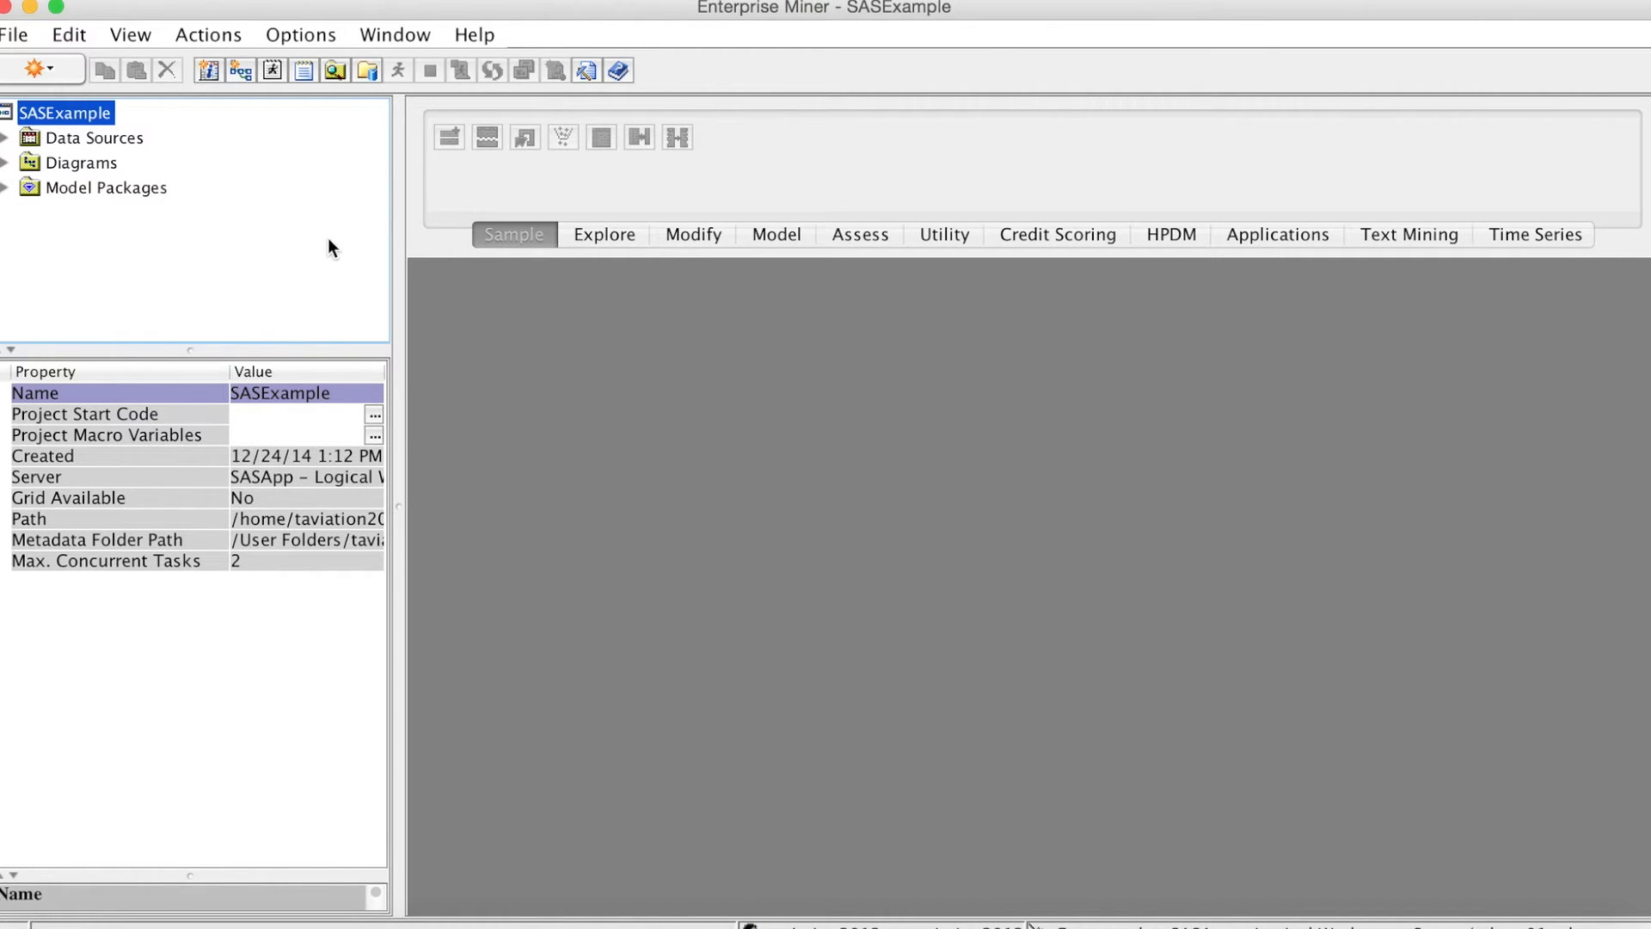
mouse_move(626, 414)
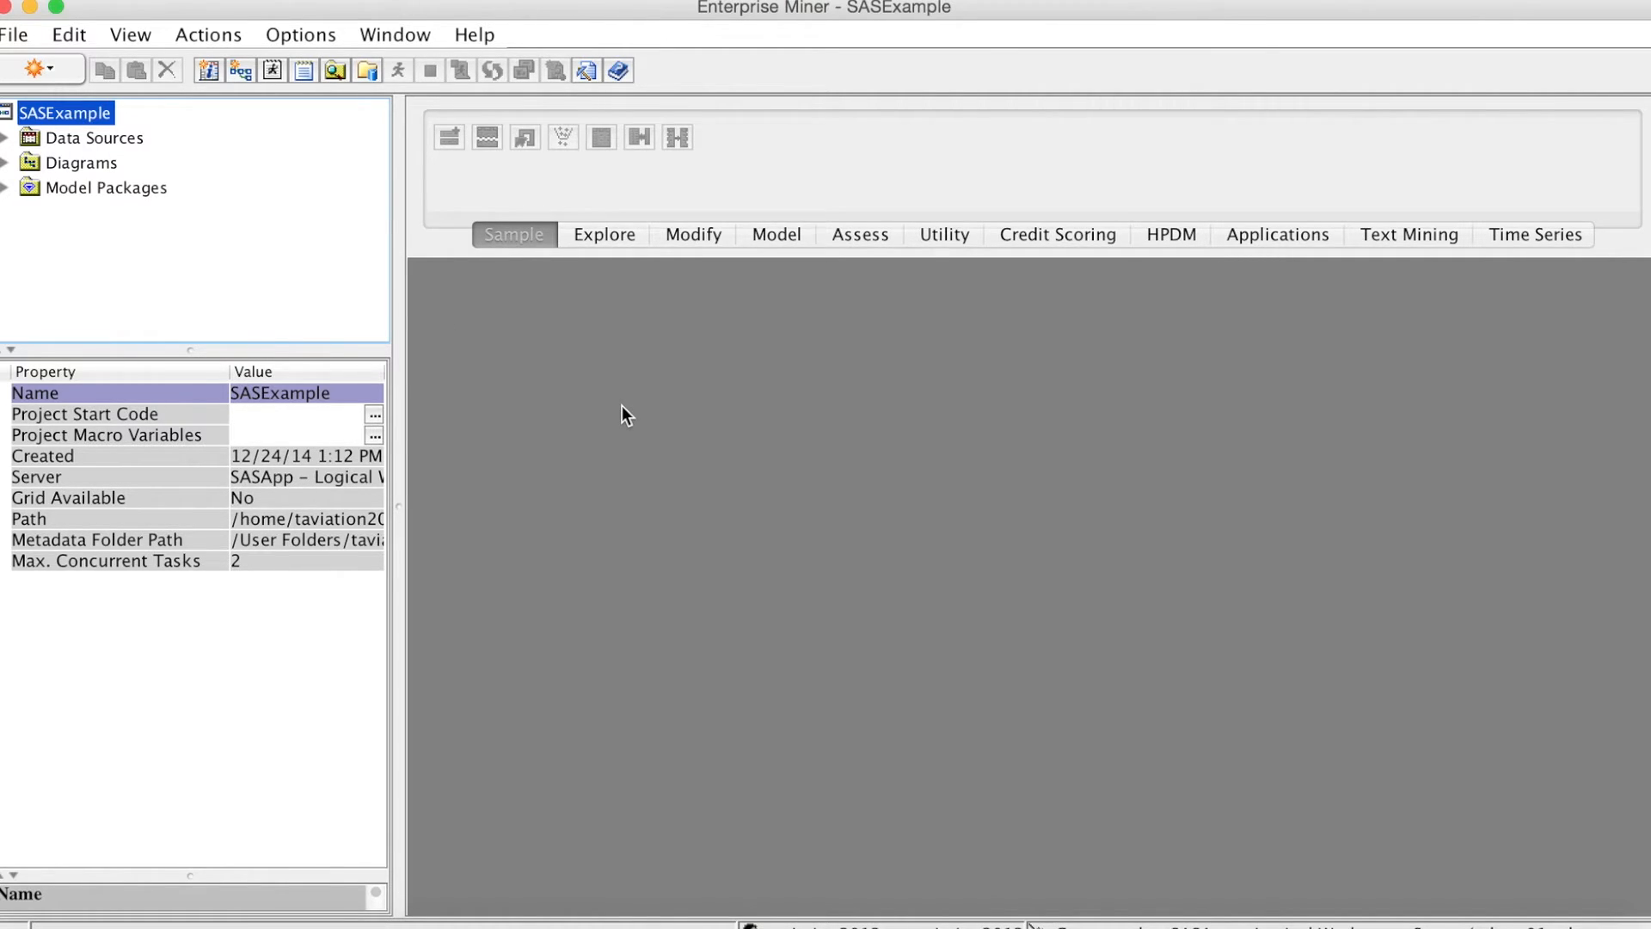
mouse_move(84, 414)
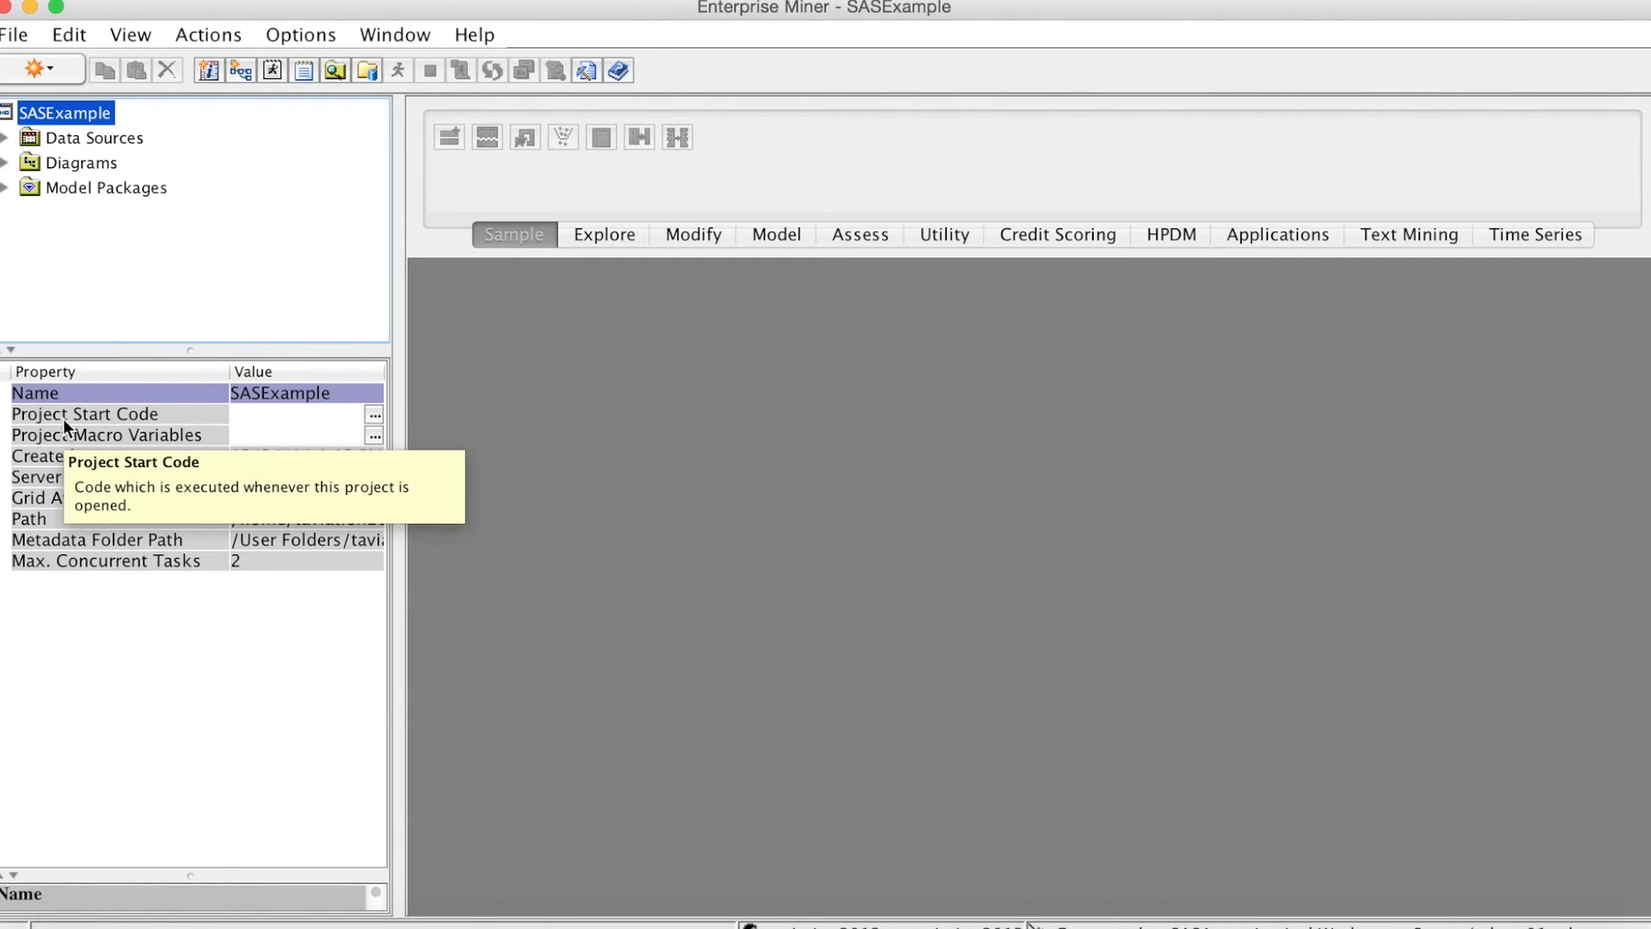
mouse_move(577, 480)
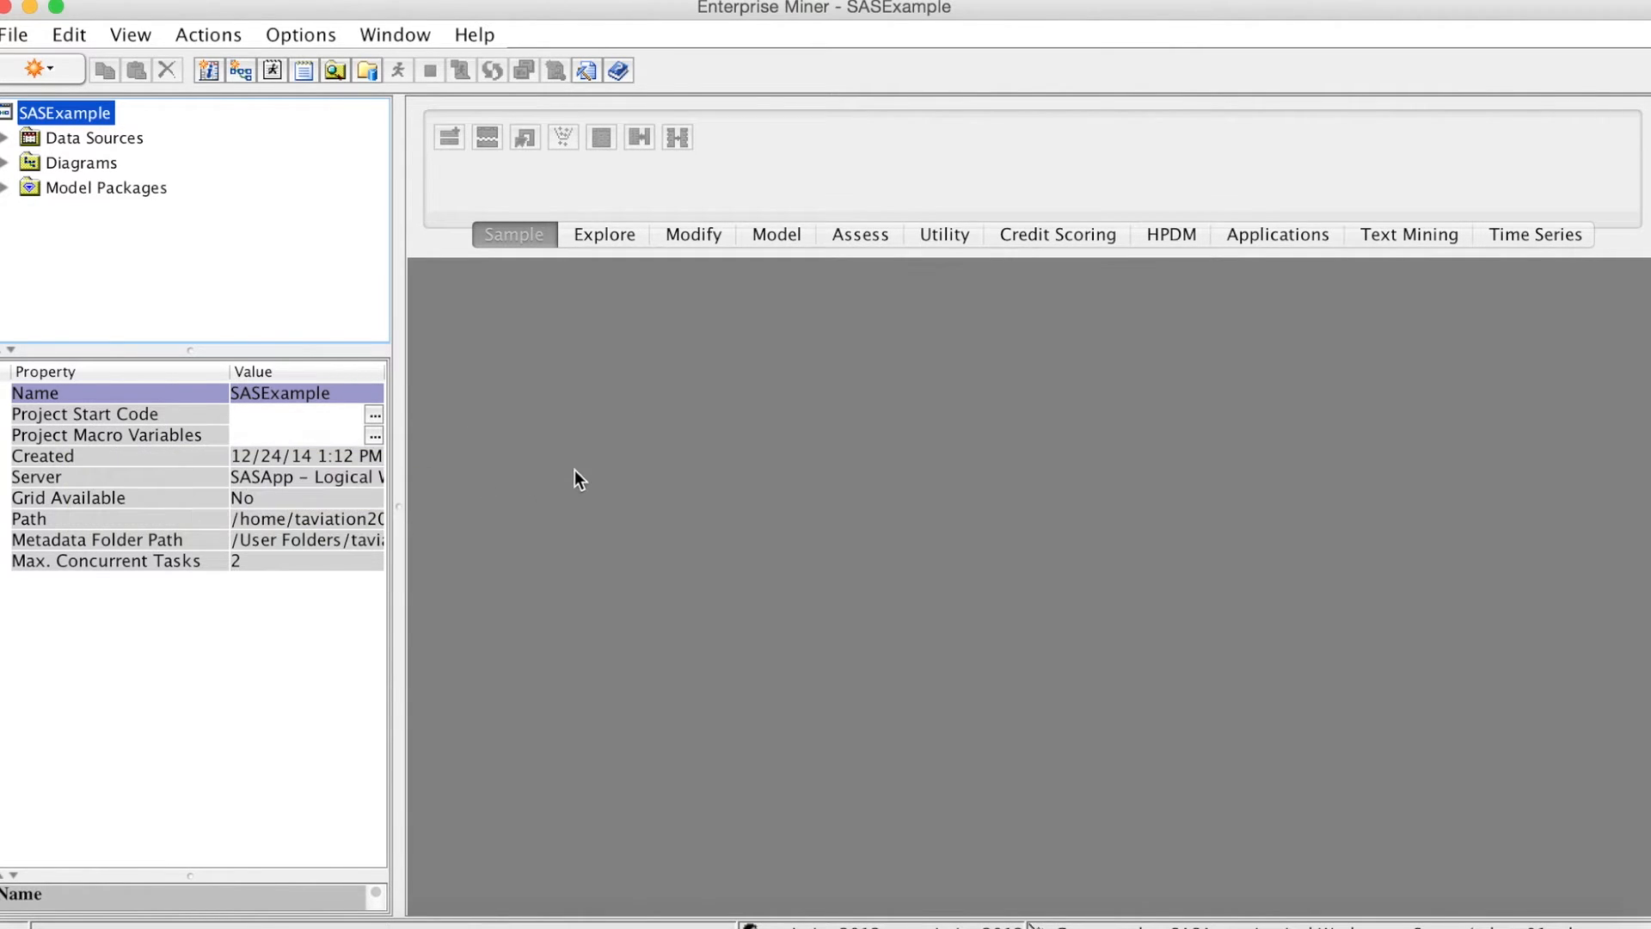
mouse_move(458, 443)
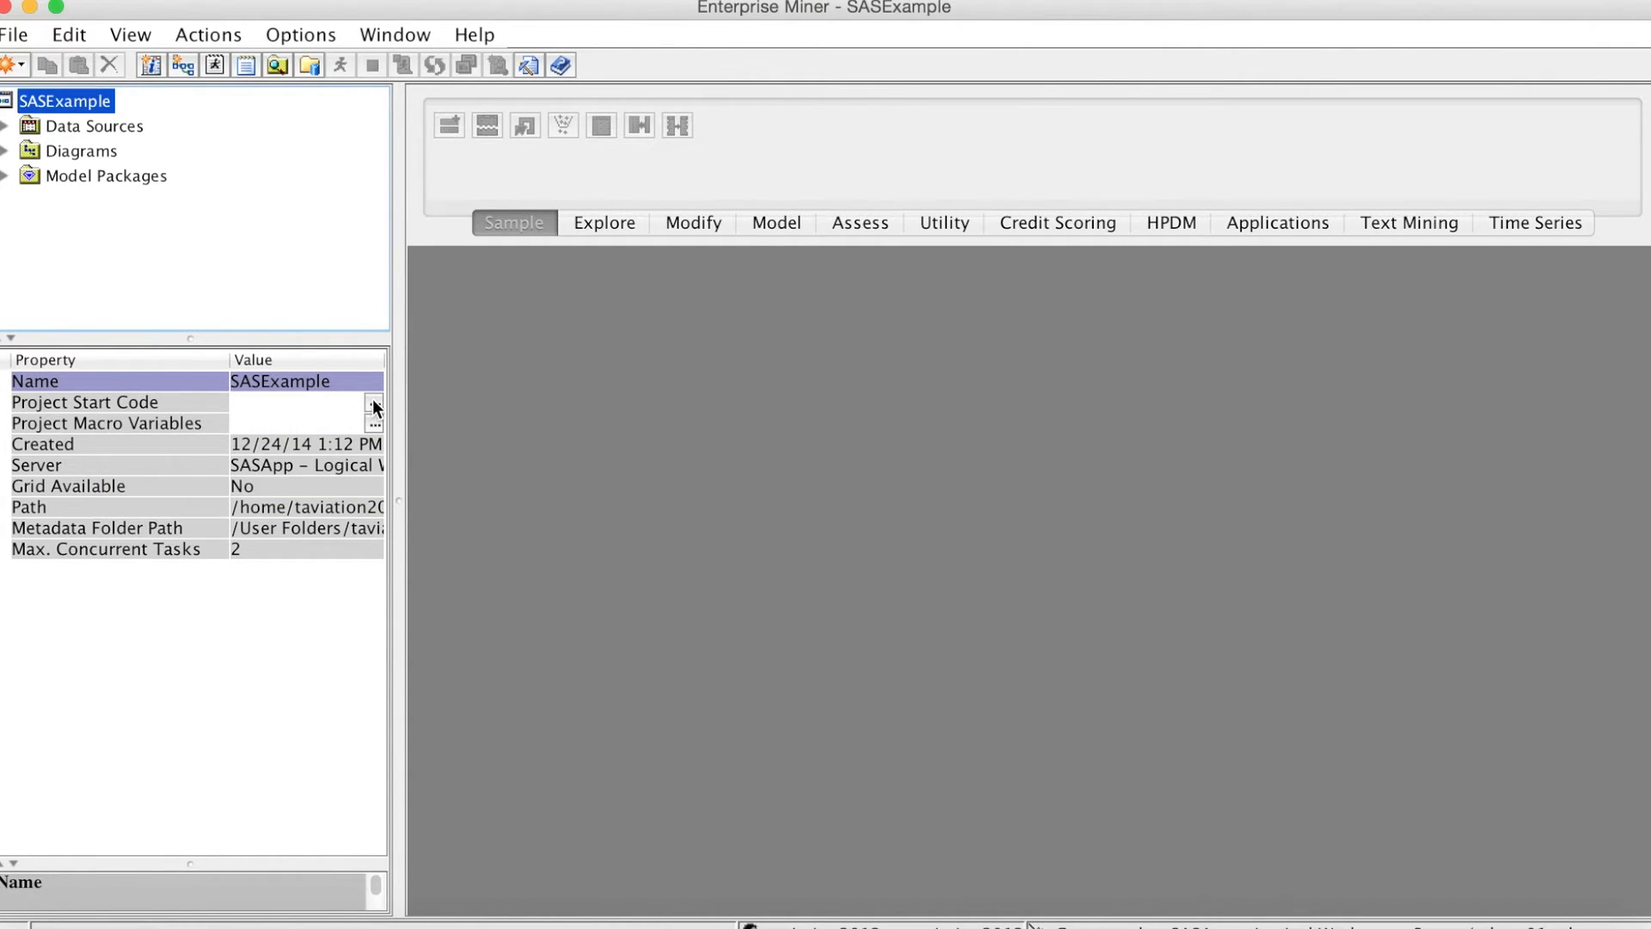
left_click(84, 403)
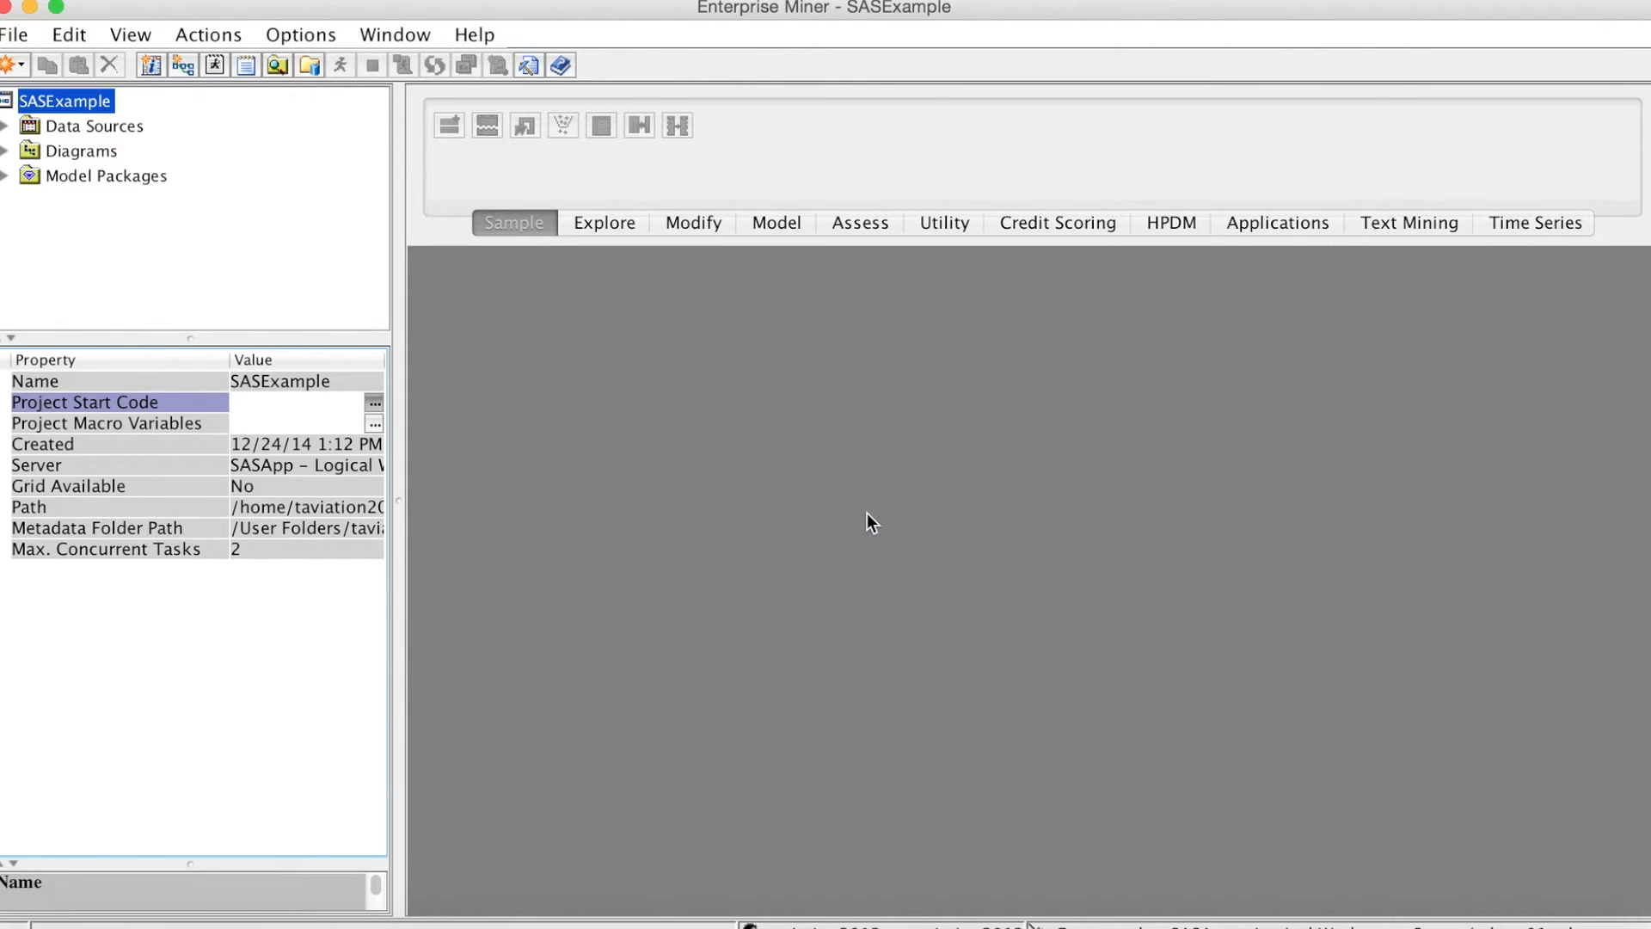
left_click(373, 402)
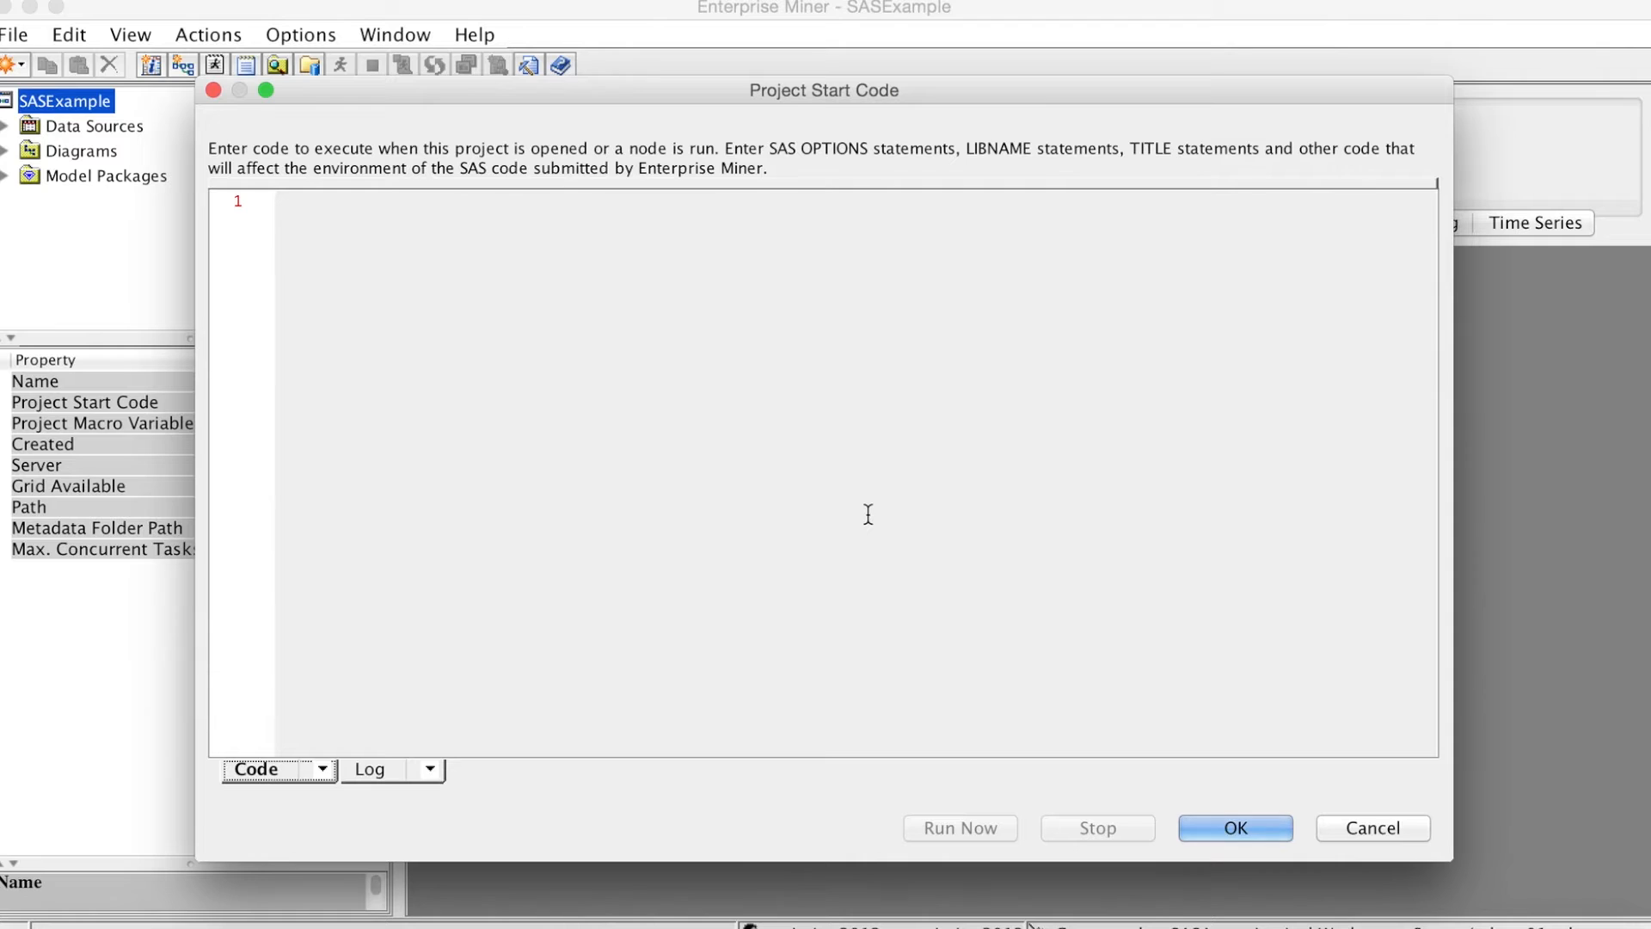
mouse_move(855, 512)
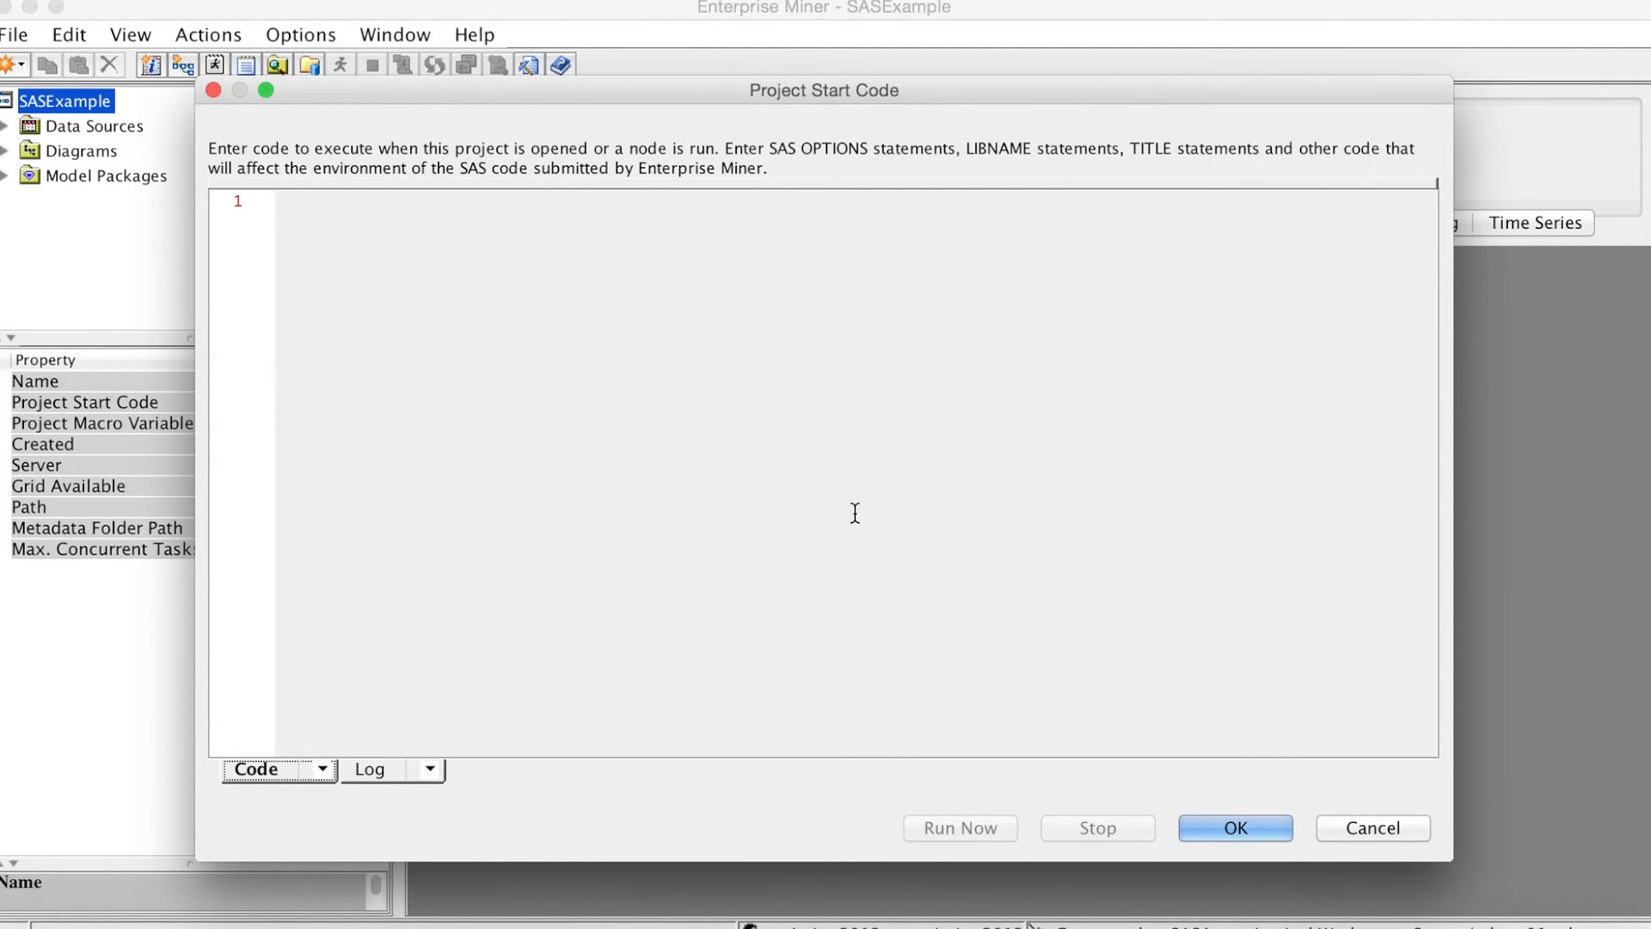
mouse_move(1032, 924)
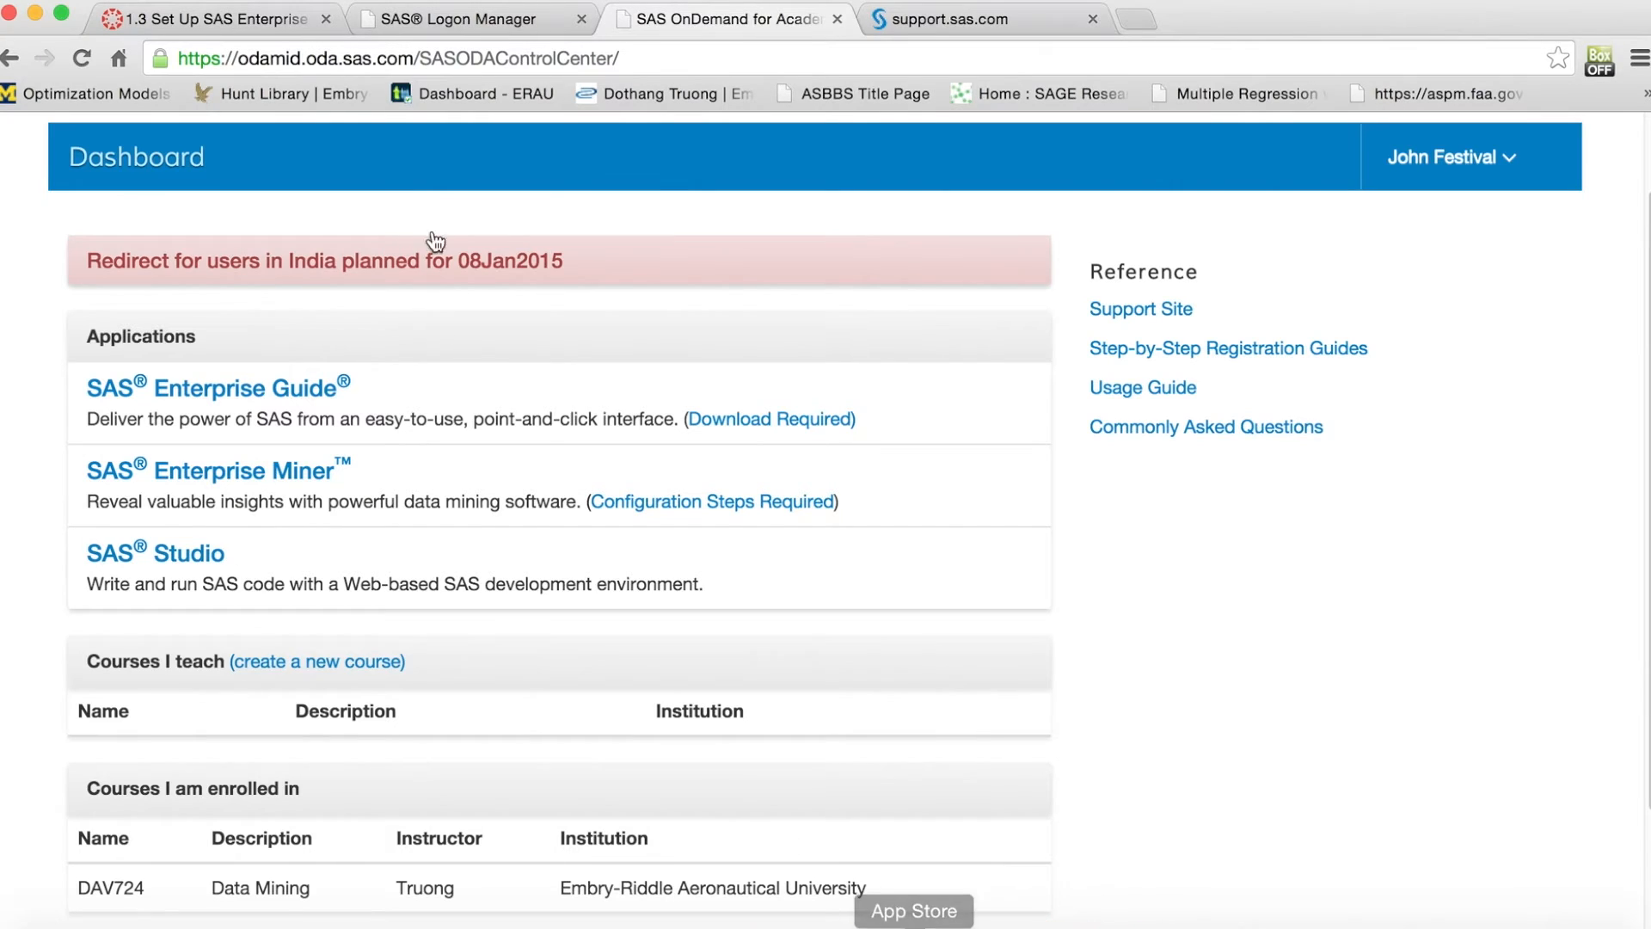
- Copy the five libname statements through run; from the course set-up page
left_click(199, 19)
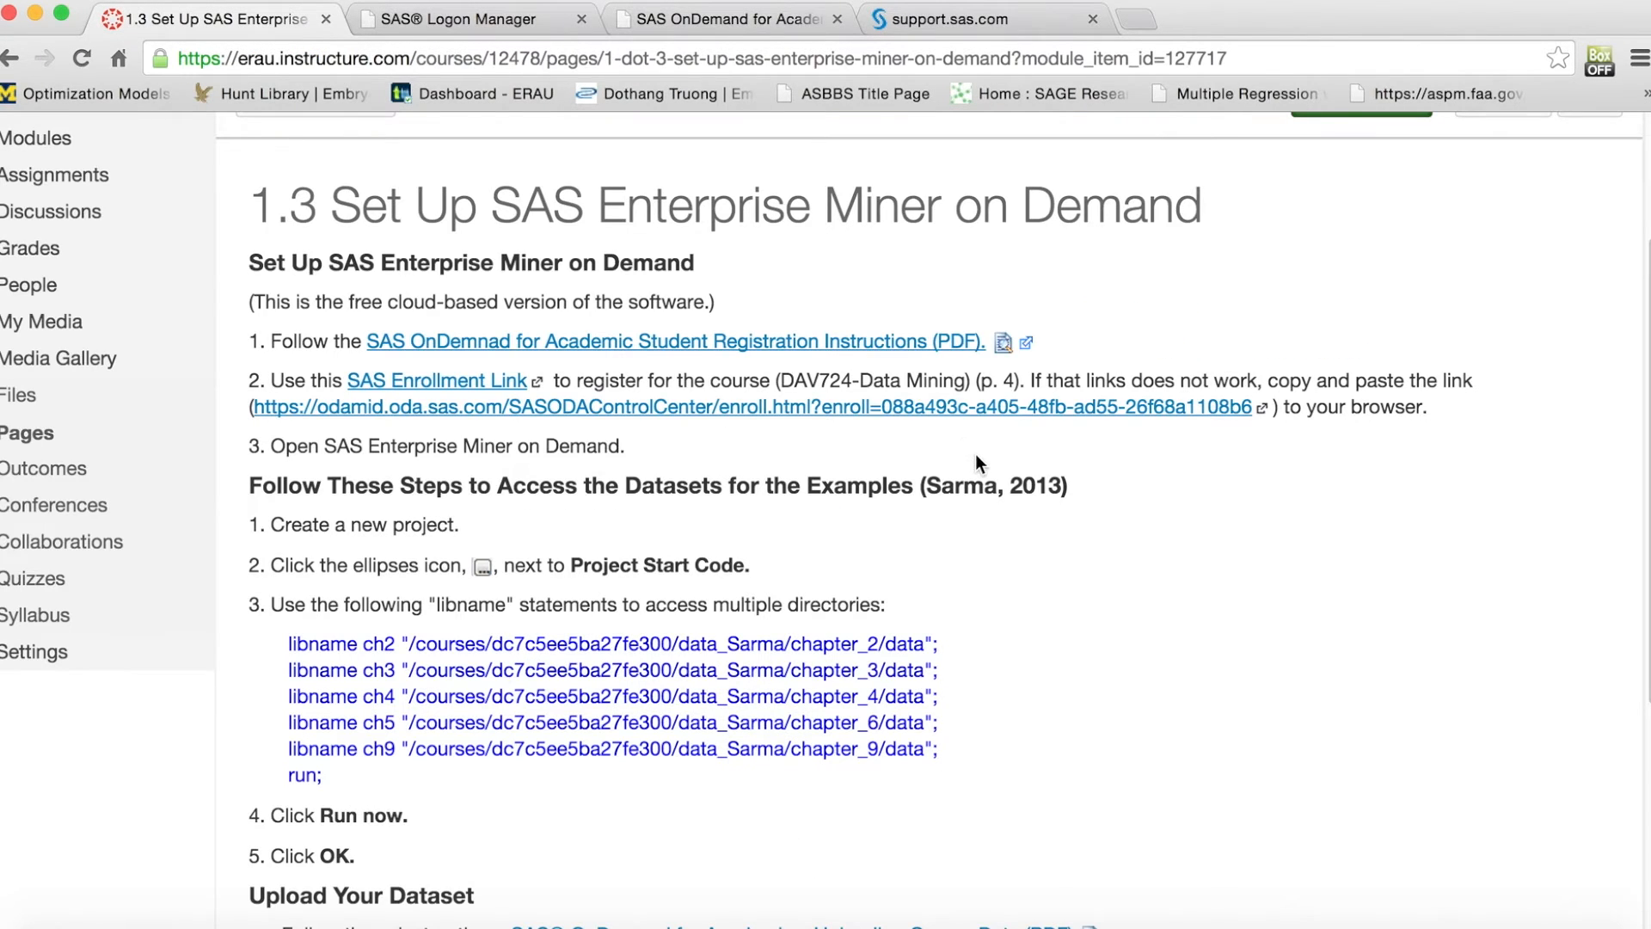
mouse_move(931, 512)
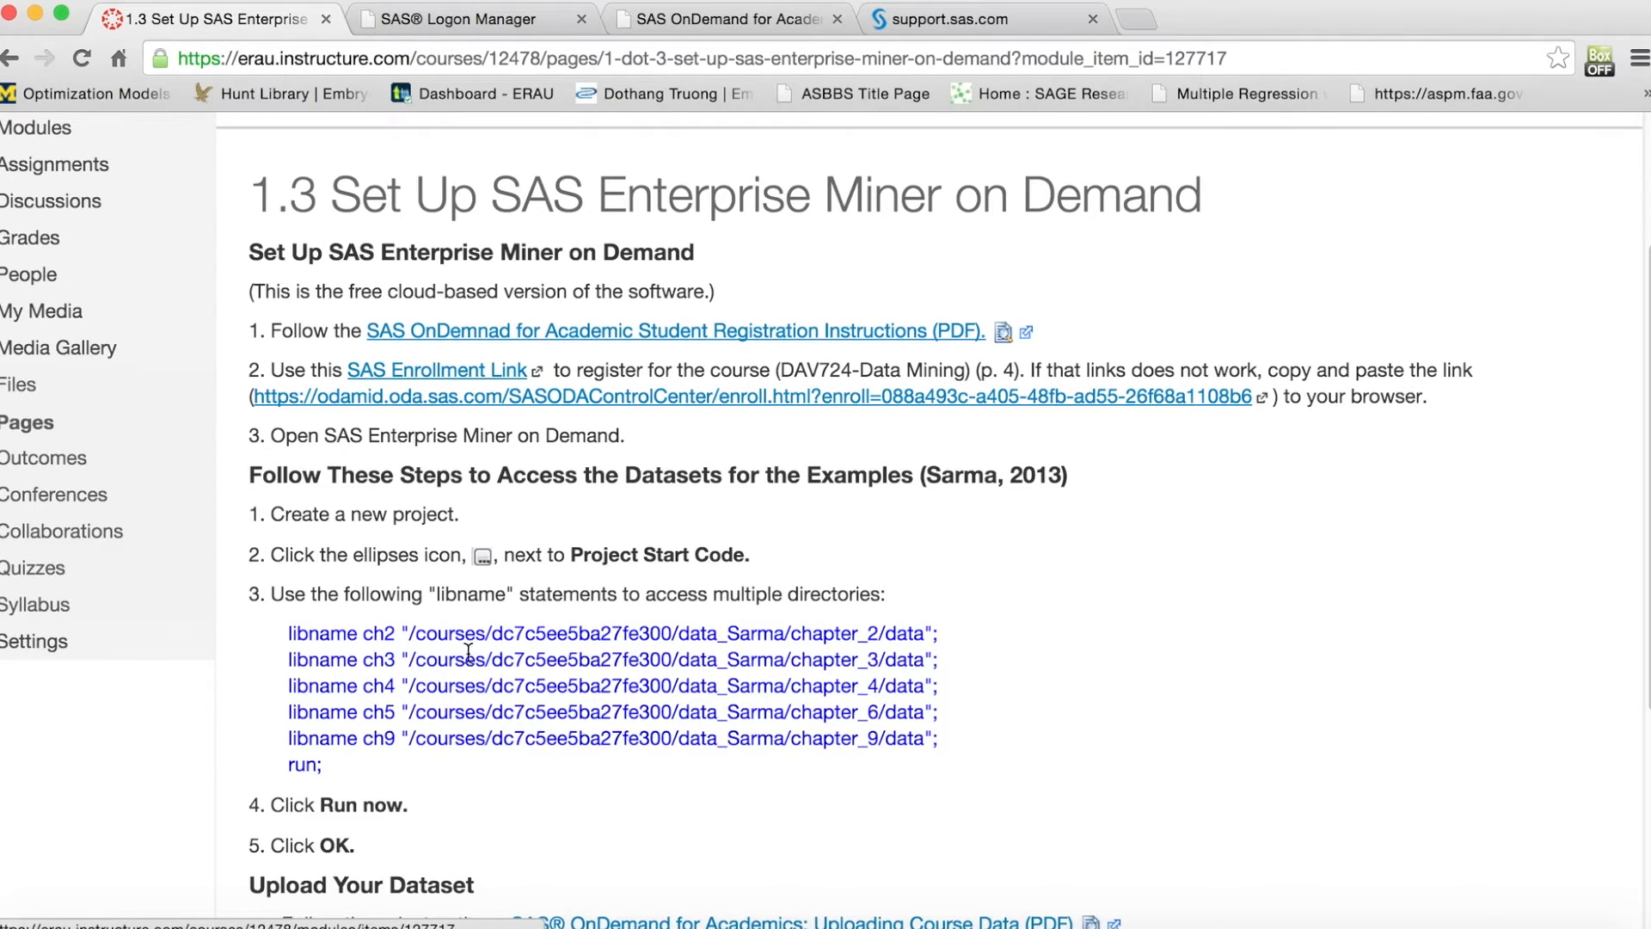
mouse_move(674, 616)
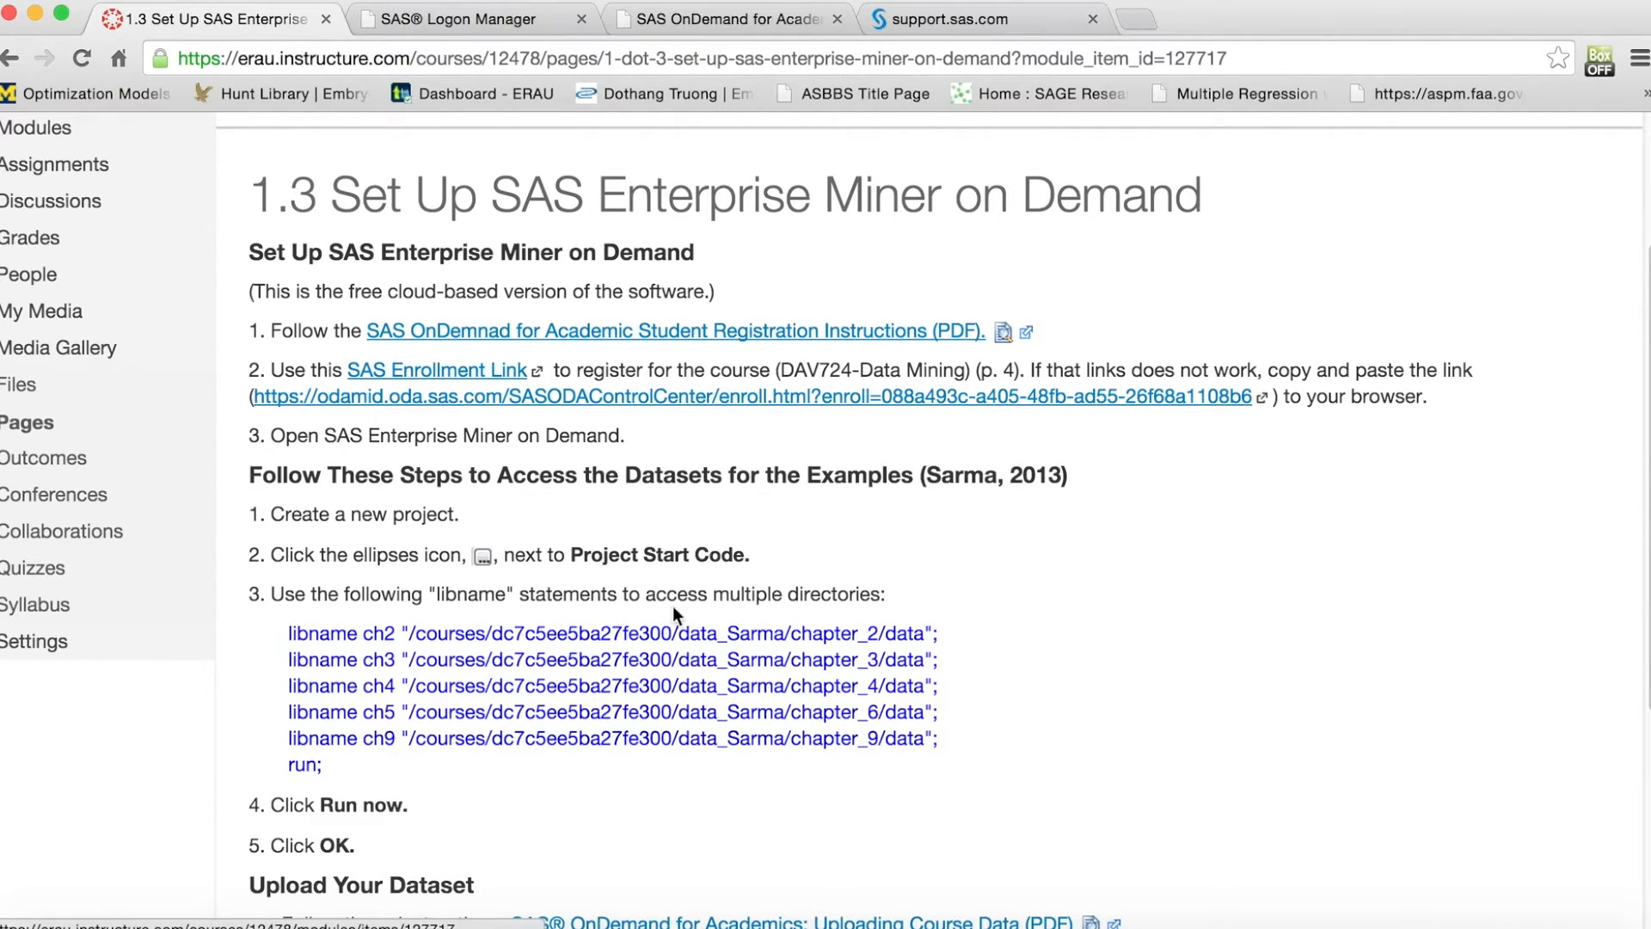
mouse_move(837, 605)
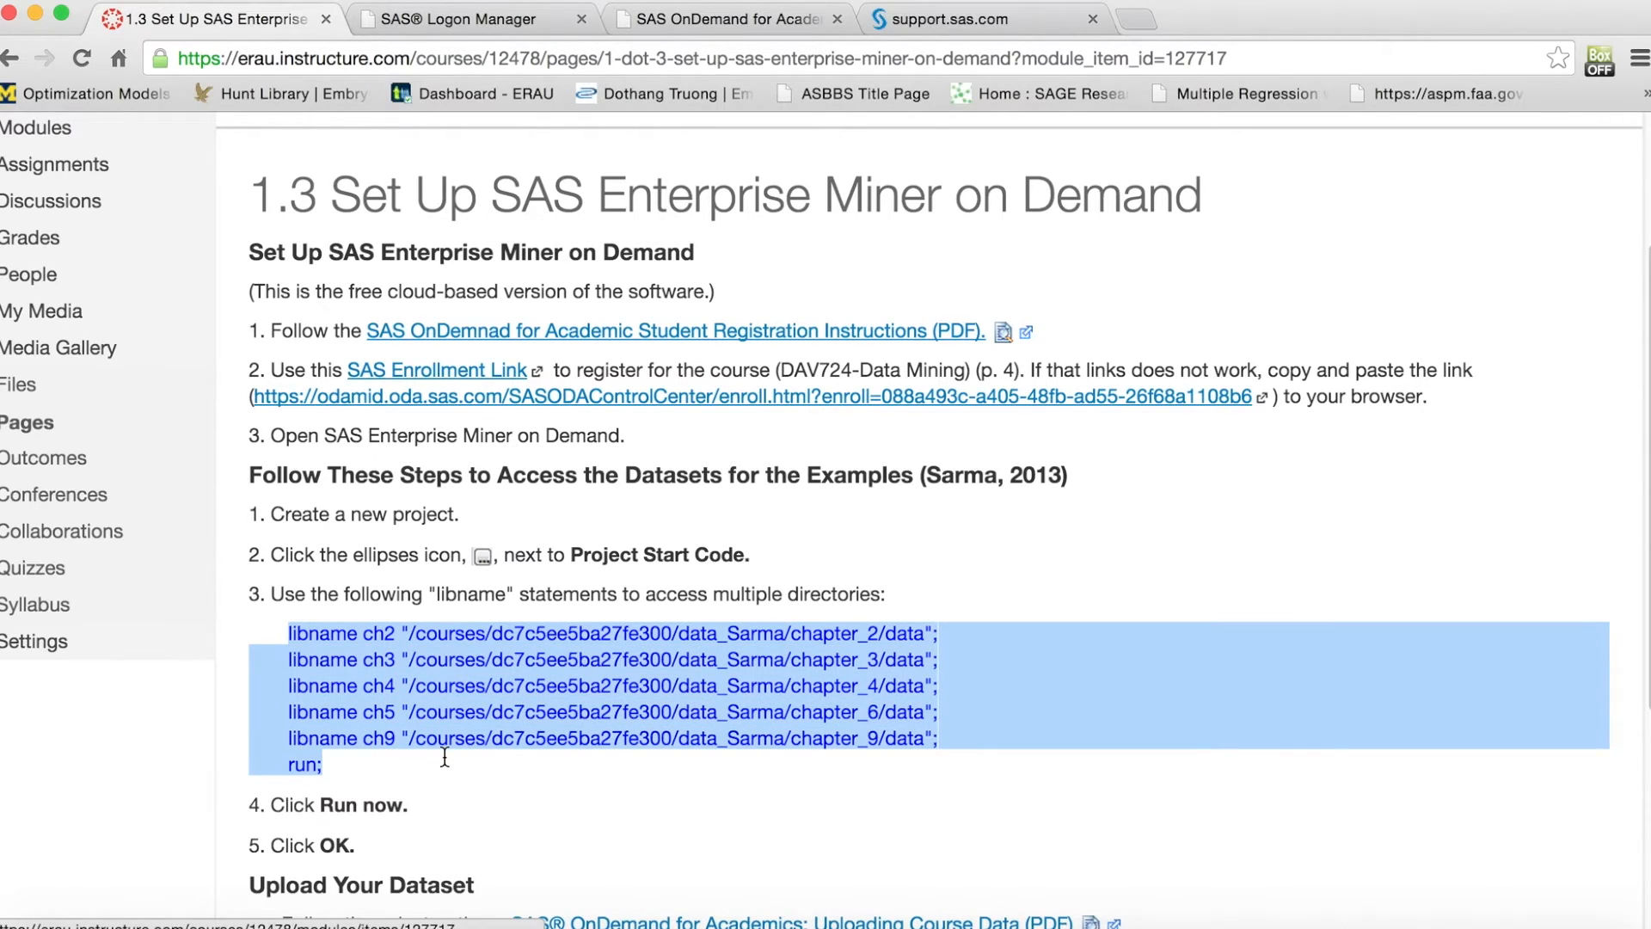
right_click(1015, 689)
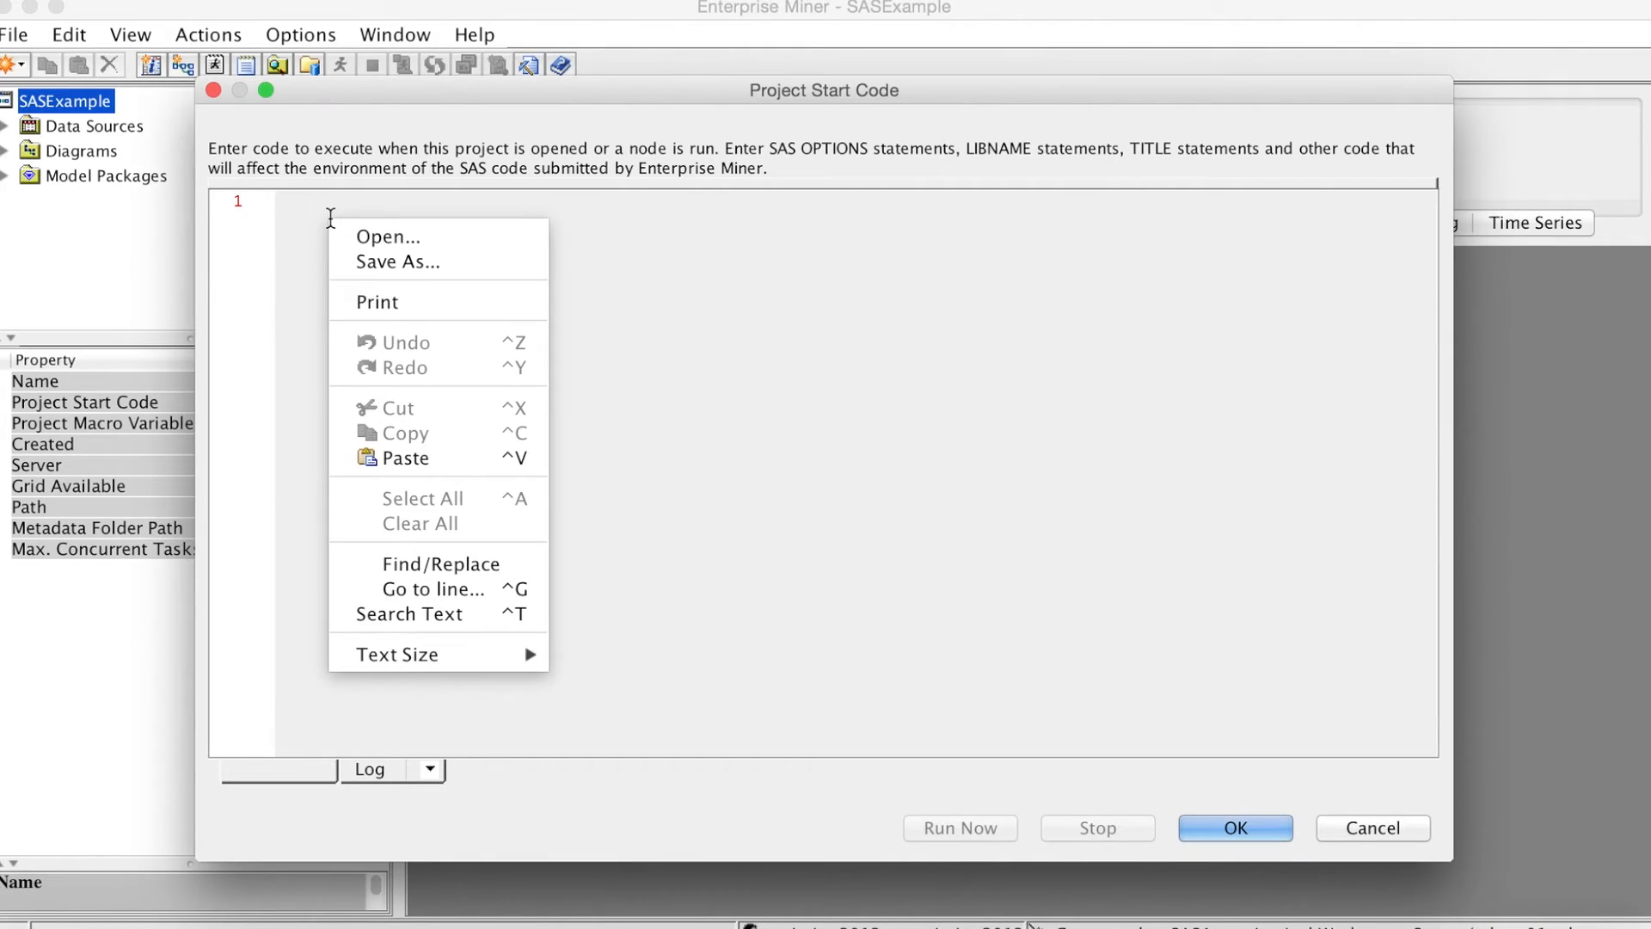
mouse_move(422, 457)
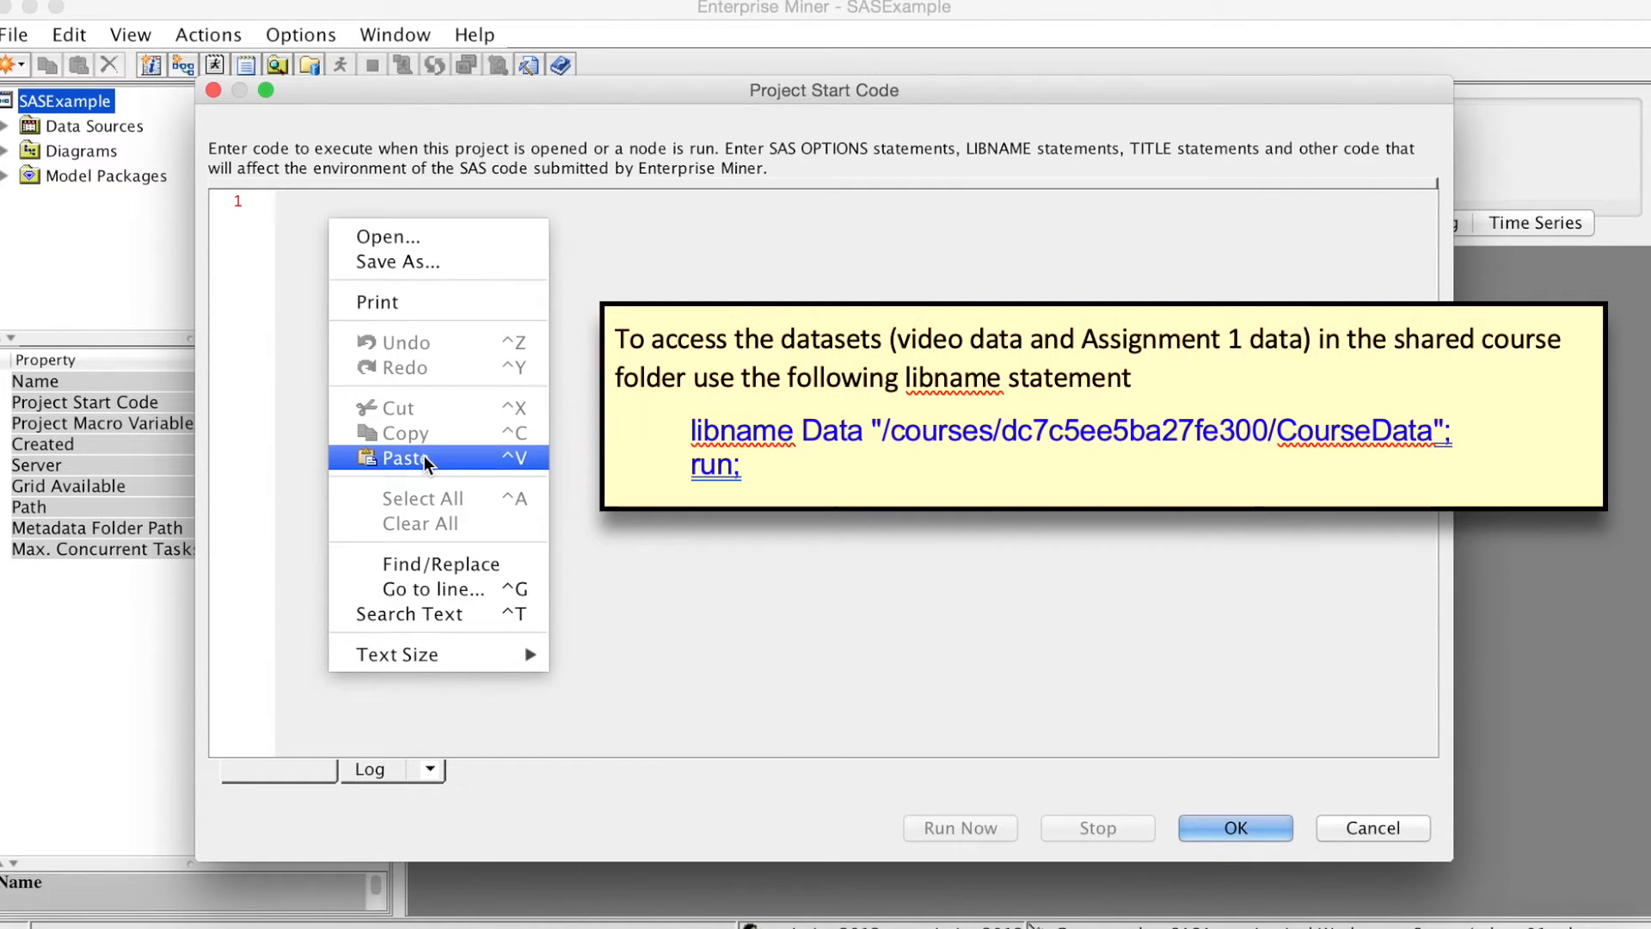
- Paste the ch2–ch9 libname statements as project start code, run them, and save with OK
left_click(403, 457)
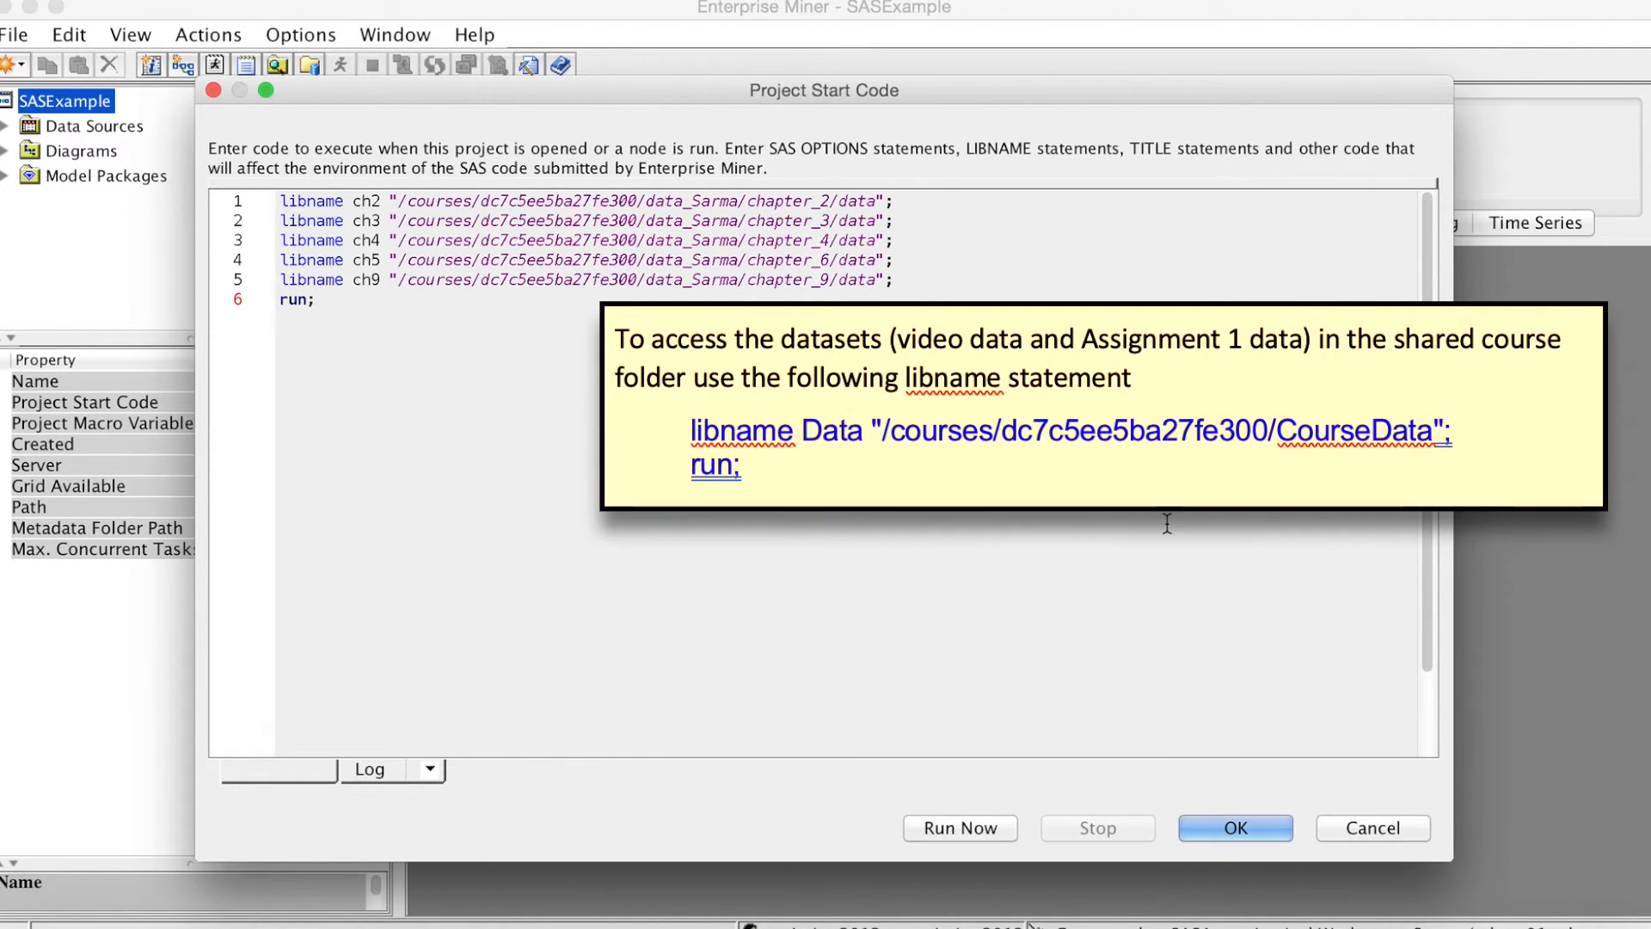
mouse_move(970, 831)
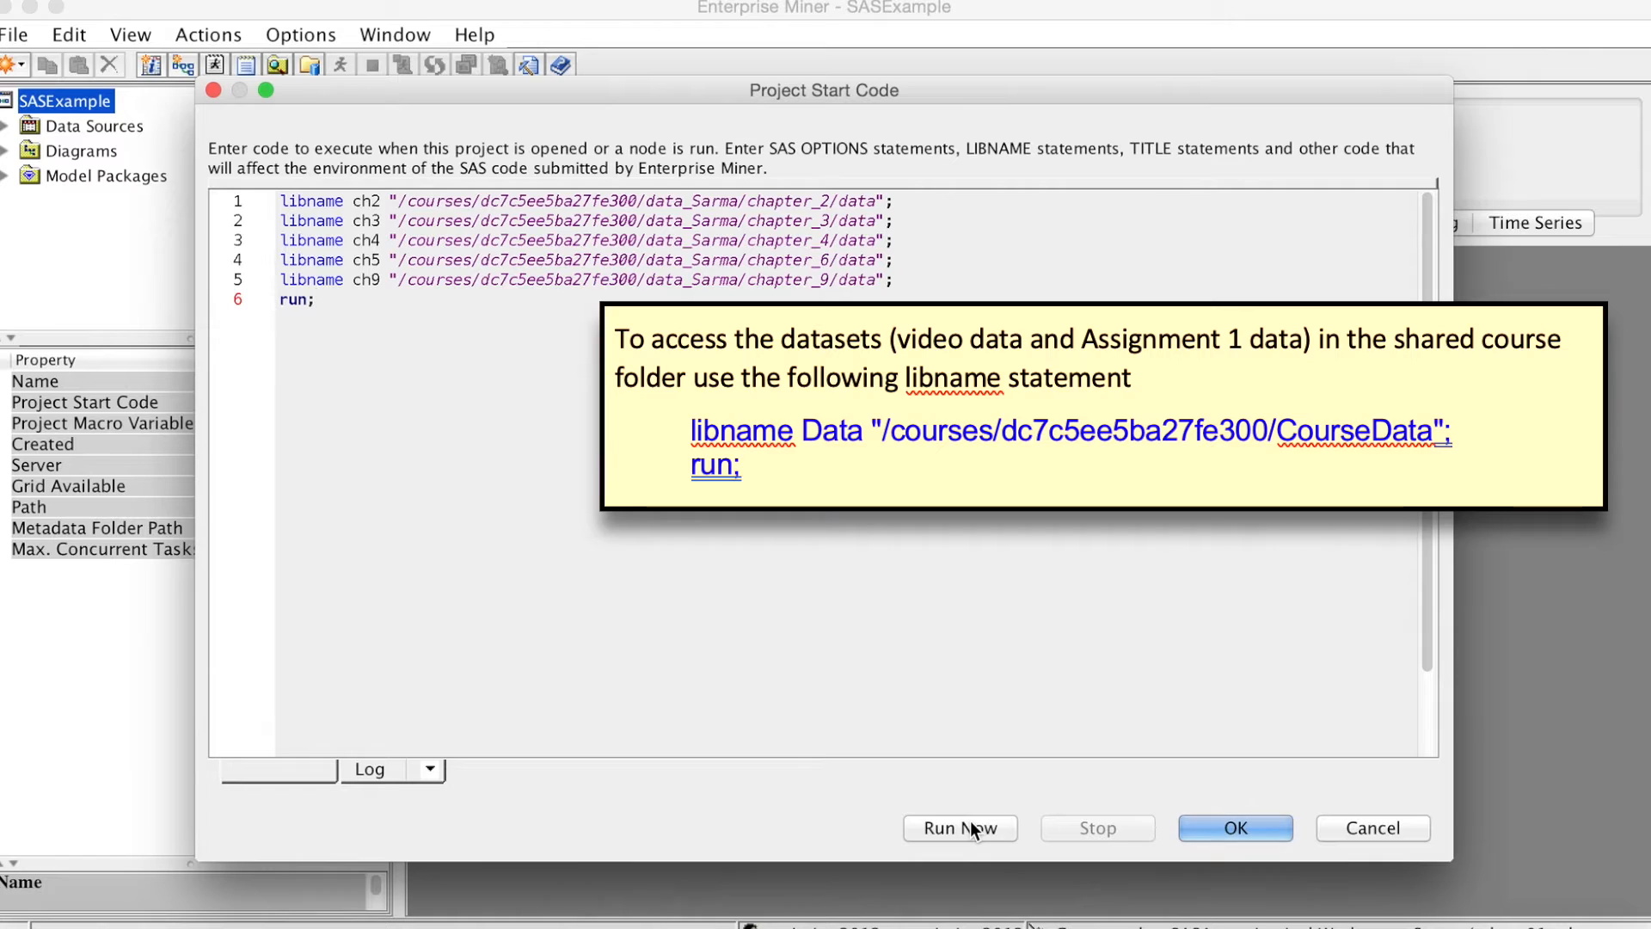
left_click(960, 827)
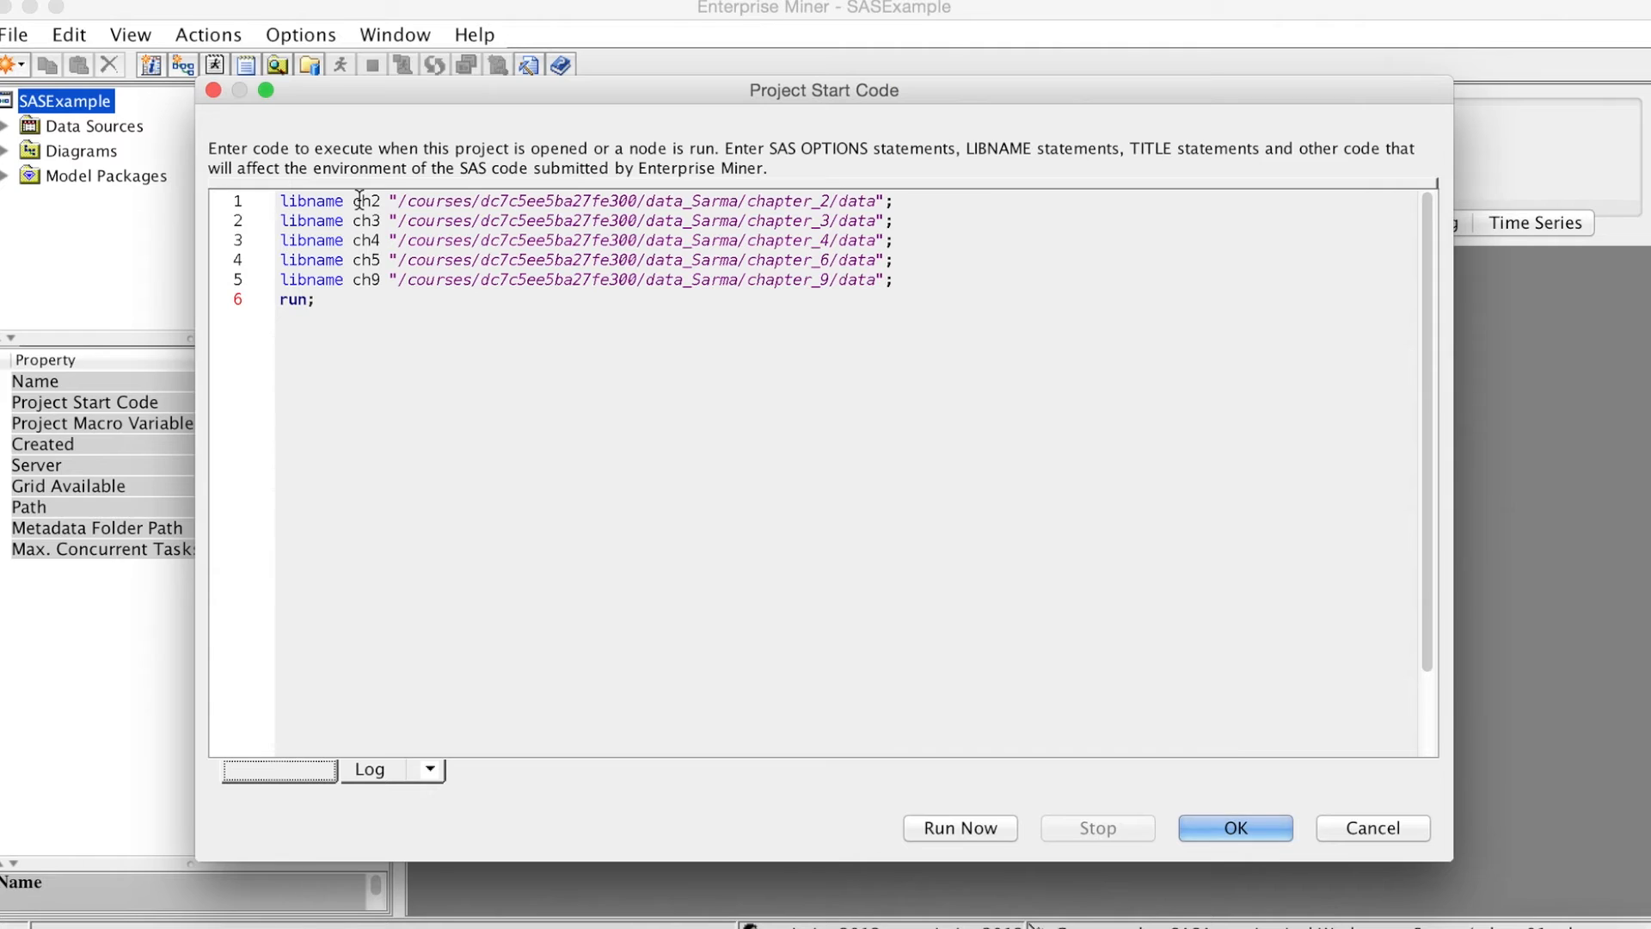
left_click(1235, 827)
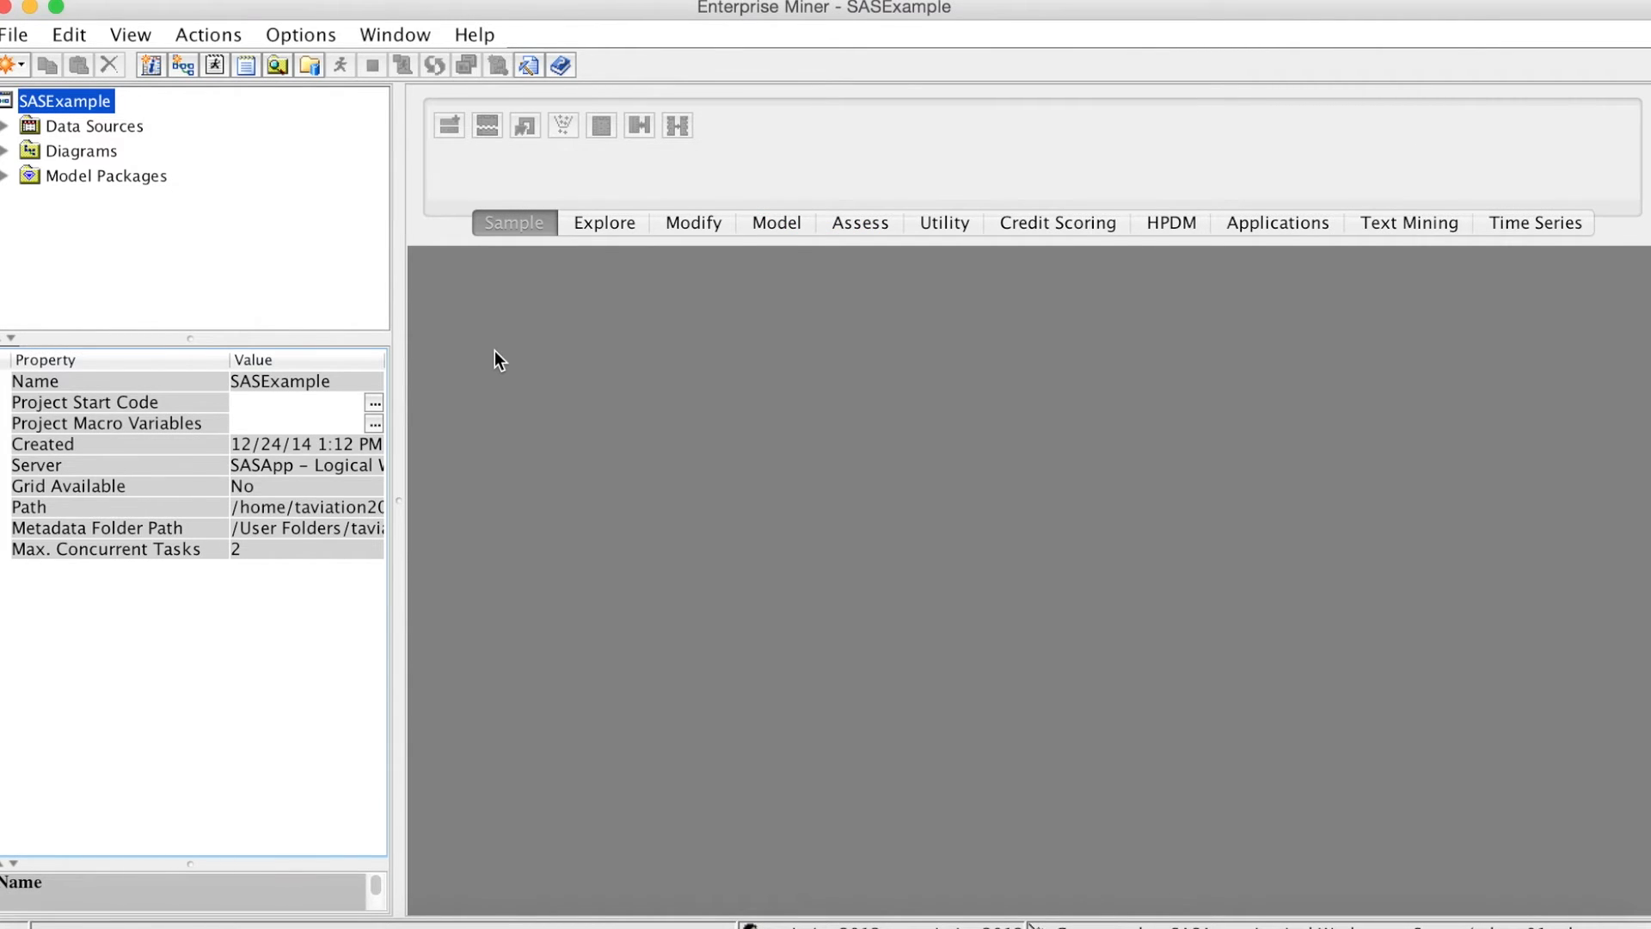
mouse_move(135, 132)
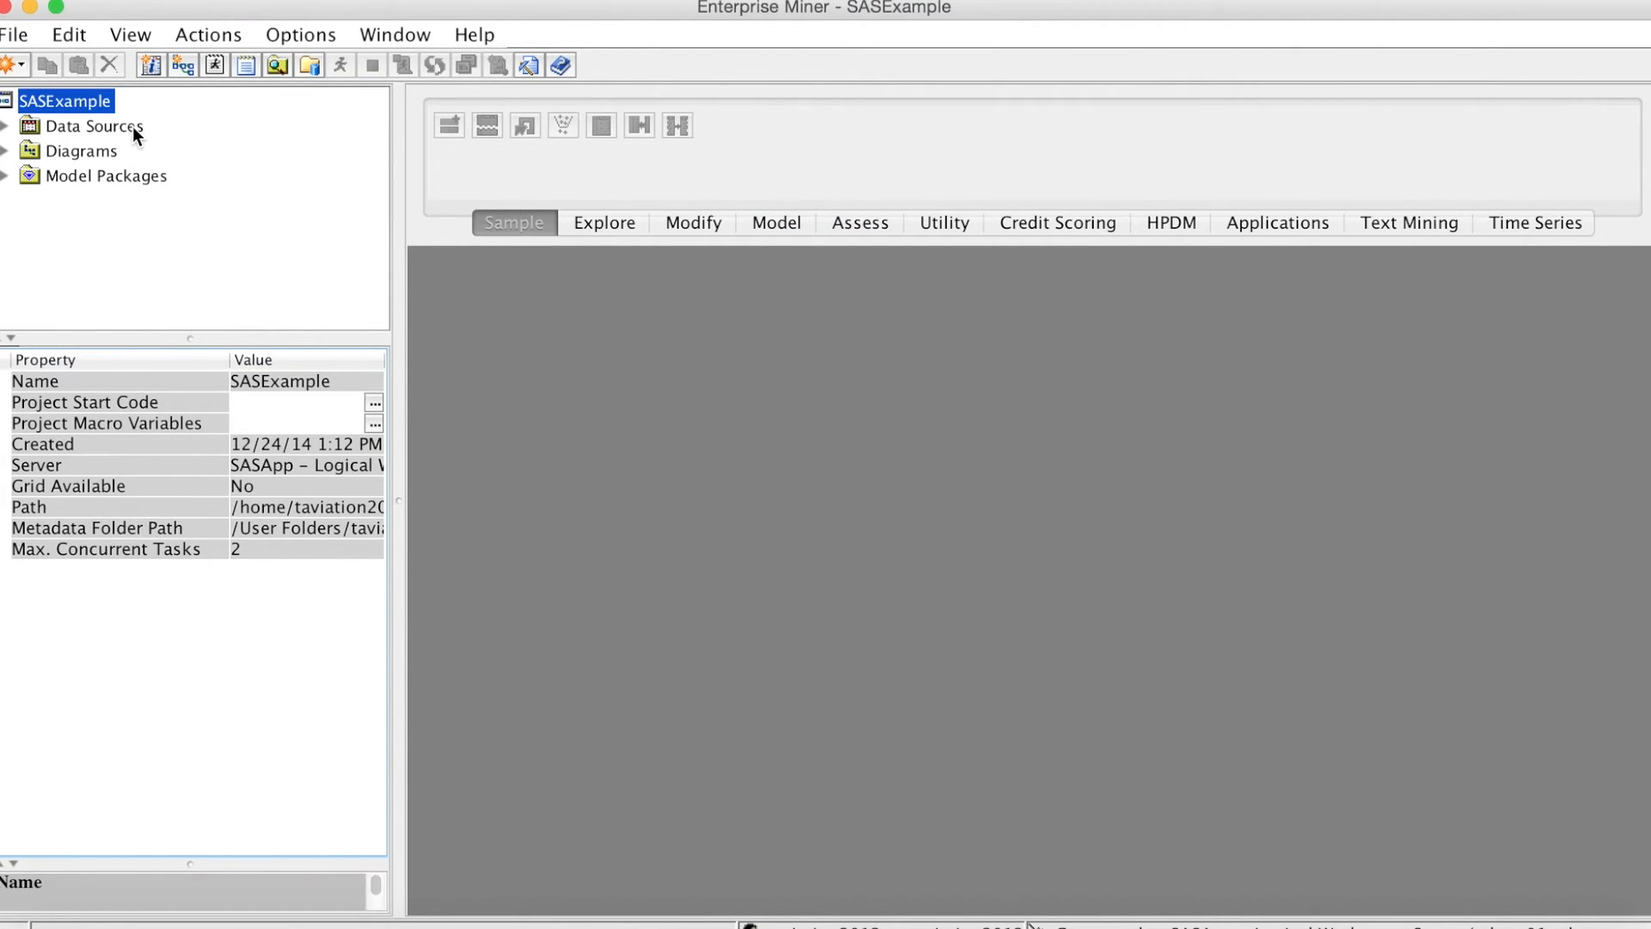
- Start Create Data Source from the project's Data Sources node
left_click(93, 126)
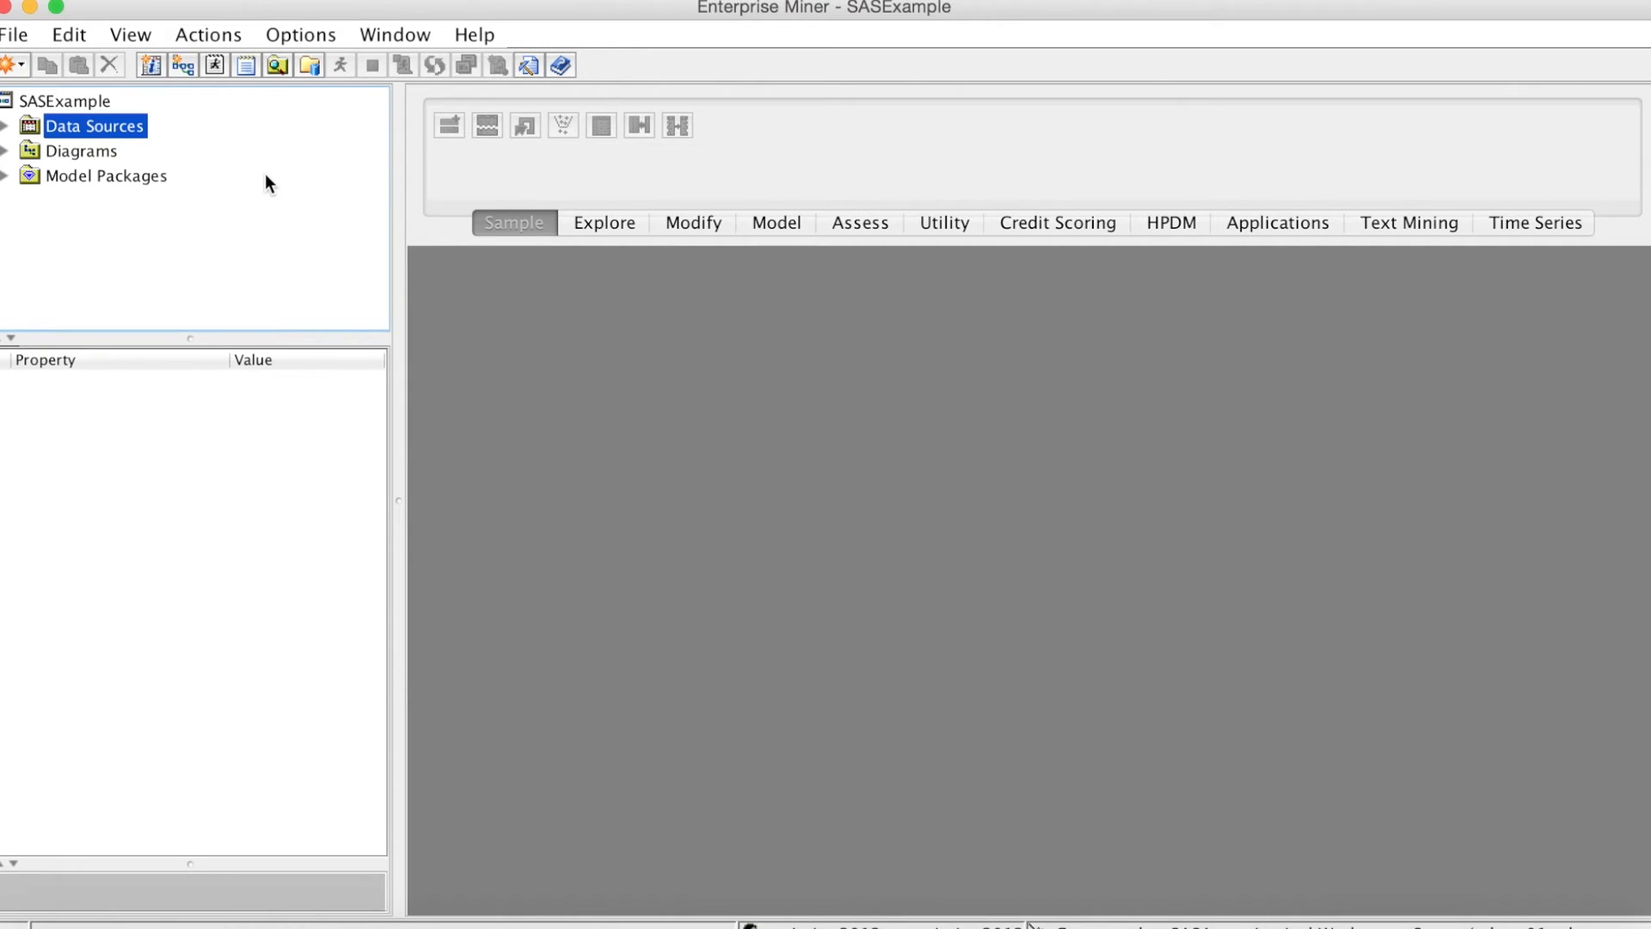
mouse_move(156, 148)
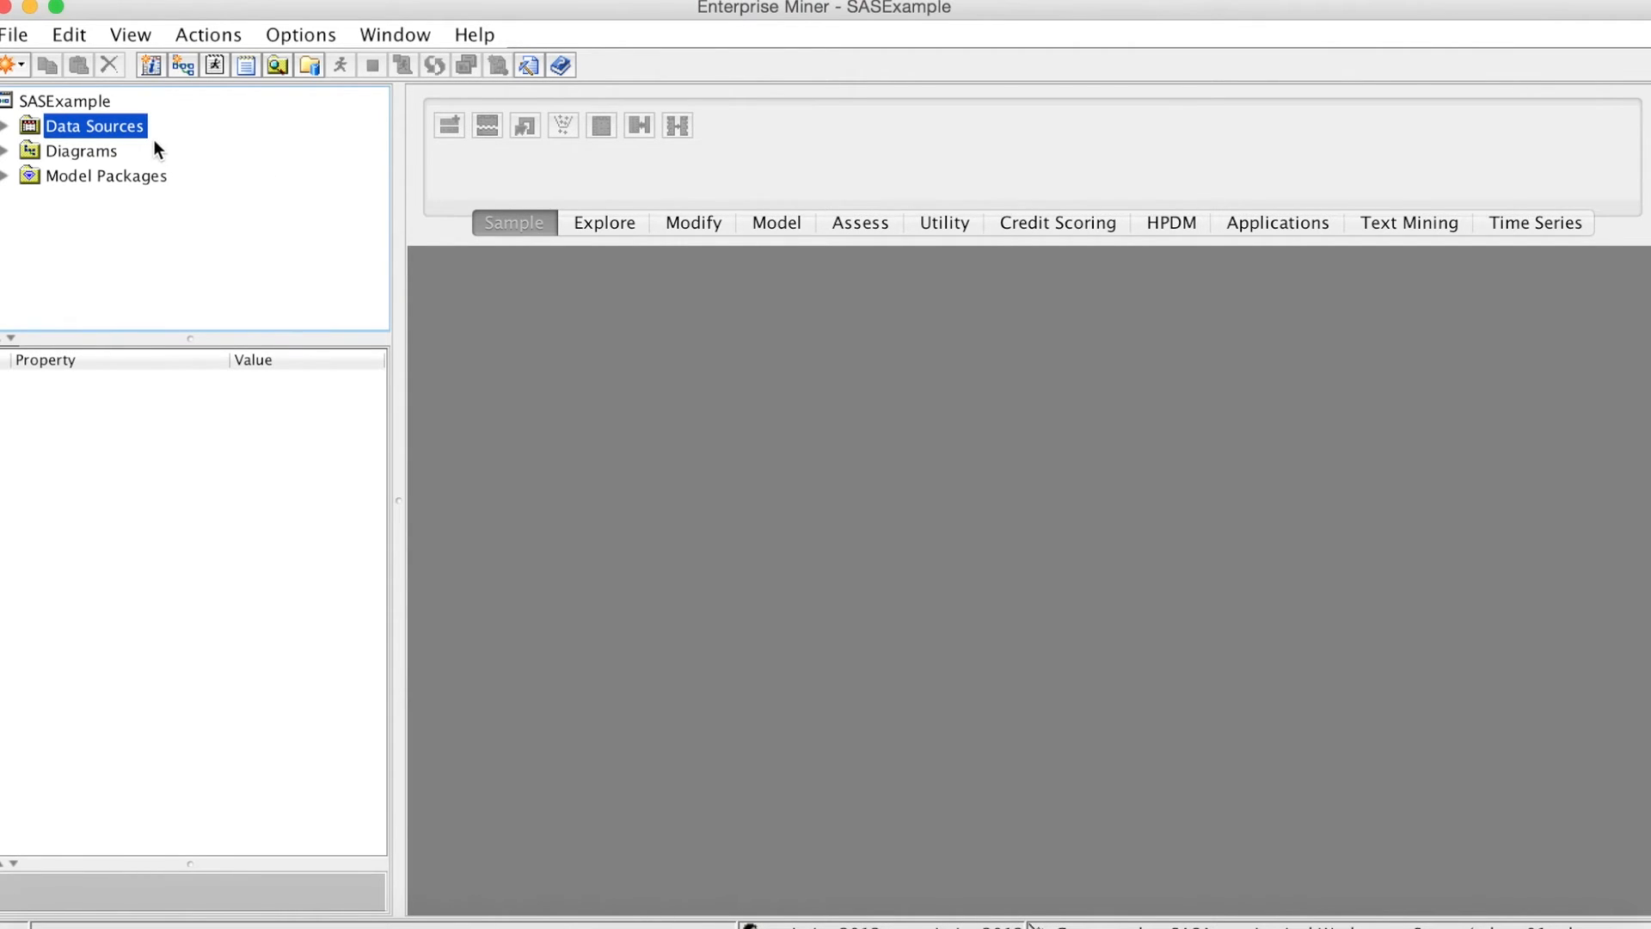
right_click(93, 125)
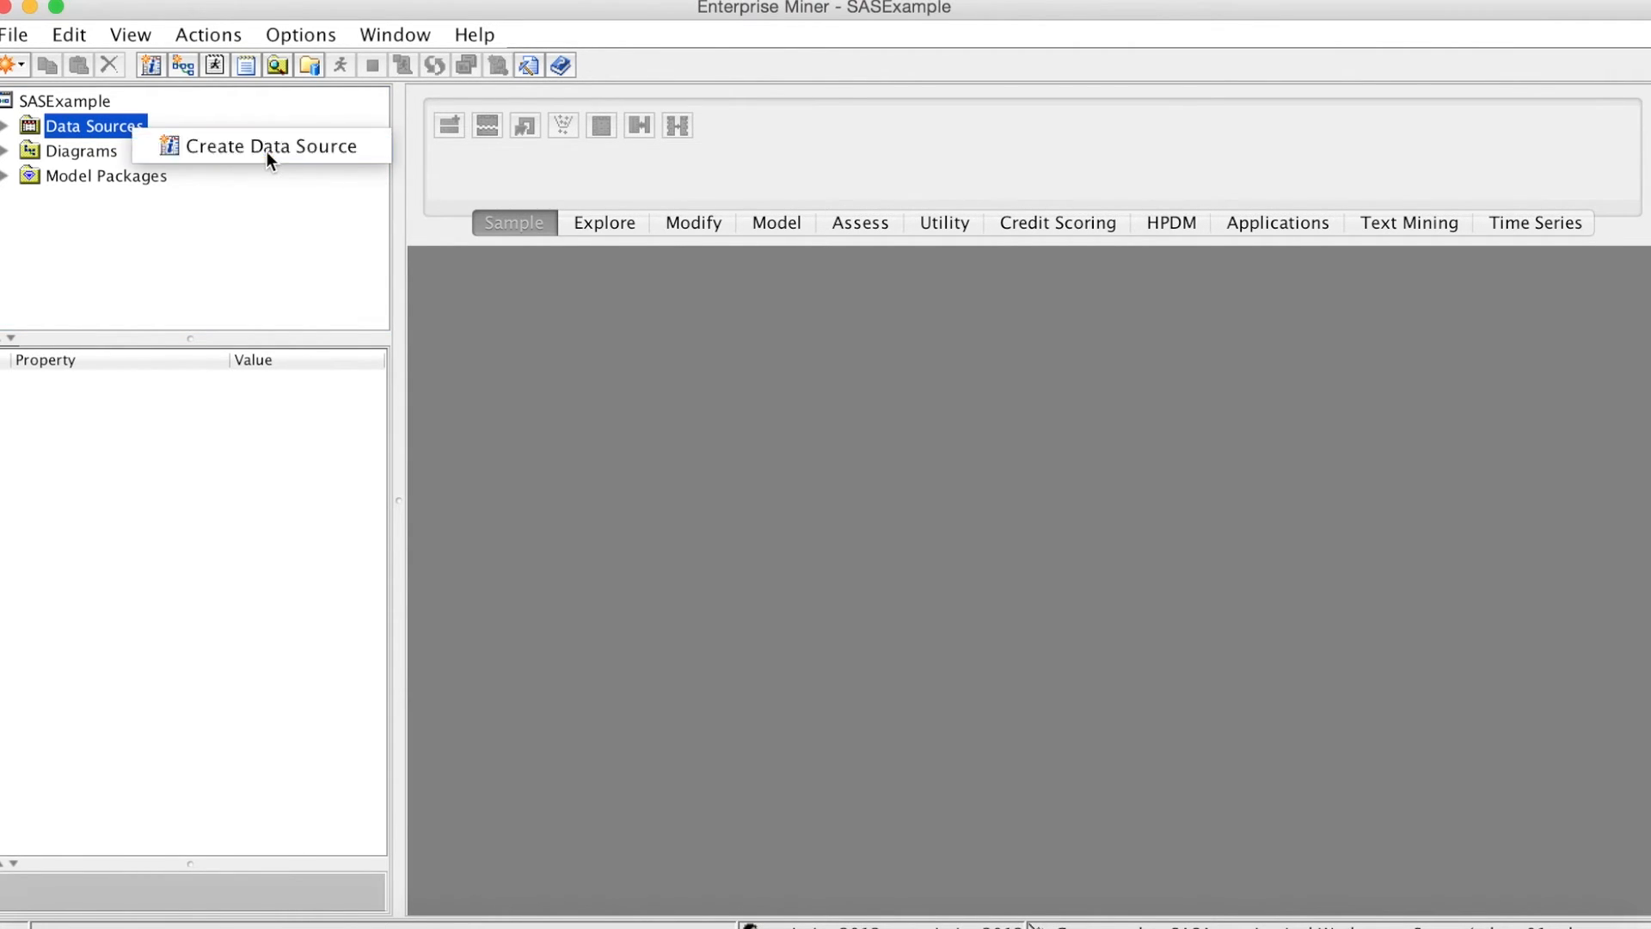
left_click(270, 144)
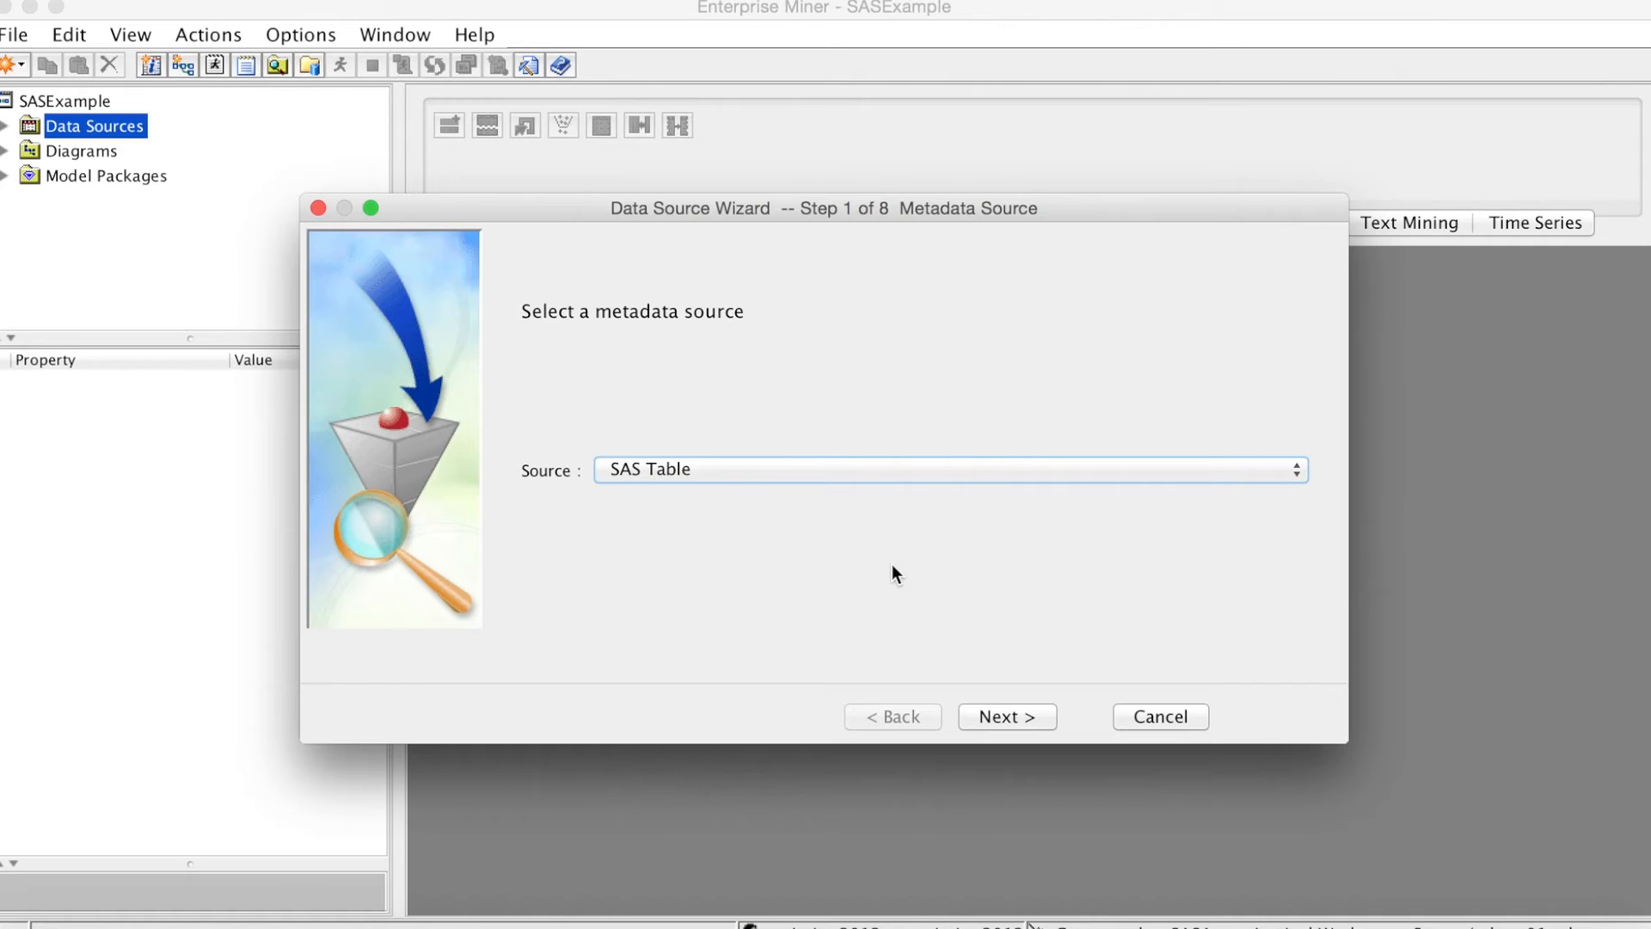
- Advance the Data Source Wizard to the Select a SAS Table step
left_click(1004, 715)
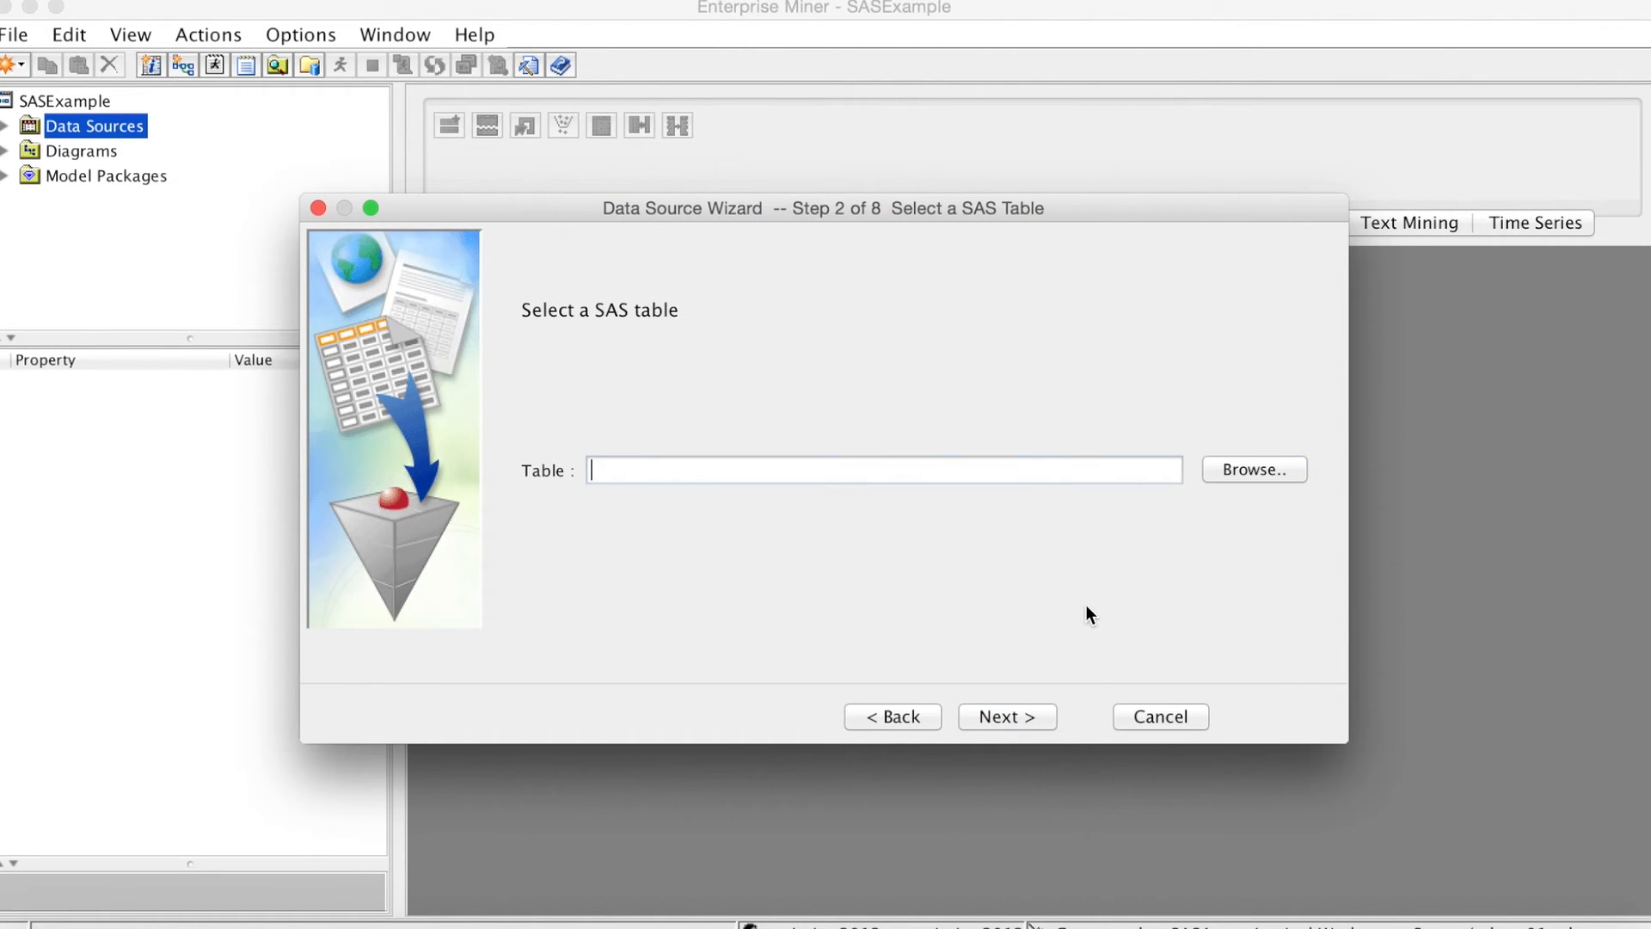
mouse_move(733, 356)
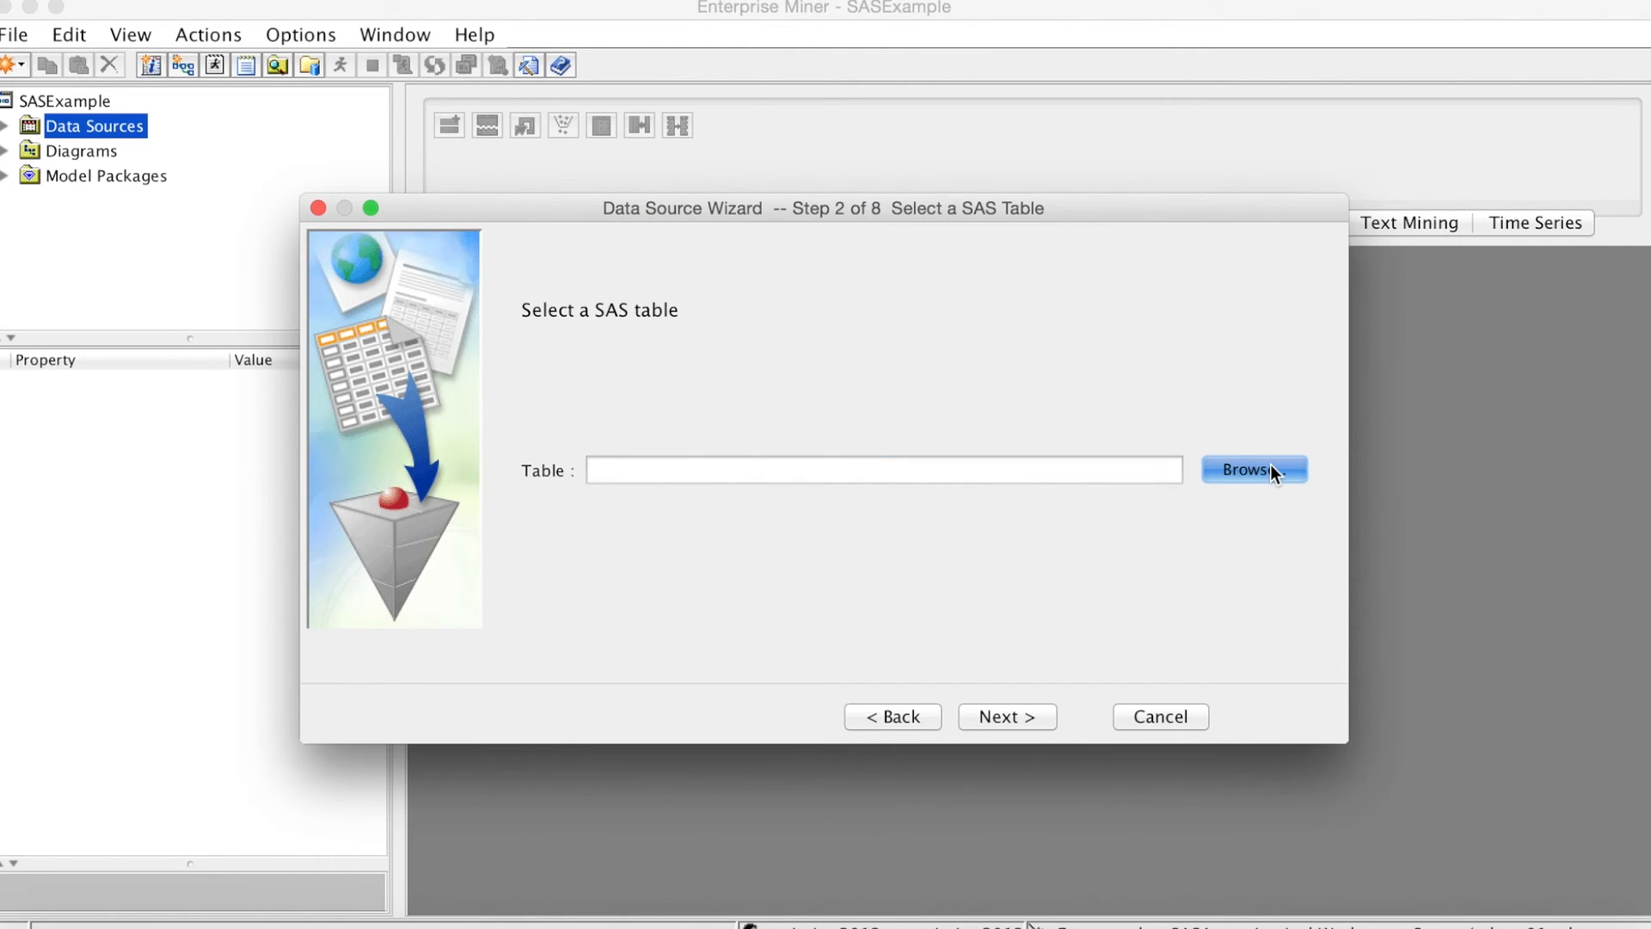
- Browse the Ch2 library and choose Nn_resp_data as the wizard's SAS table
left_click(1254, 469)
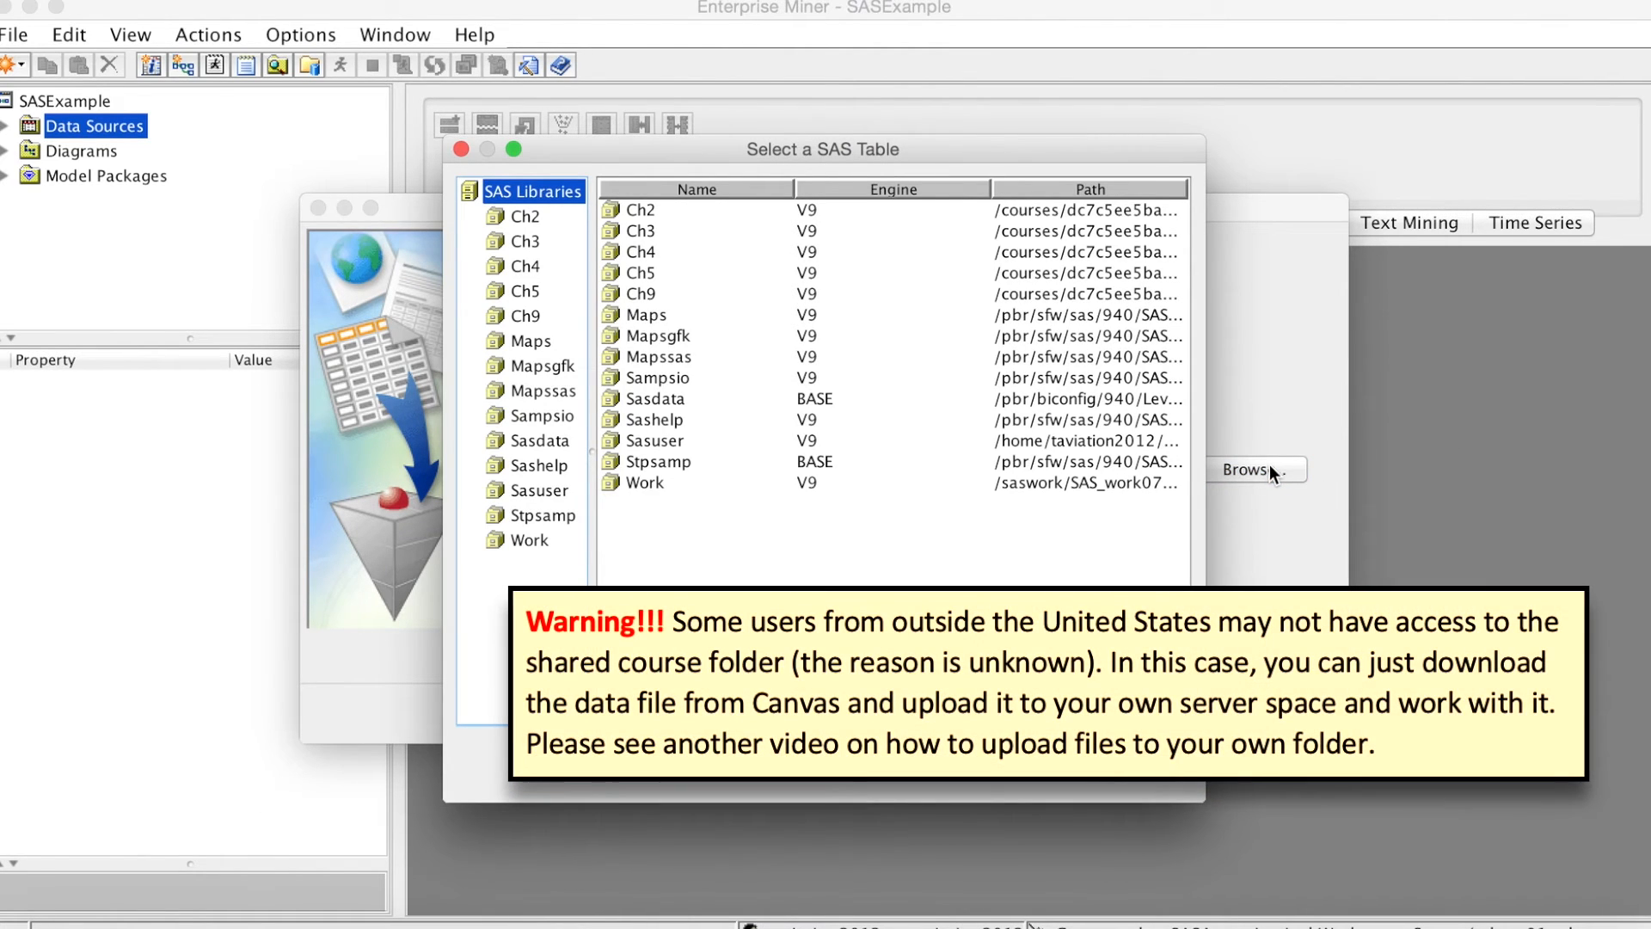
mouse_move(532, 217)
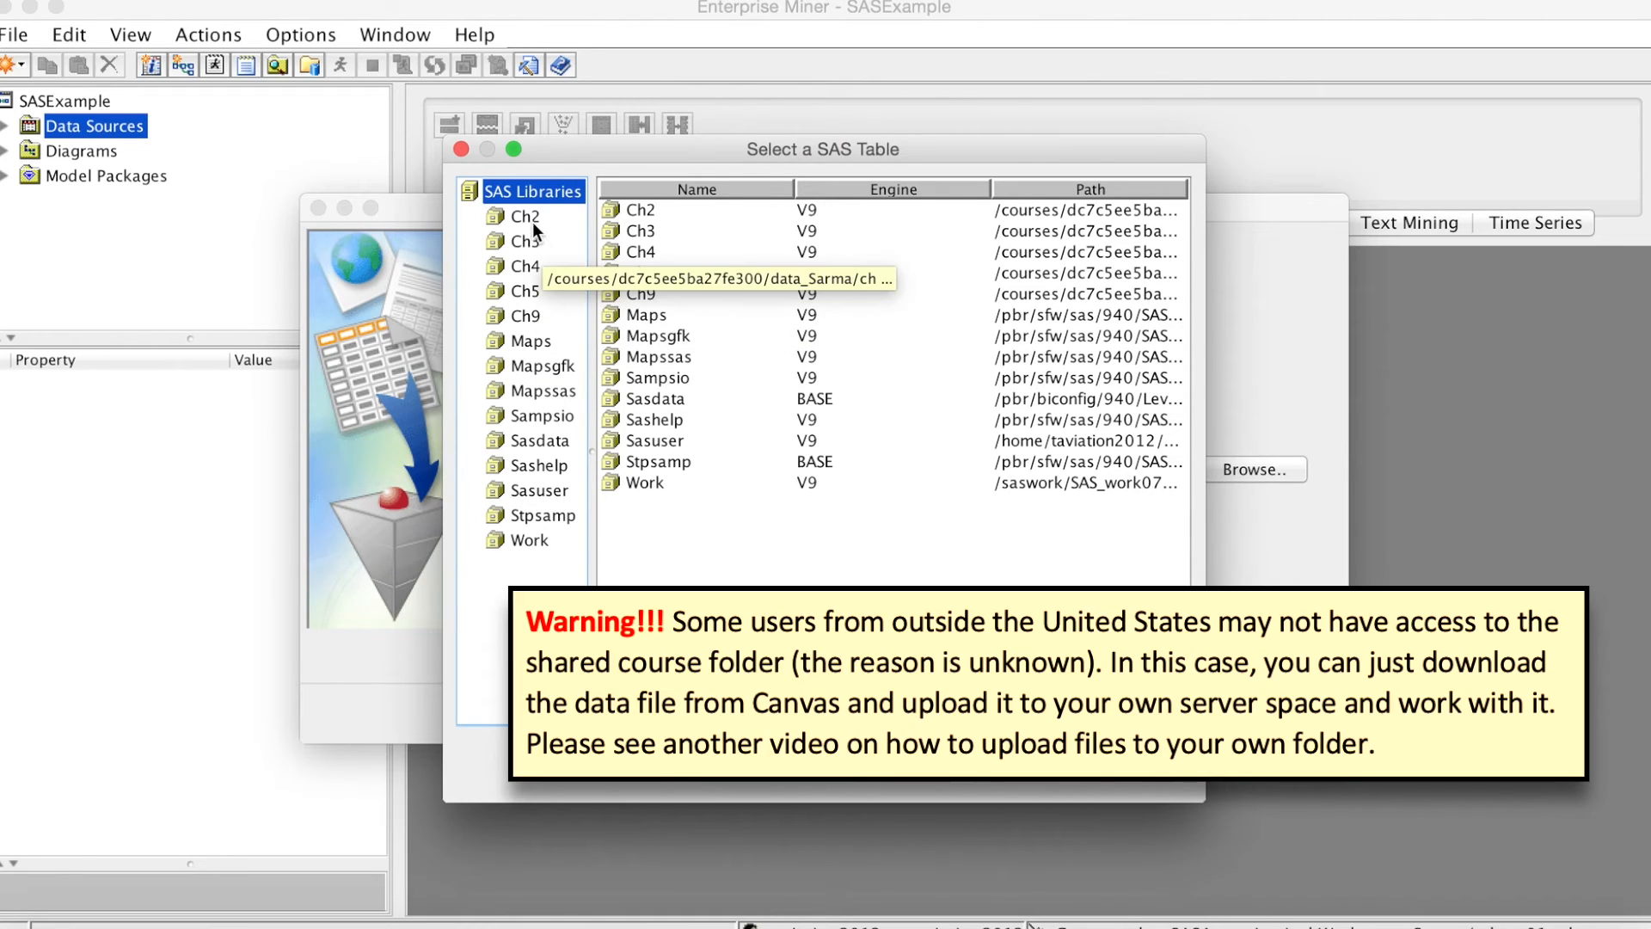
mouse_move(619, 337)
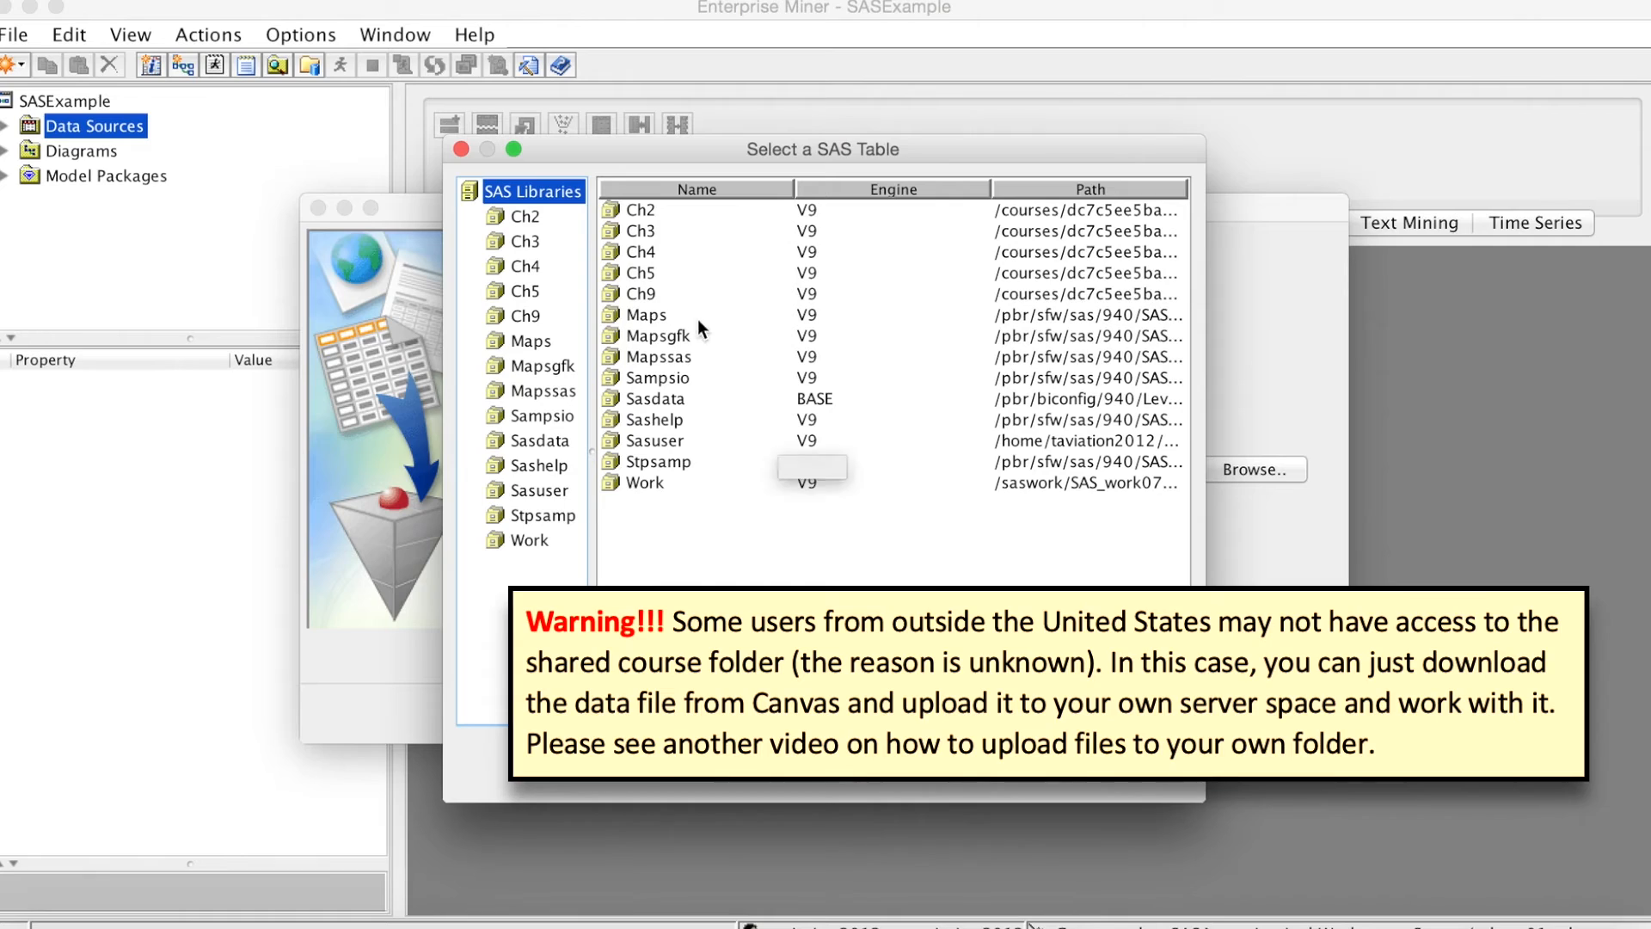
mouse_move(640, 210)
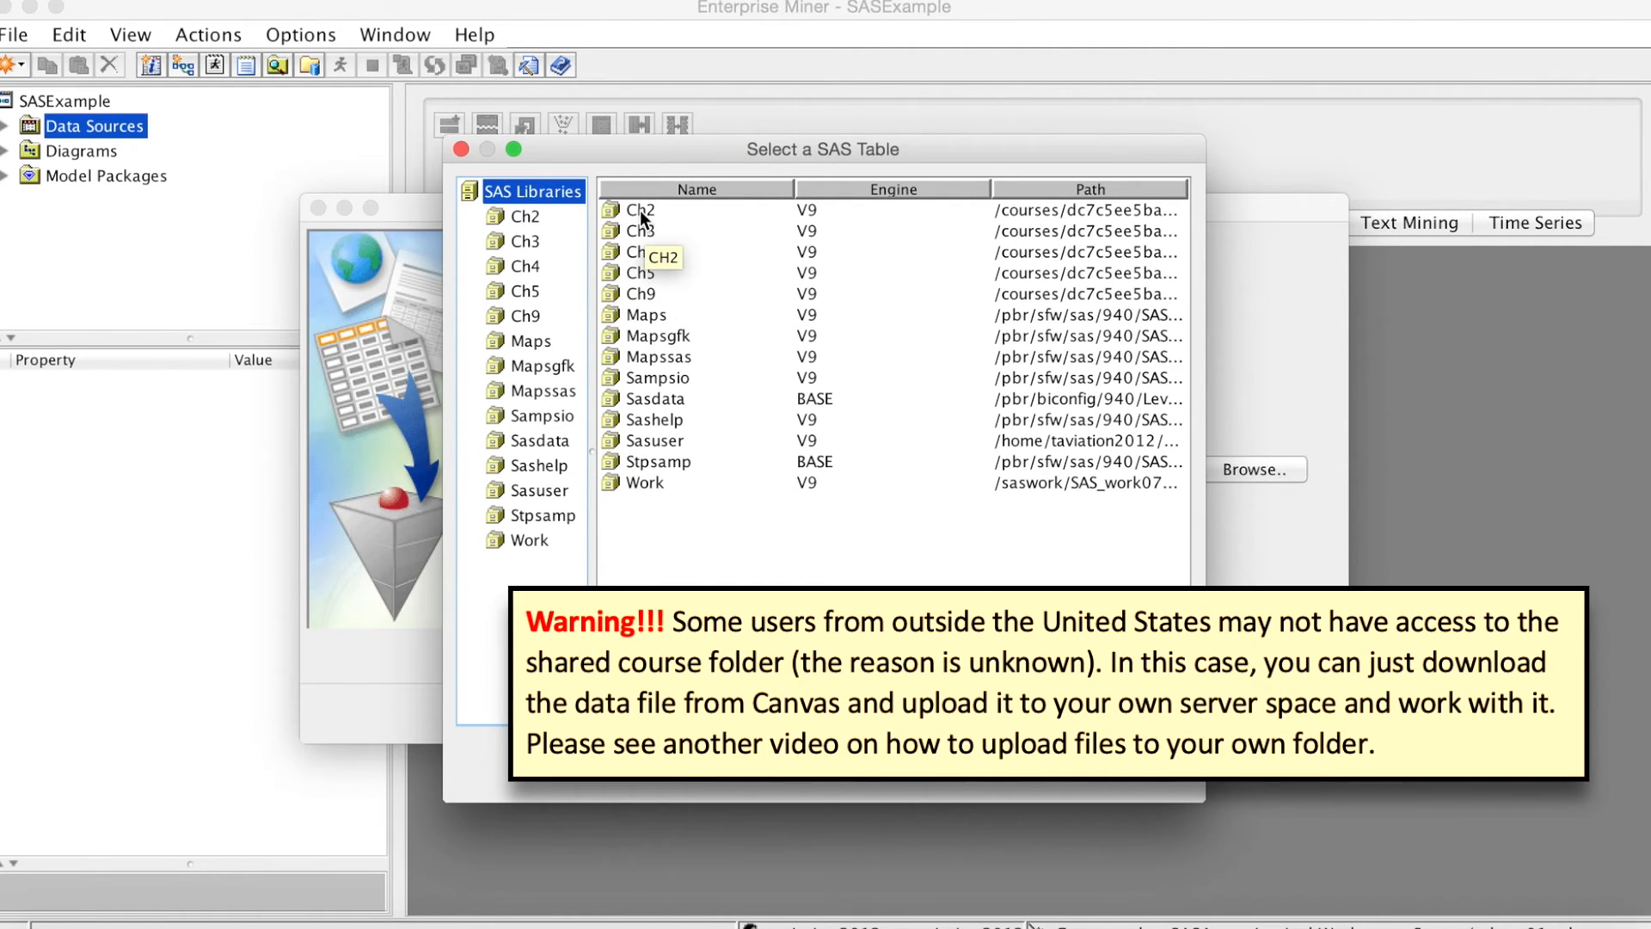
left_click(640, 209)
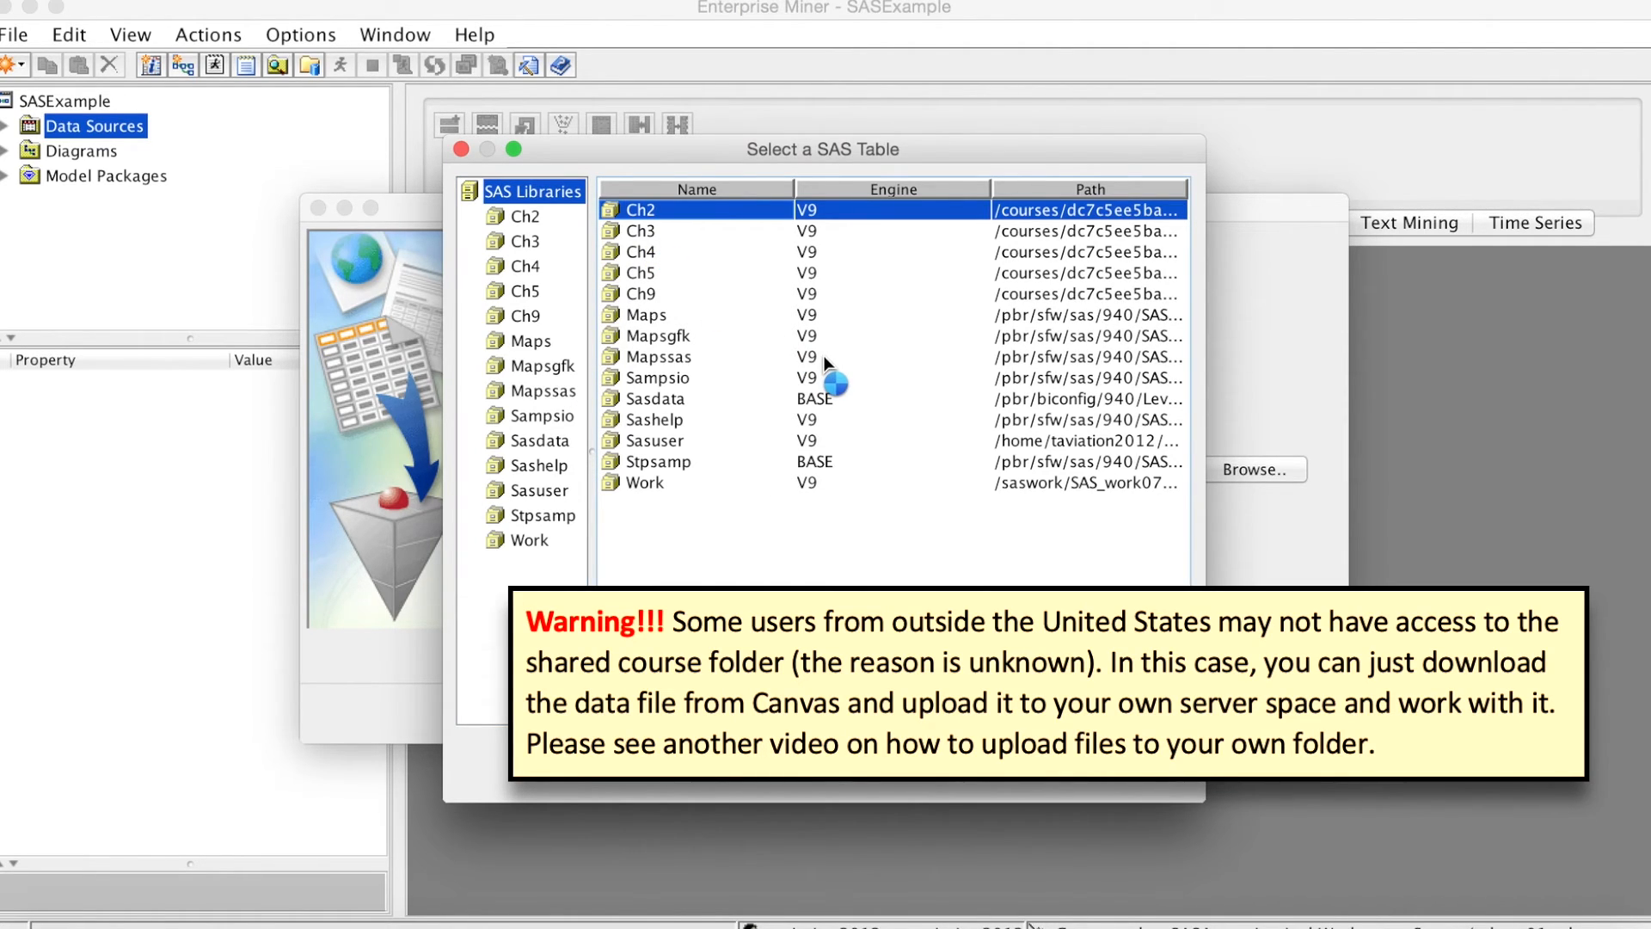
left_click(526, 217)
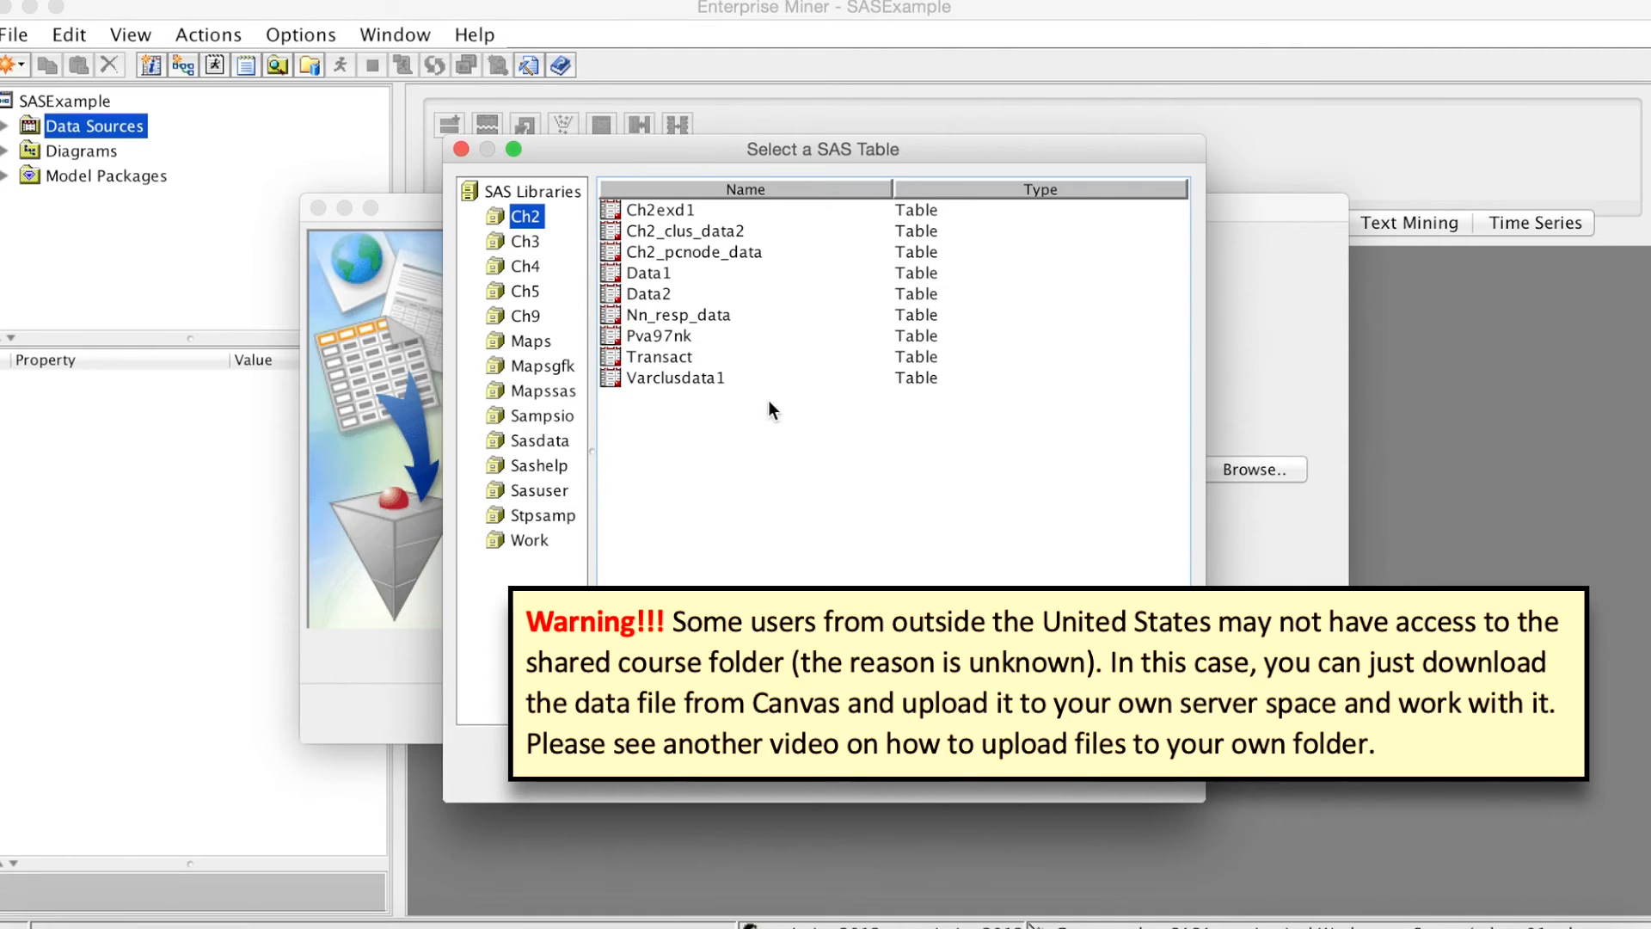
mouse_move(793, 402)
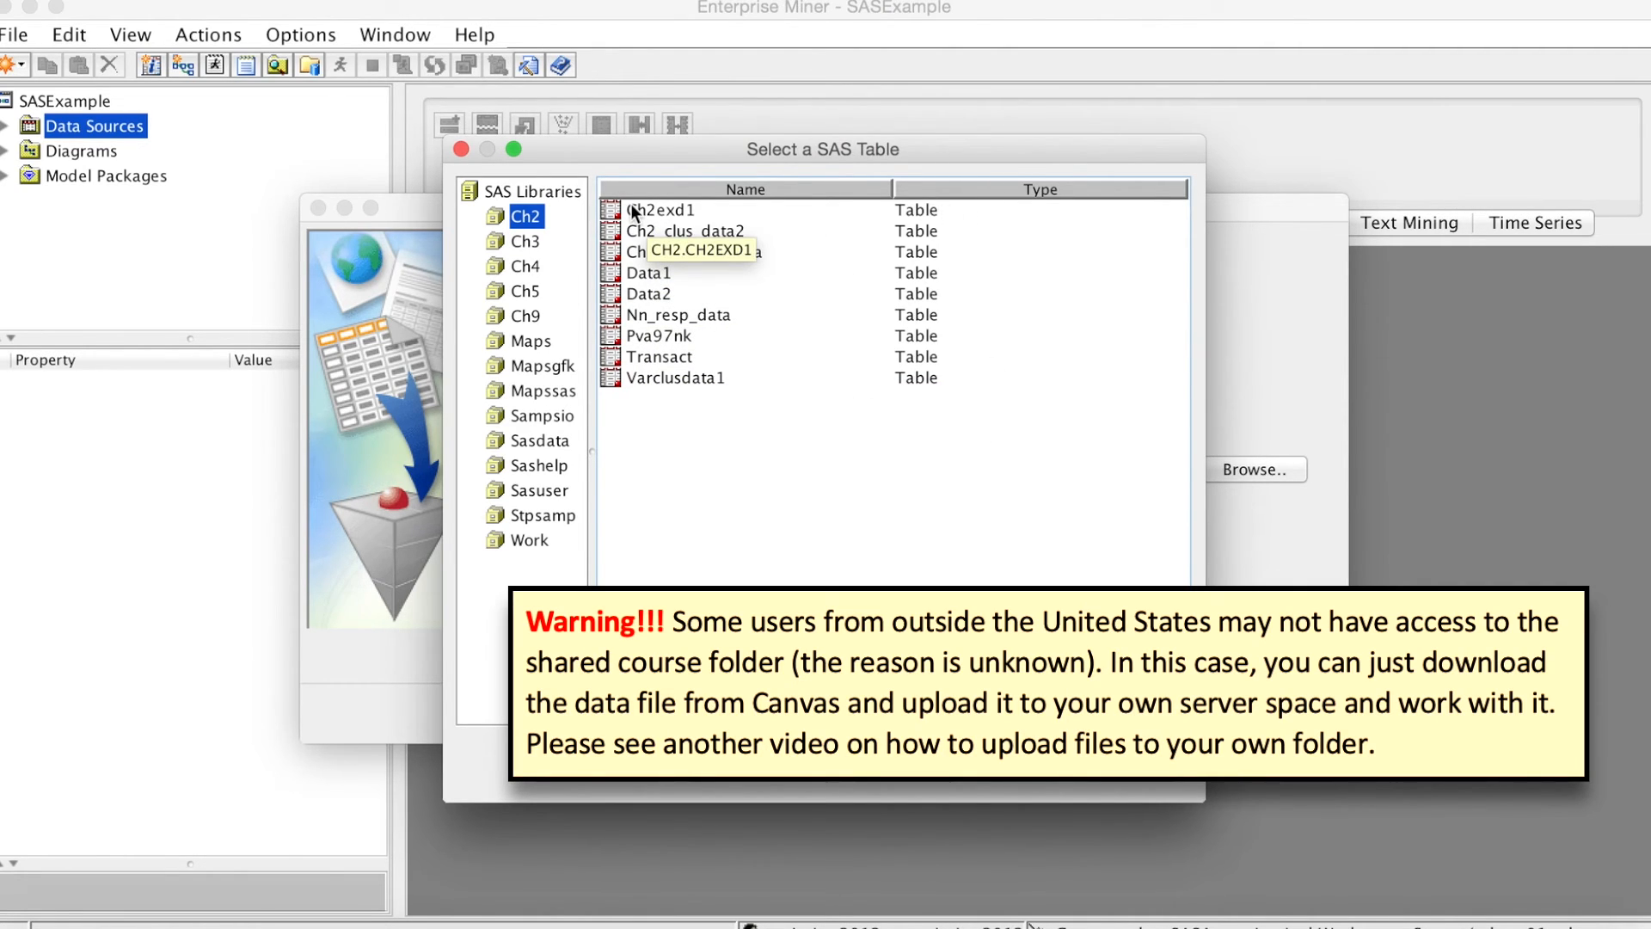
mouse_move(771, 365)
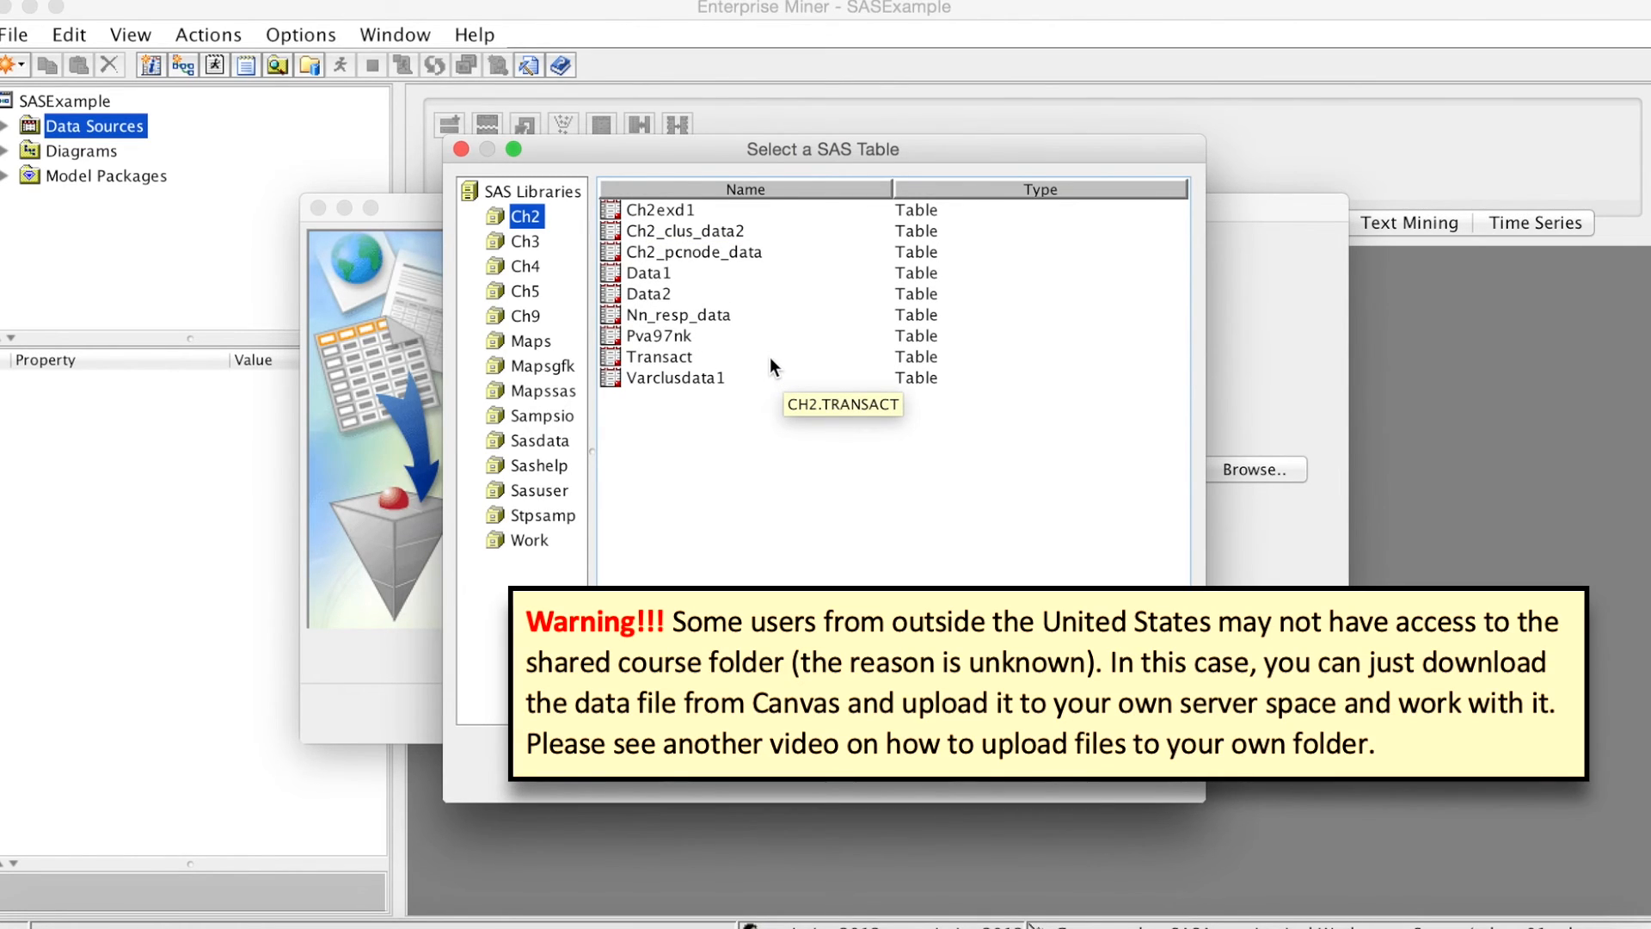
mouse_move(698, 322)
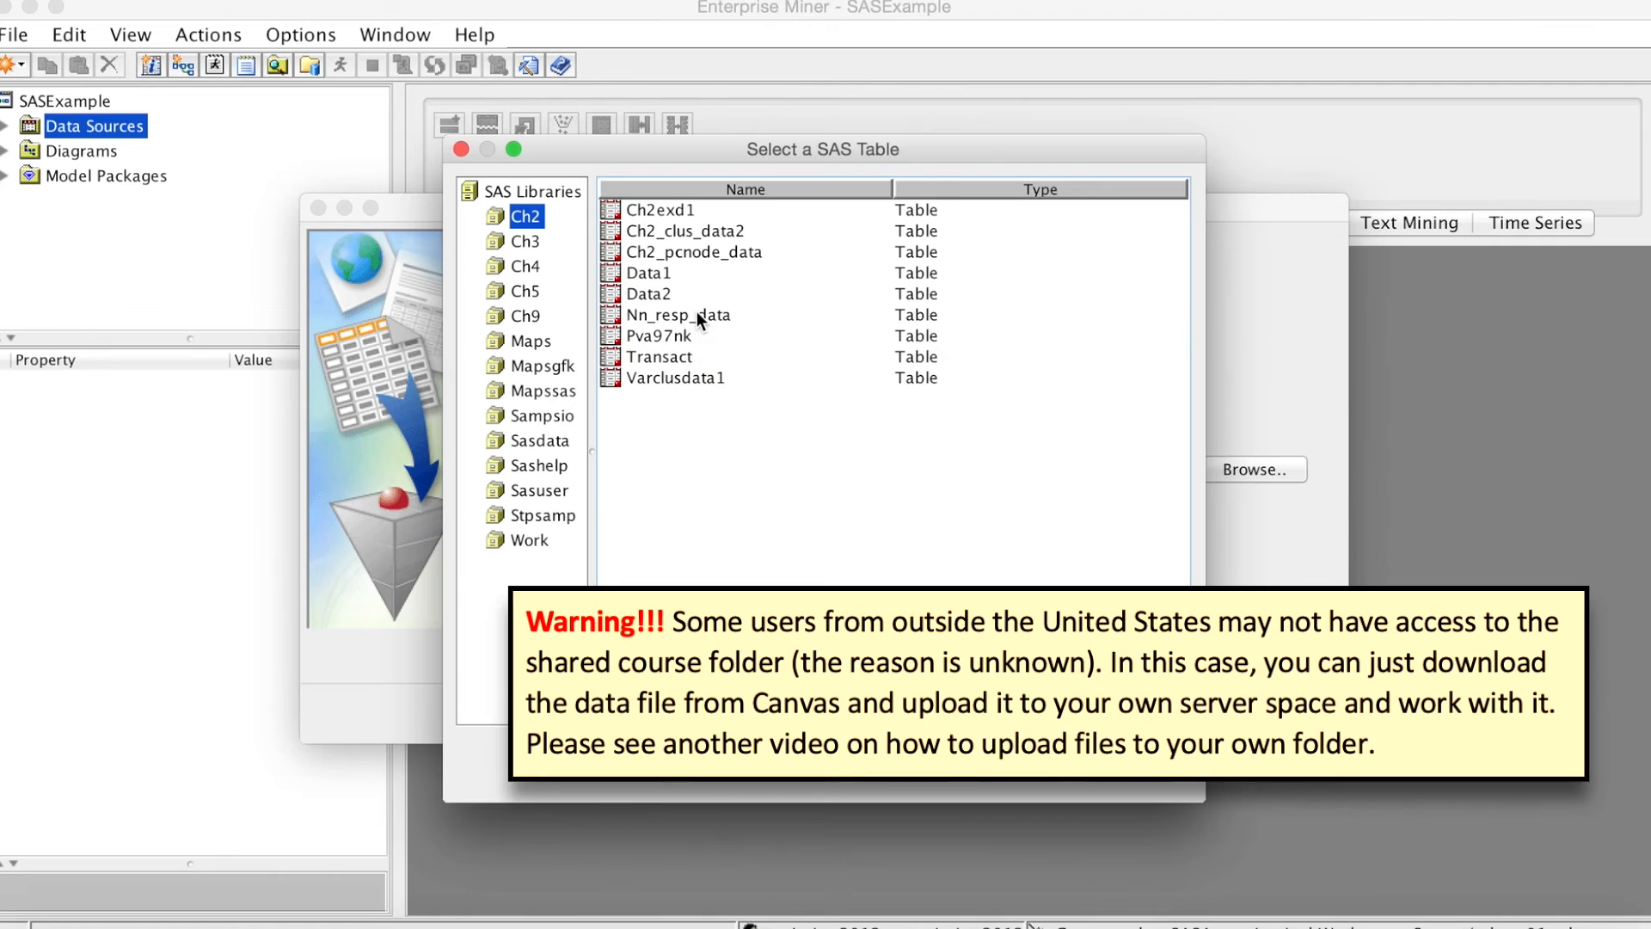
left_click(677, 315)
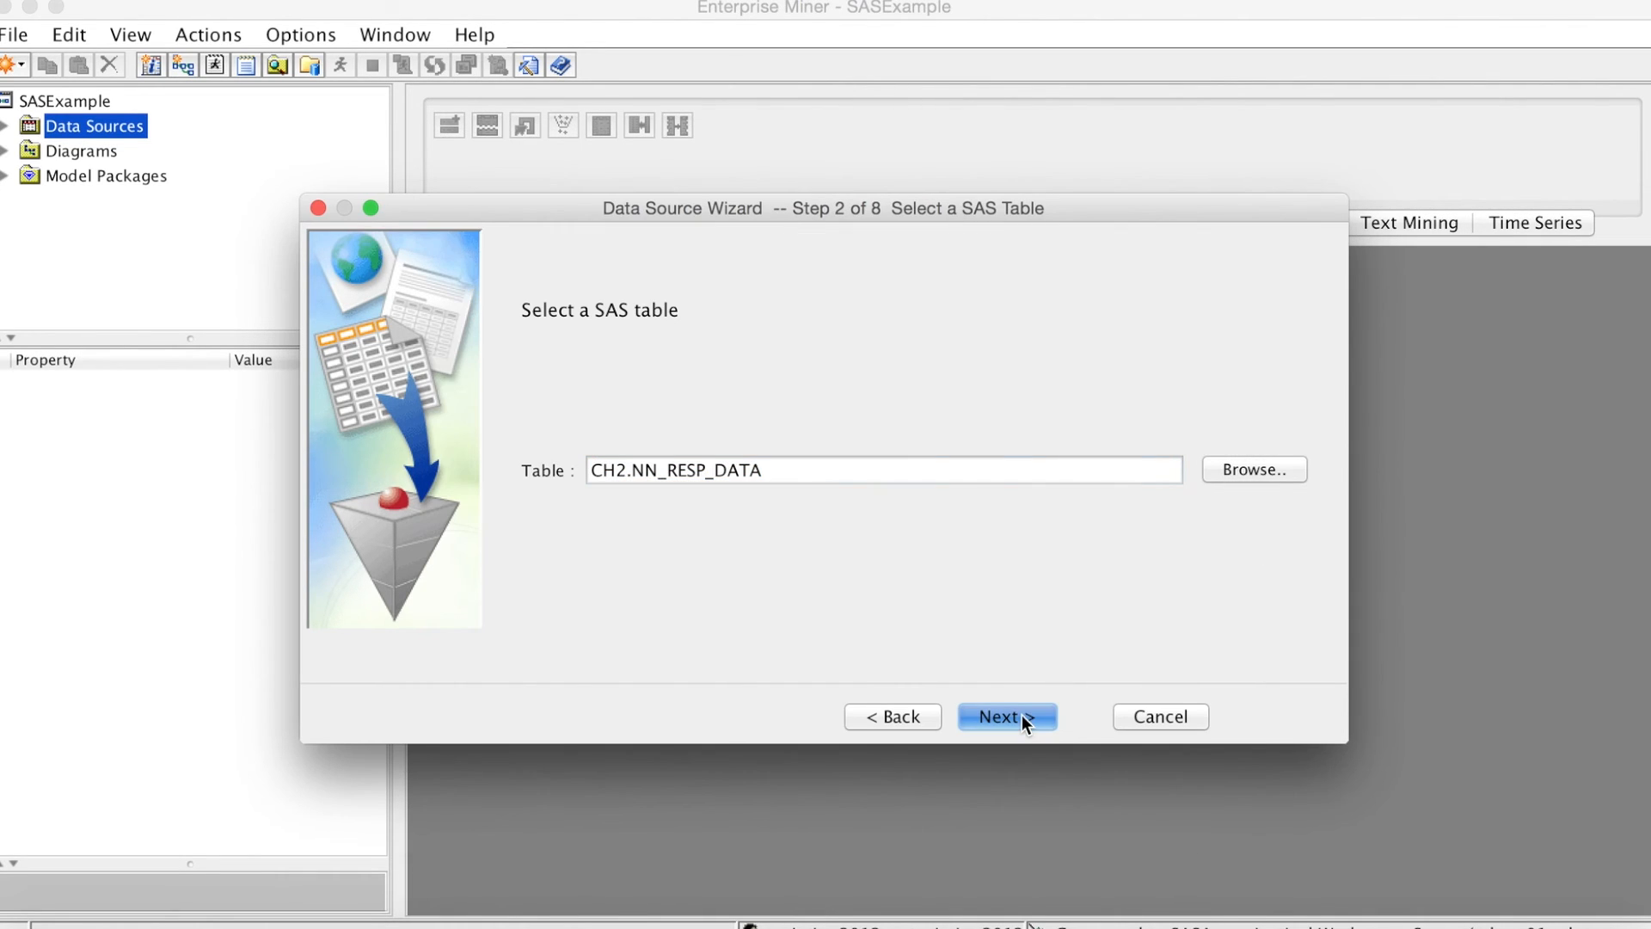
- Complete the wizard with Basic metadata and no sampling, creating the NN_RESP_DATA data source (29,904 obs, 18 columns)
left_click(1004, 716)
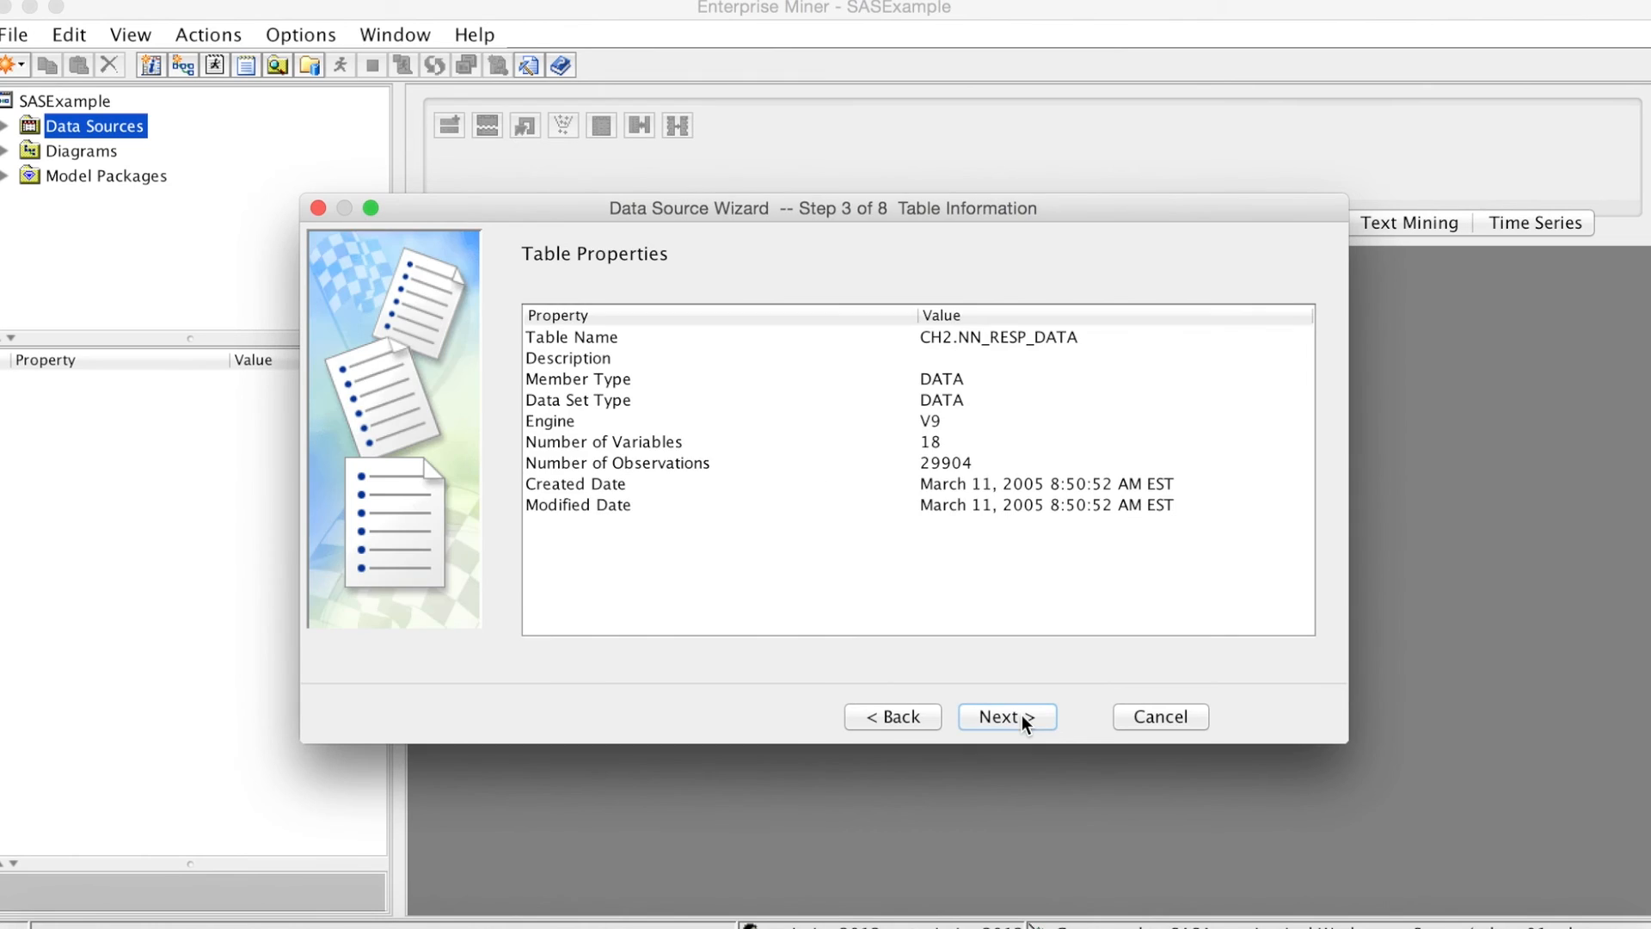
left_click(1006, 716)
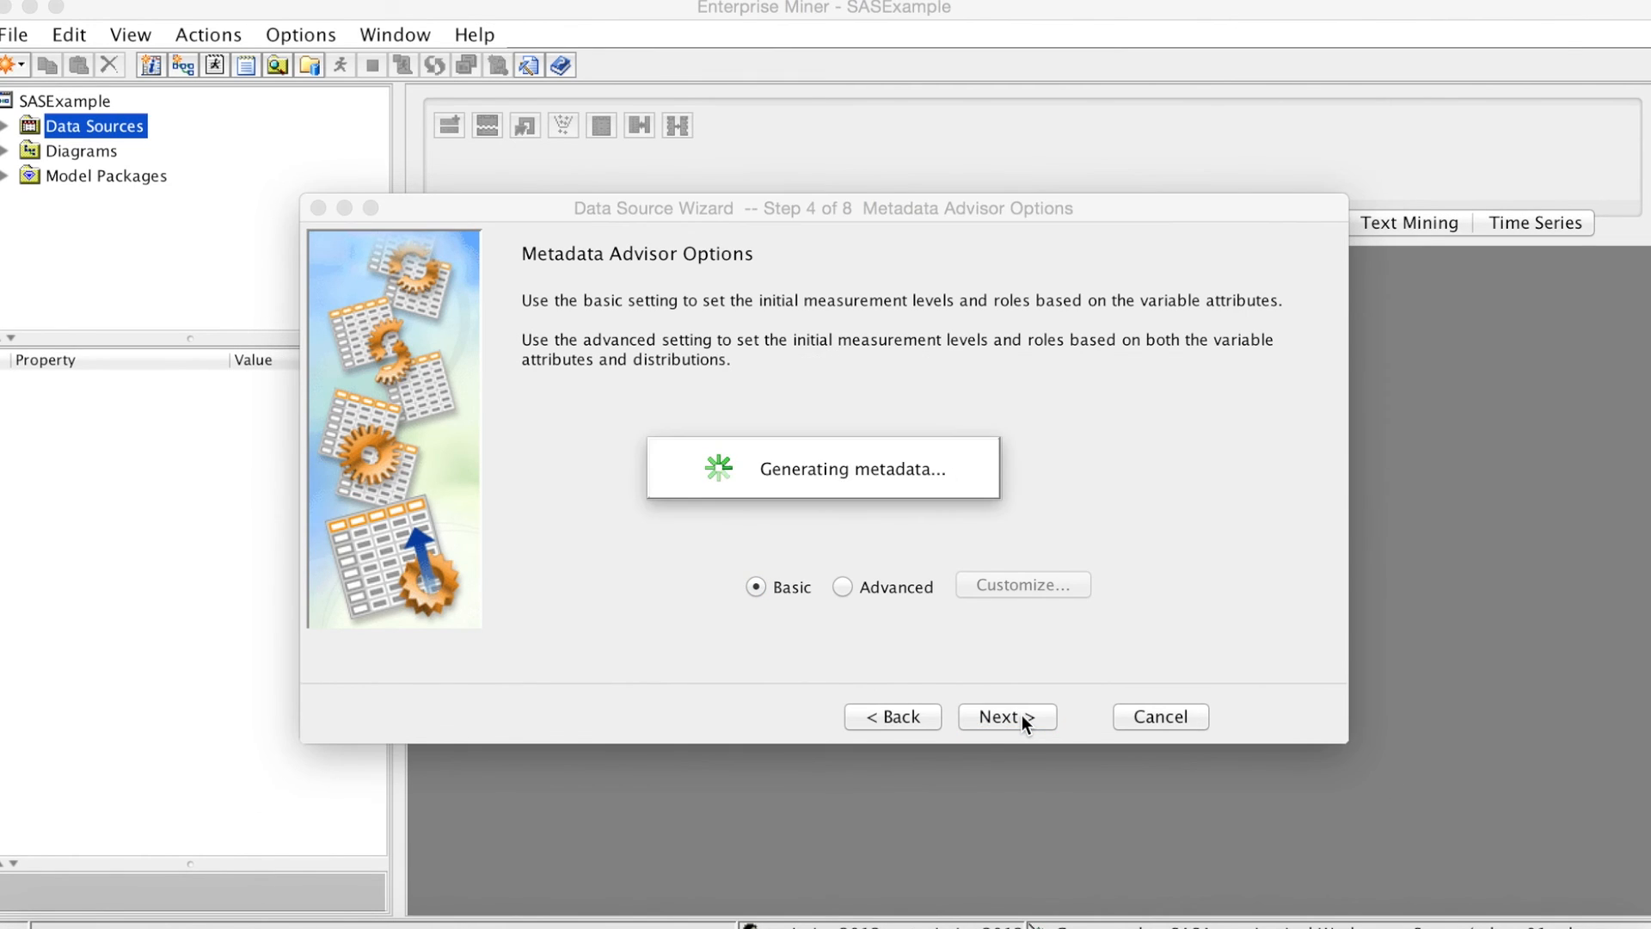
left_click(1006, 715)
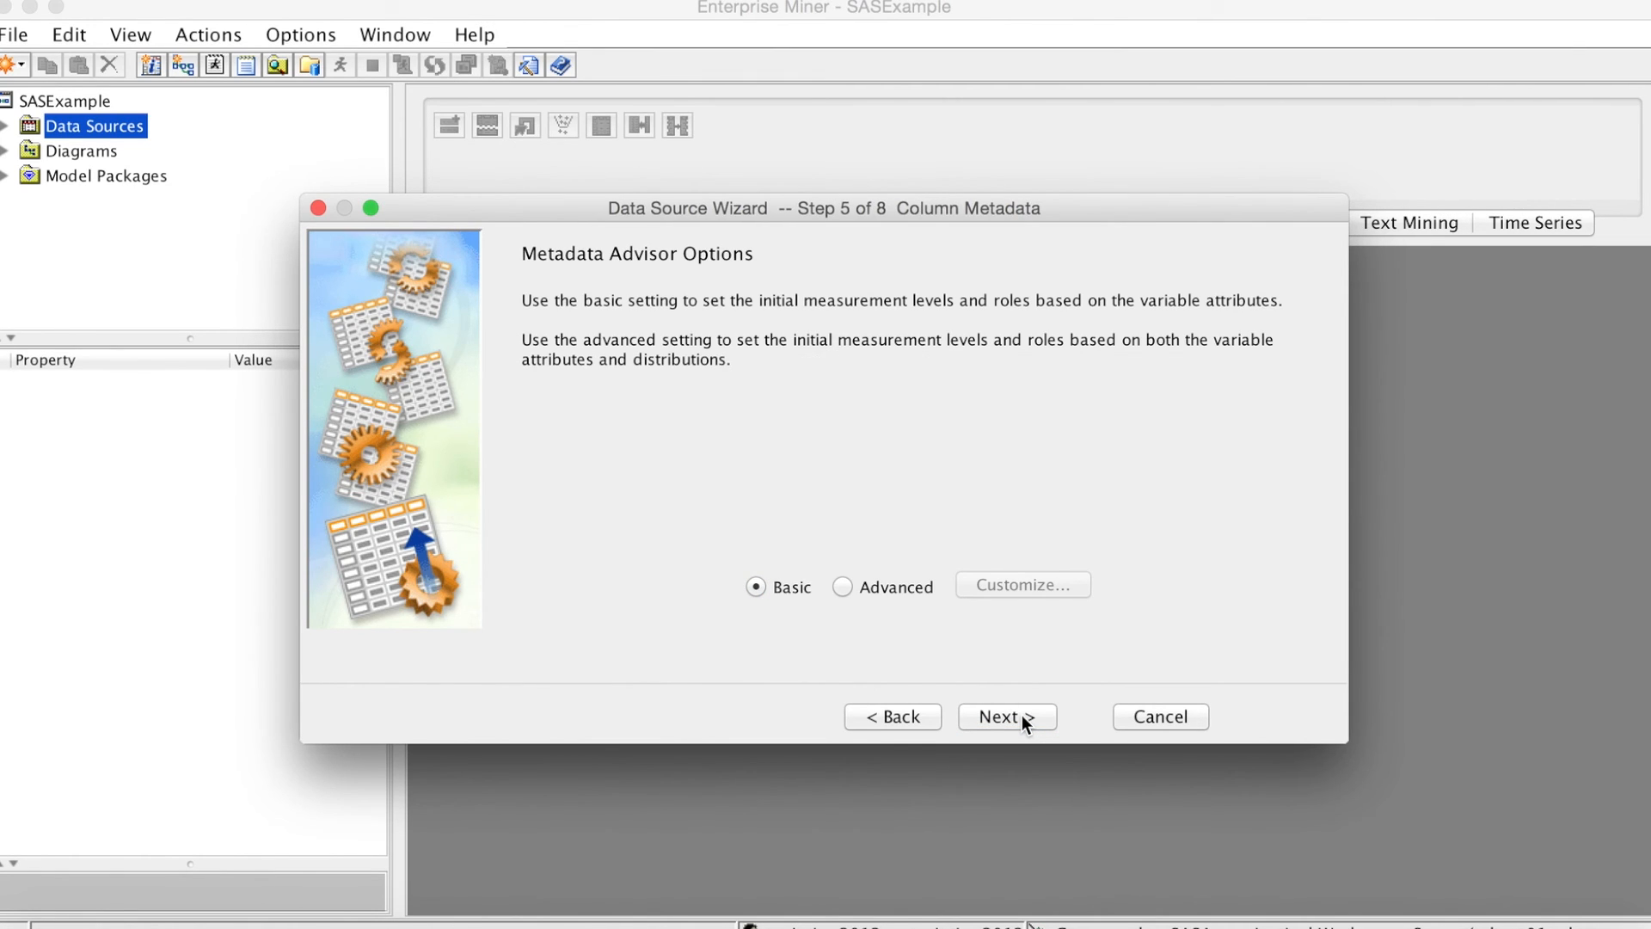
left_click(1006, 716)
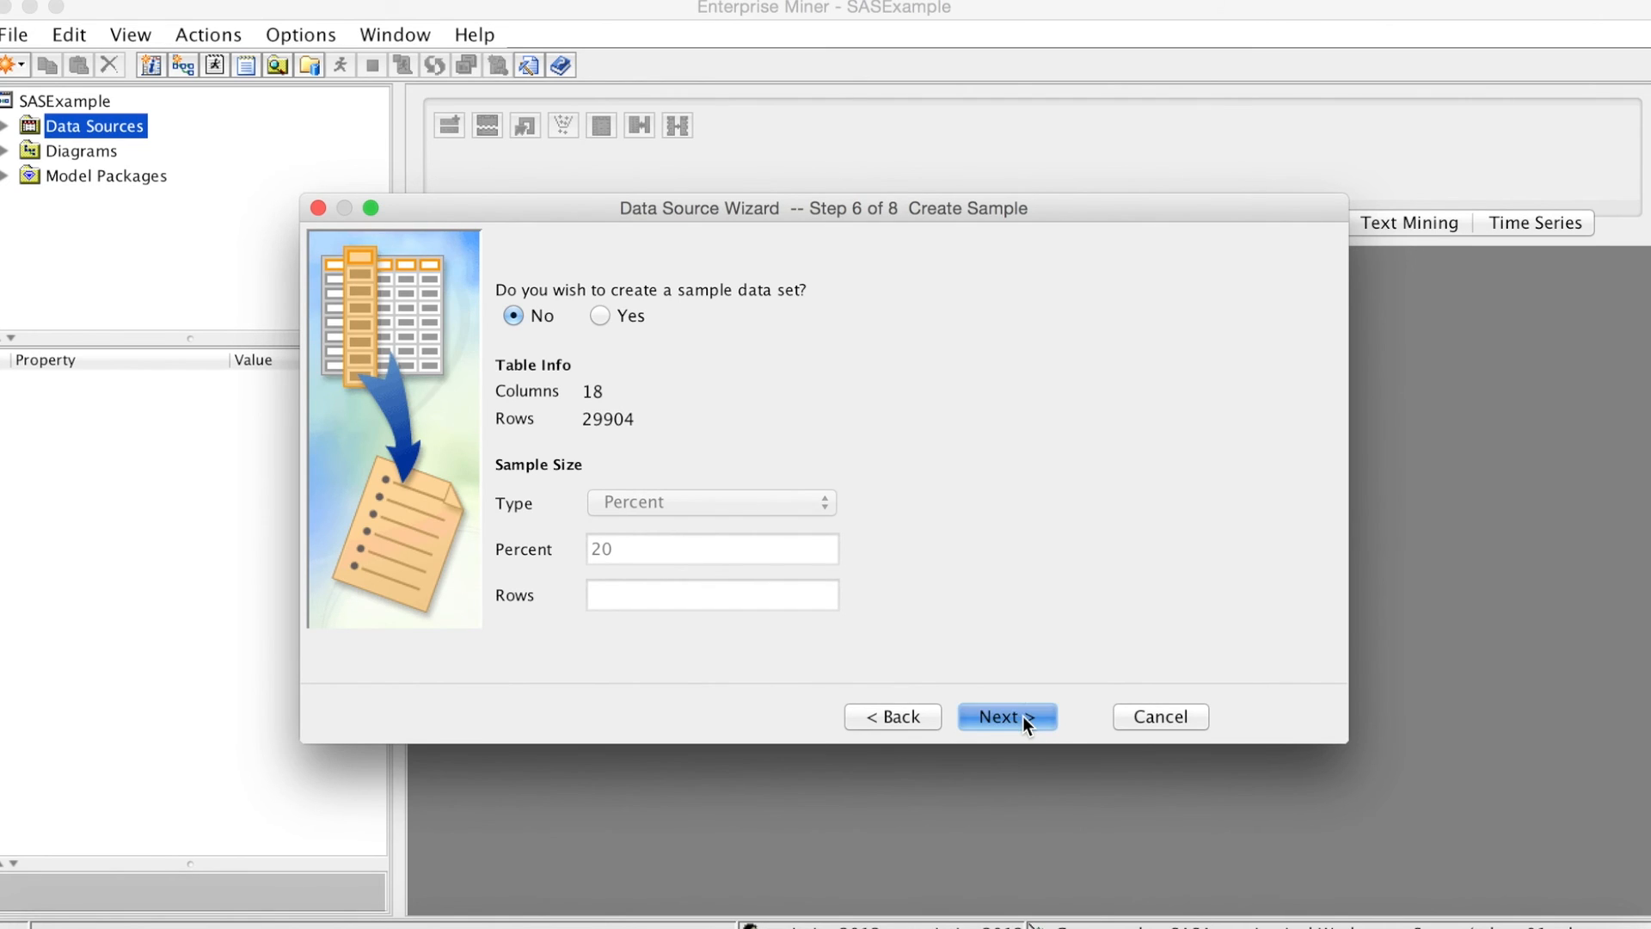
left_click(1002, 715)
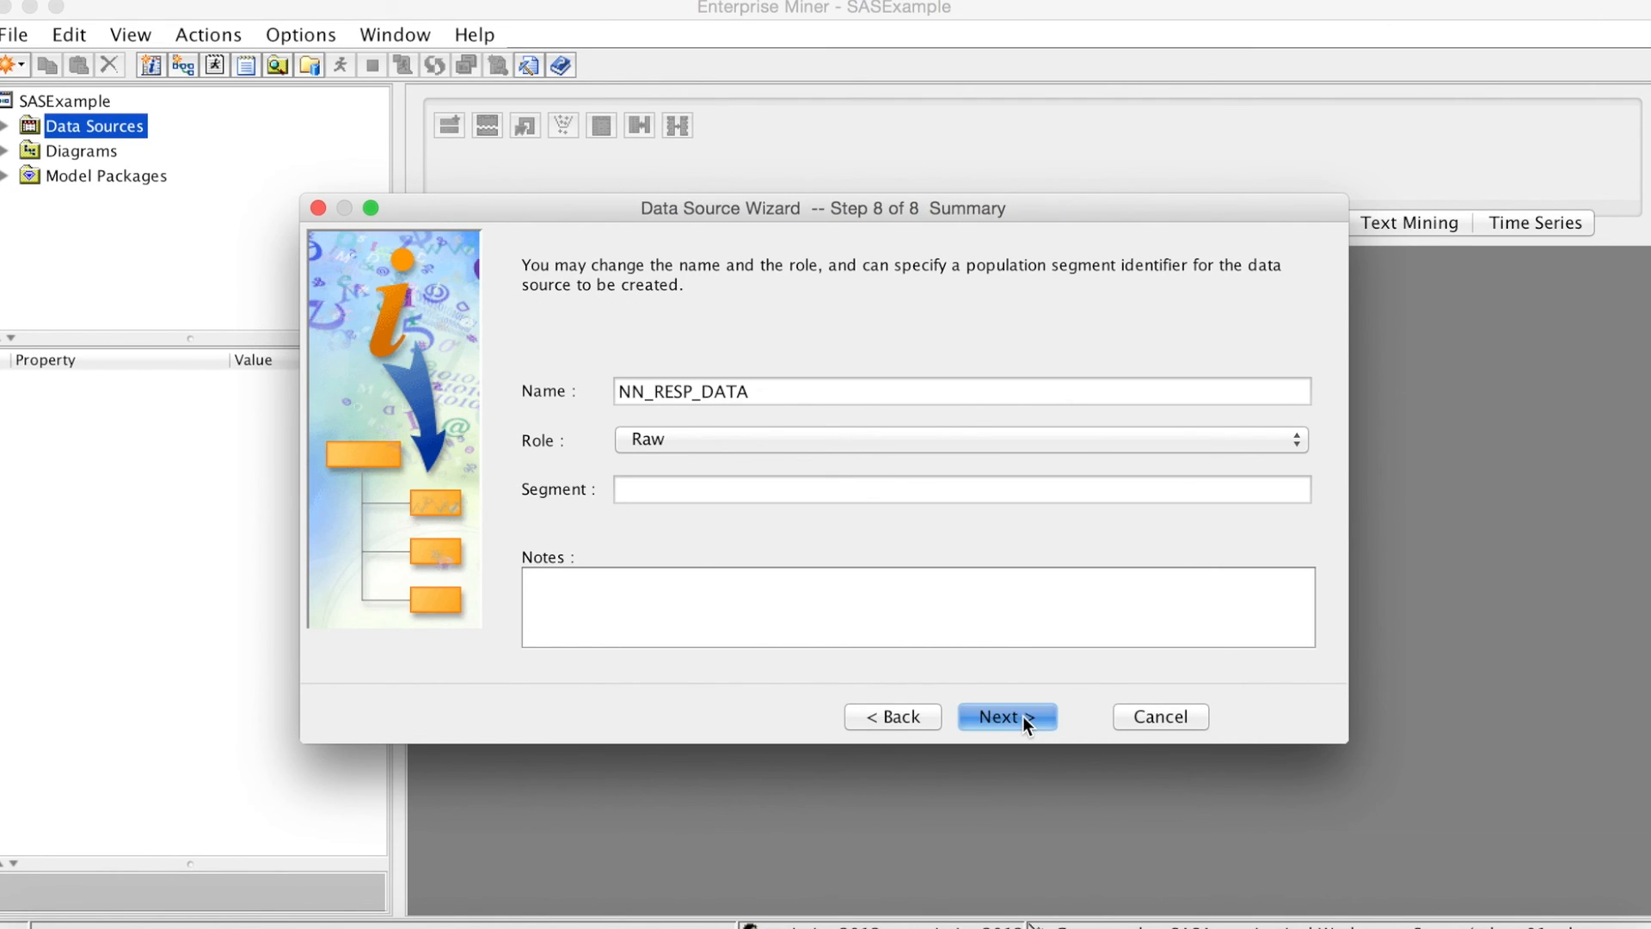
left_click(1004, 715)
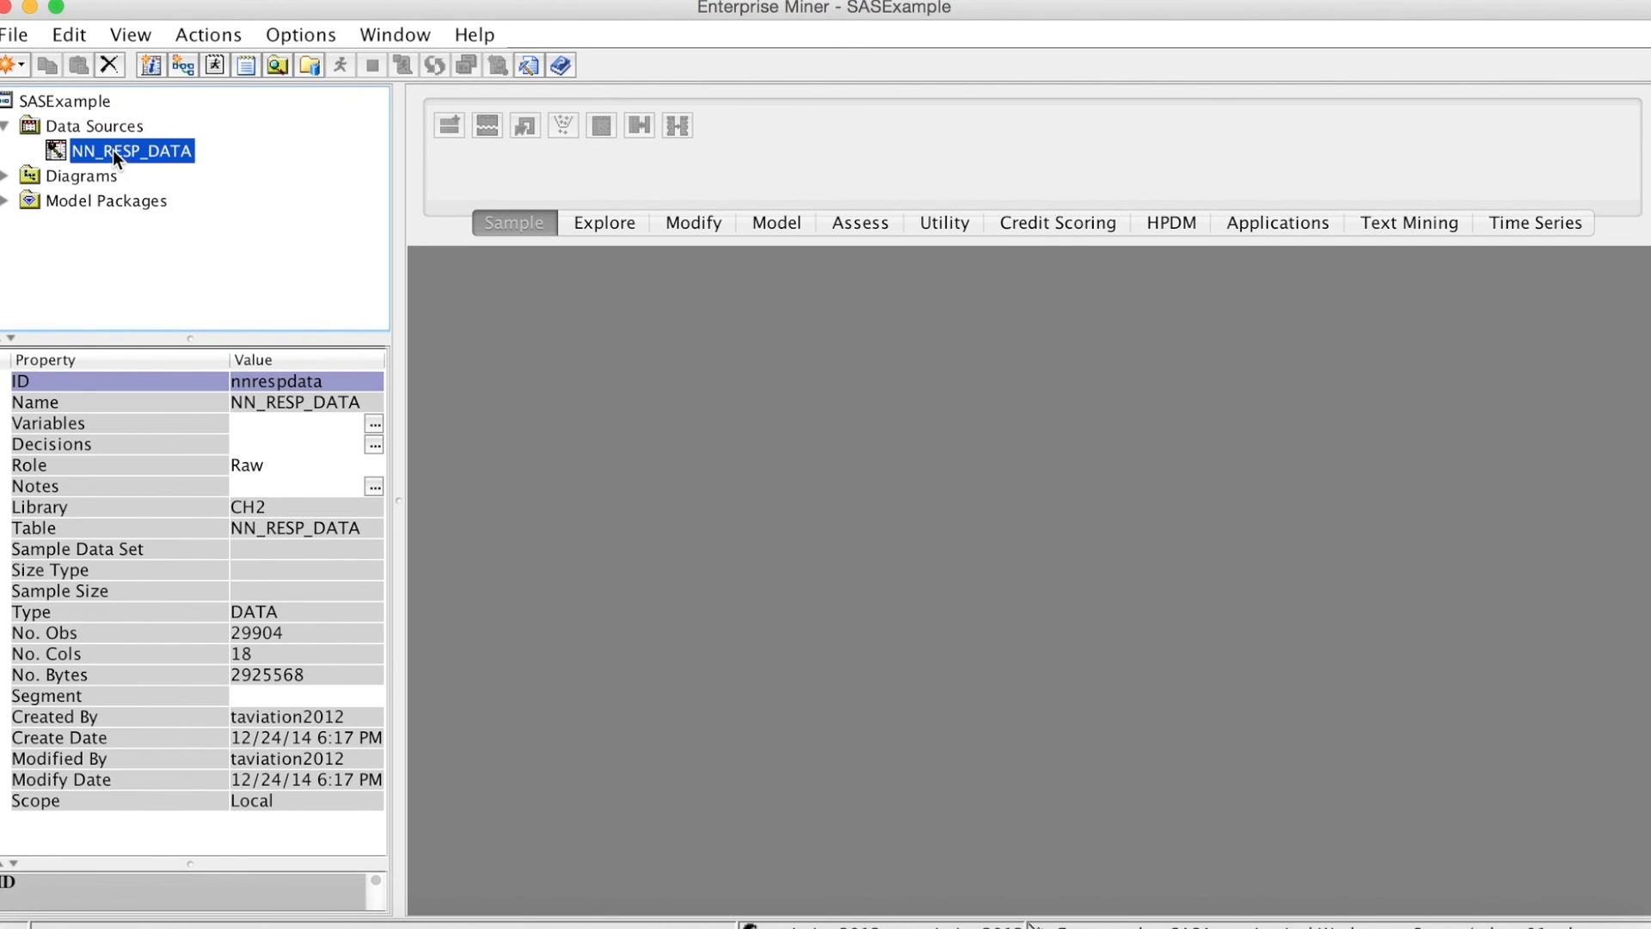
mouse_move(978, 433)
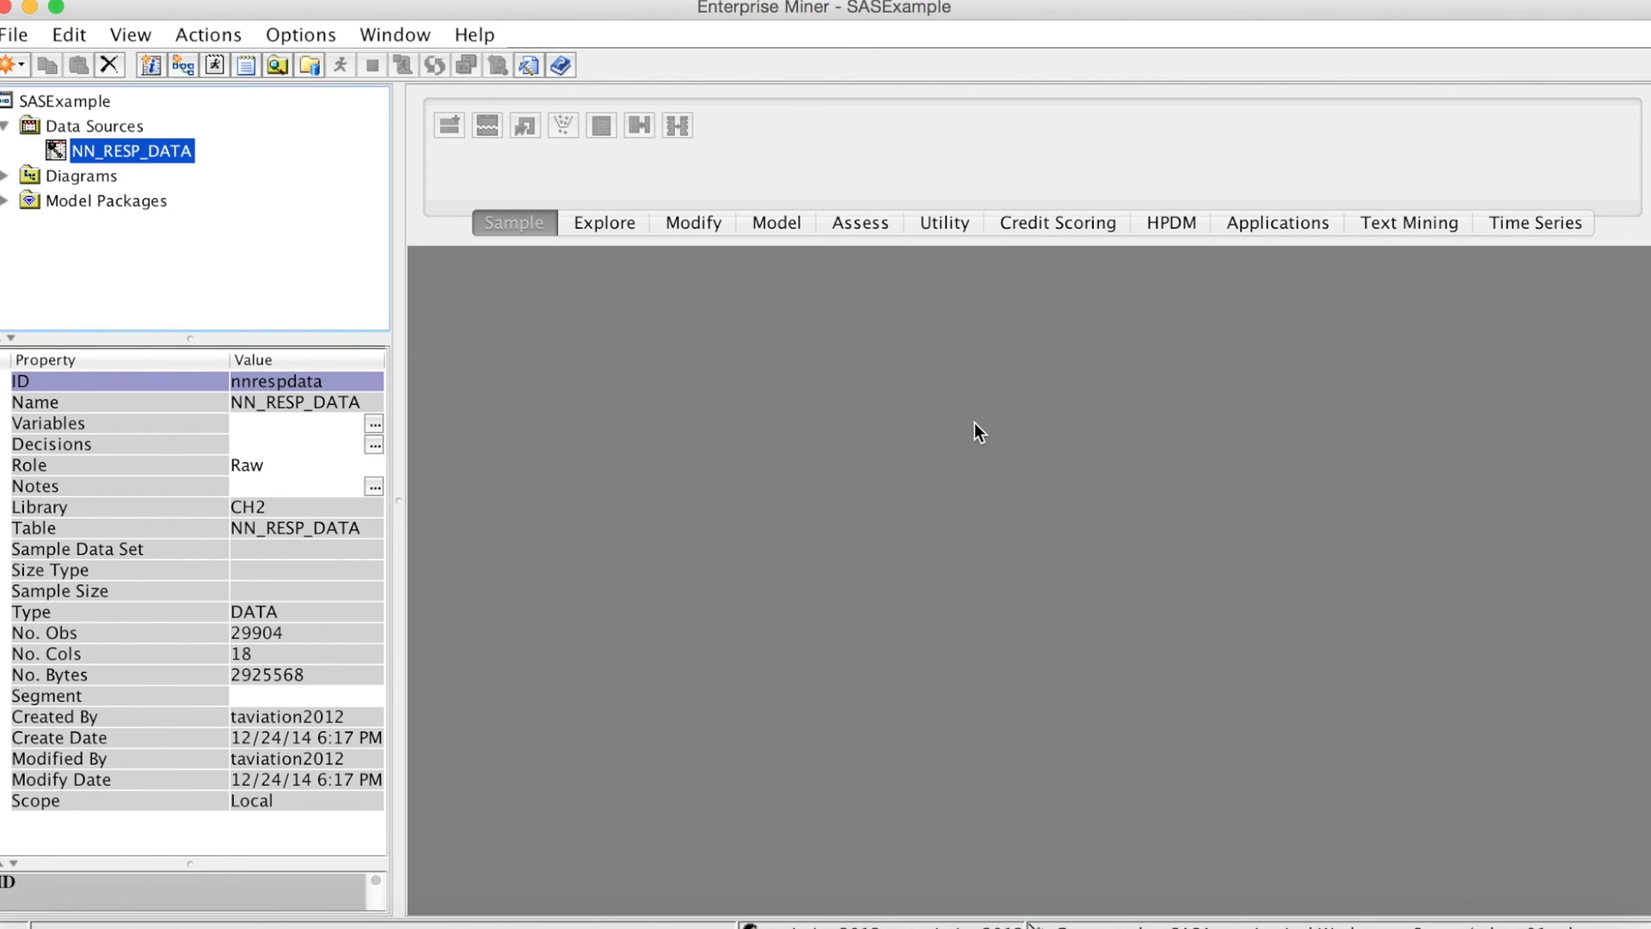